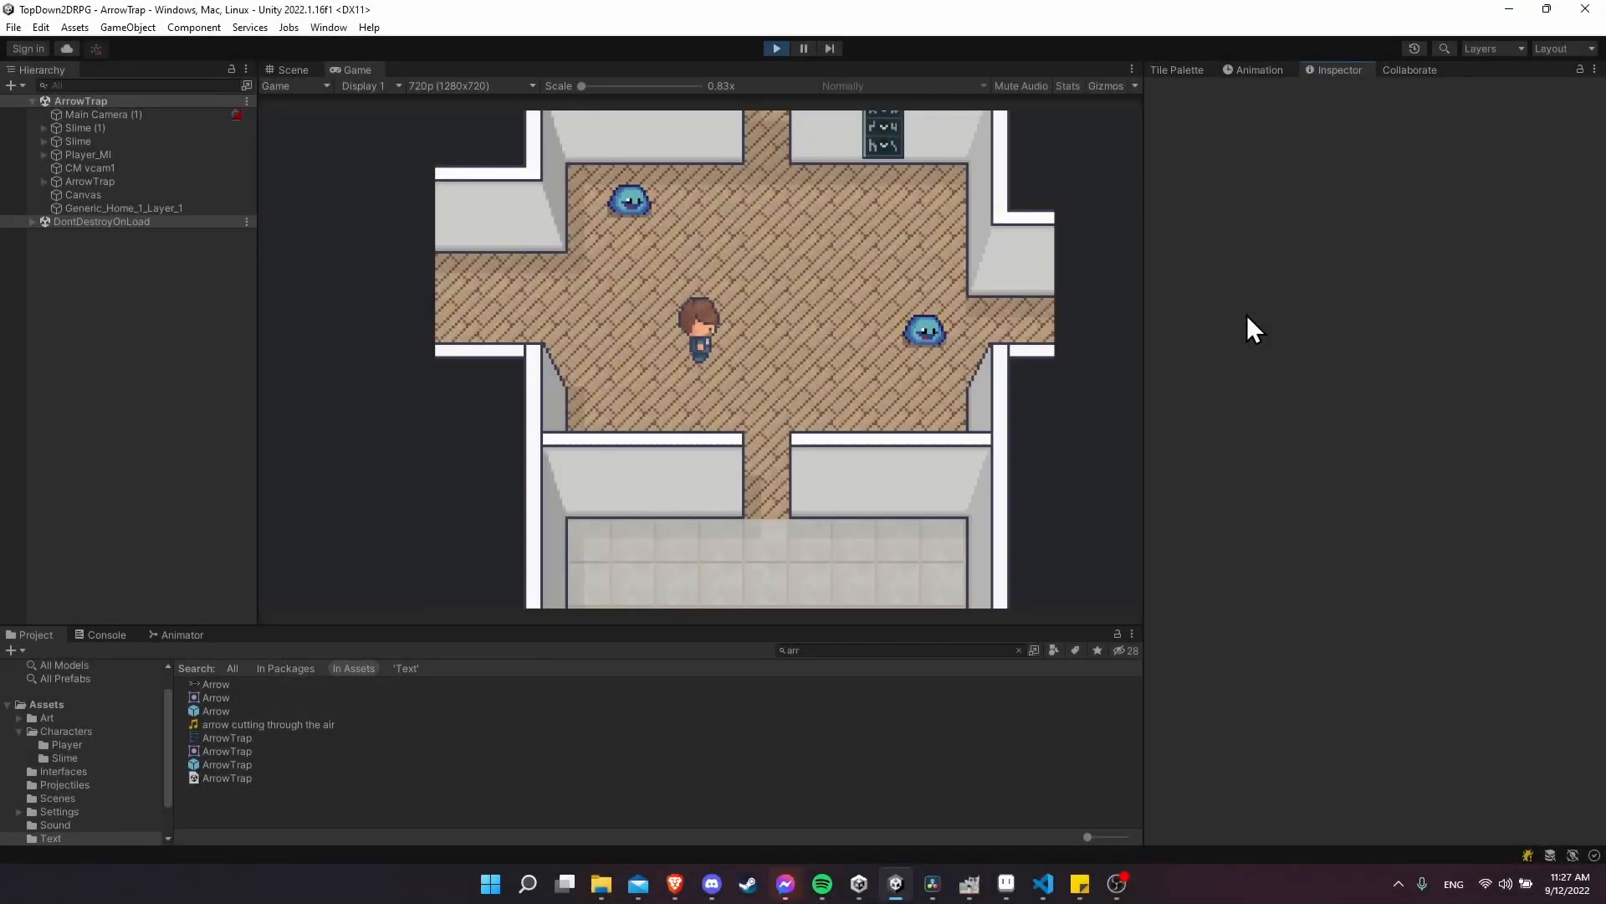
{"action": "mouse_move", "coordinate": [807, 359]}
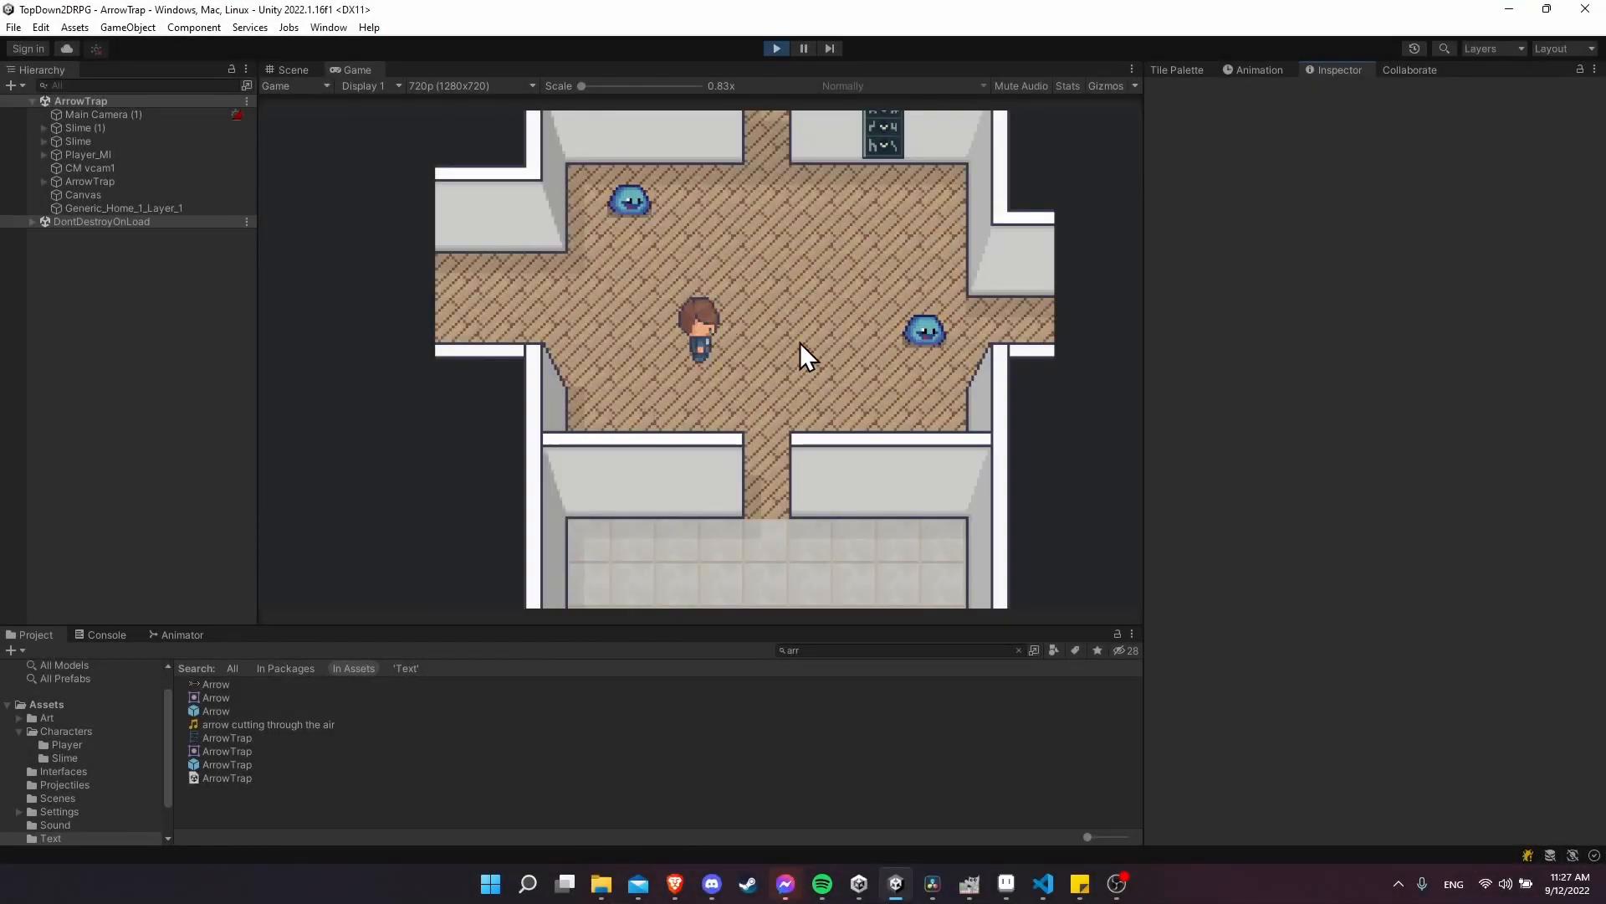
{"action": "mouse_move", "coordinate": [733, 400]}
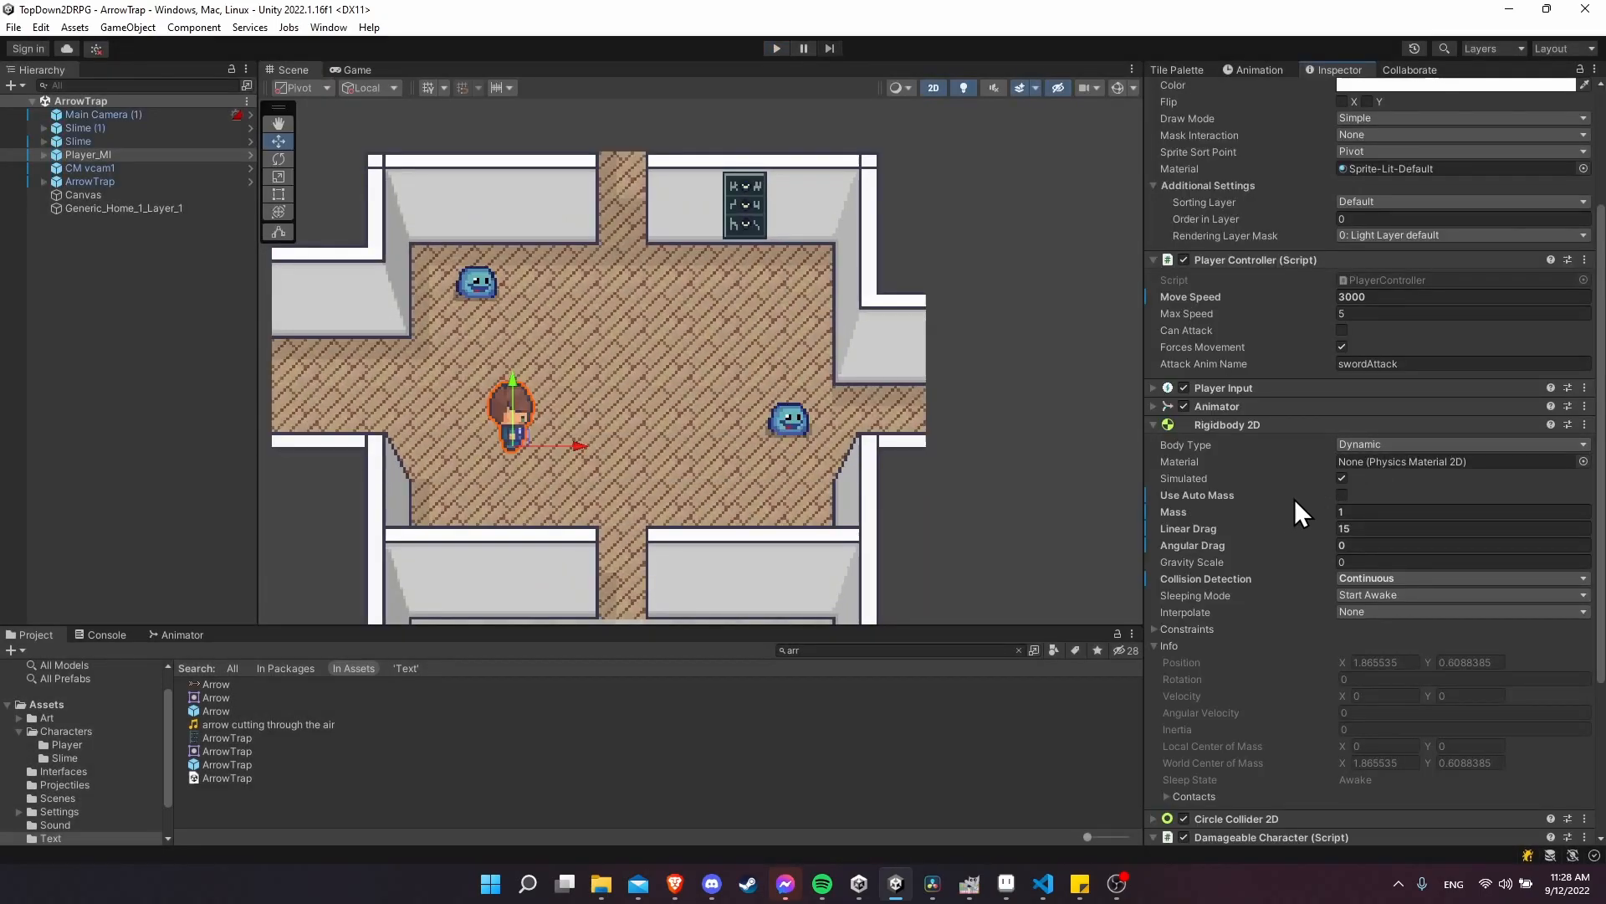
Step: Scroll the Inspector to review the player's Rigidbody 2D settings around Linear Drag
{"action": "scroll", "scroll_direction": "down", "scroll_amount": 3}
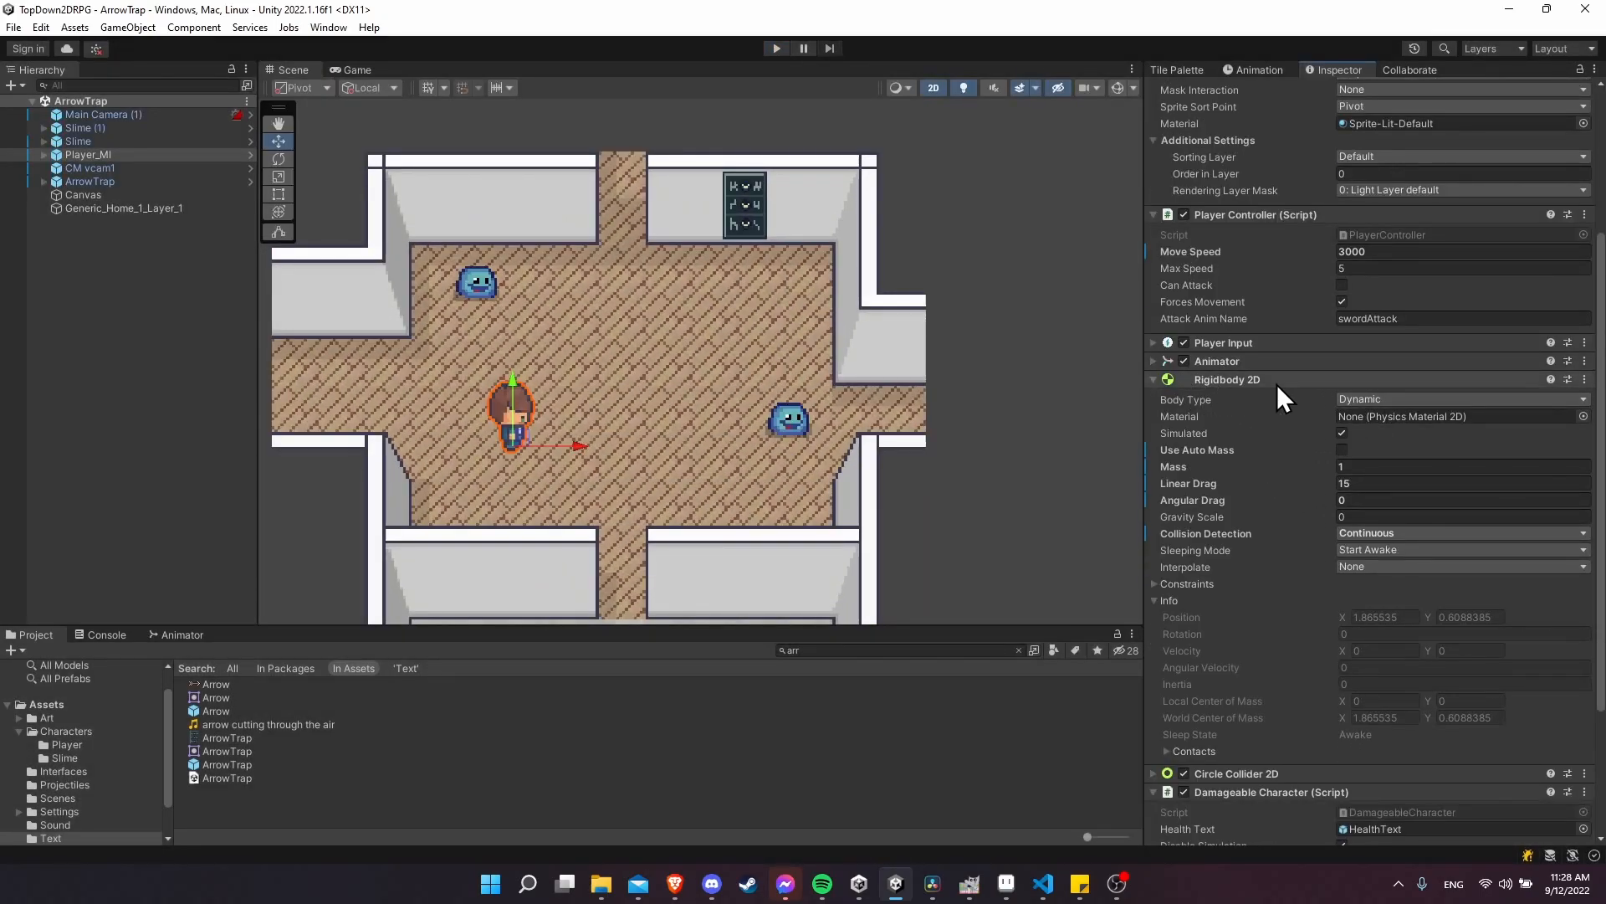
{"action": "mouse_move", "coordinate": [1368, 415]}
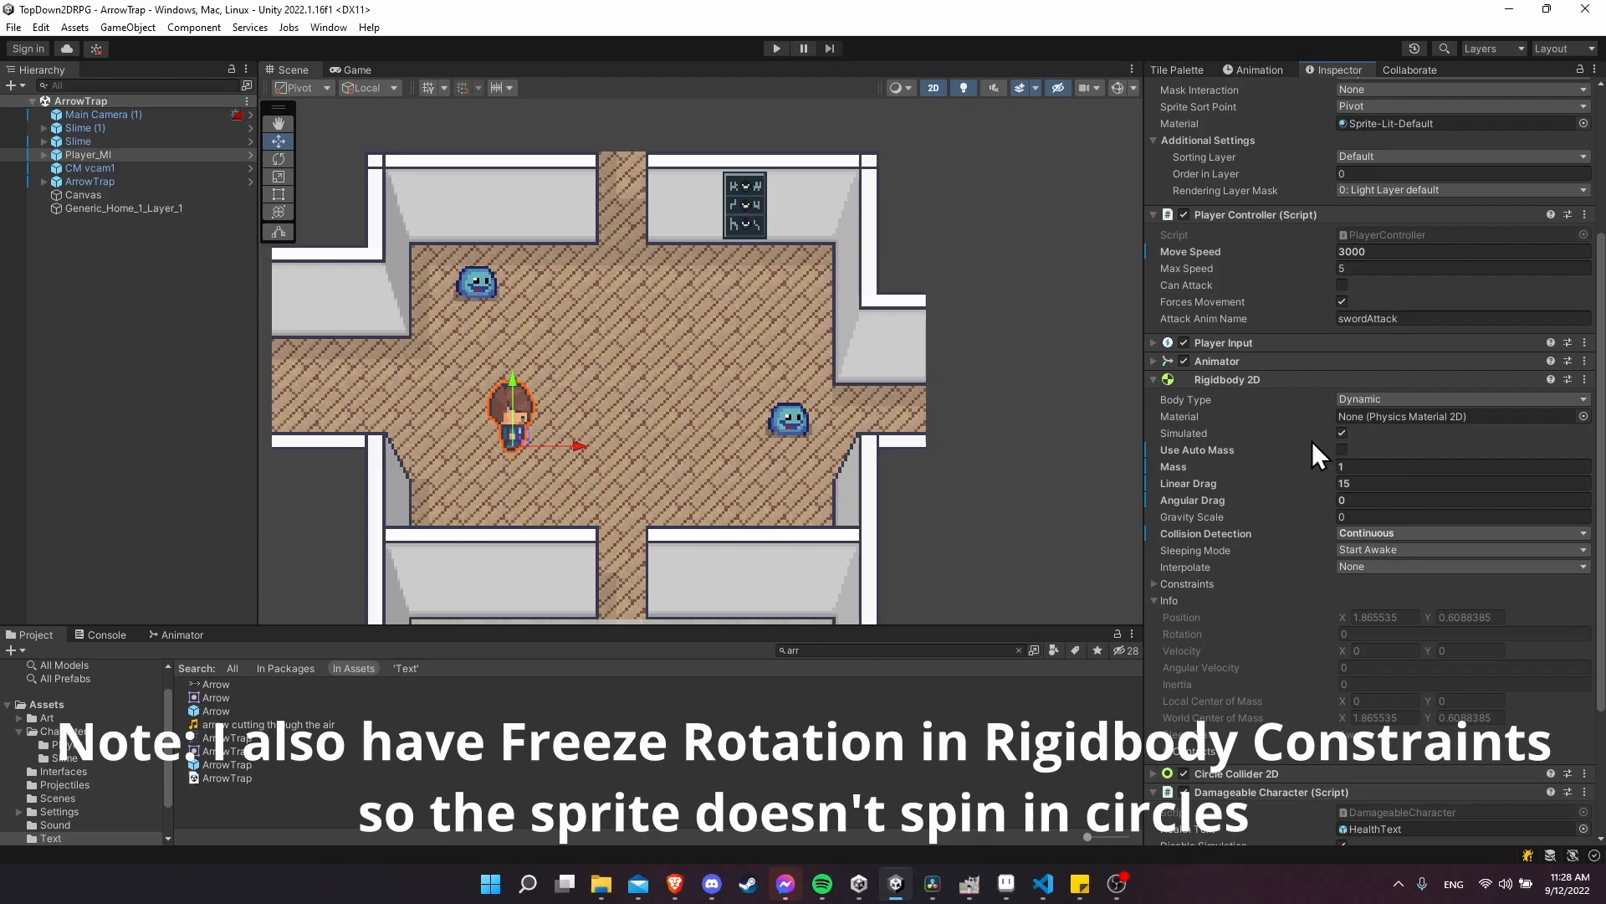
{"action": "scroll", "scroll_direction": "up", "scroll_amount": 3}
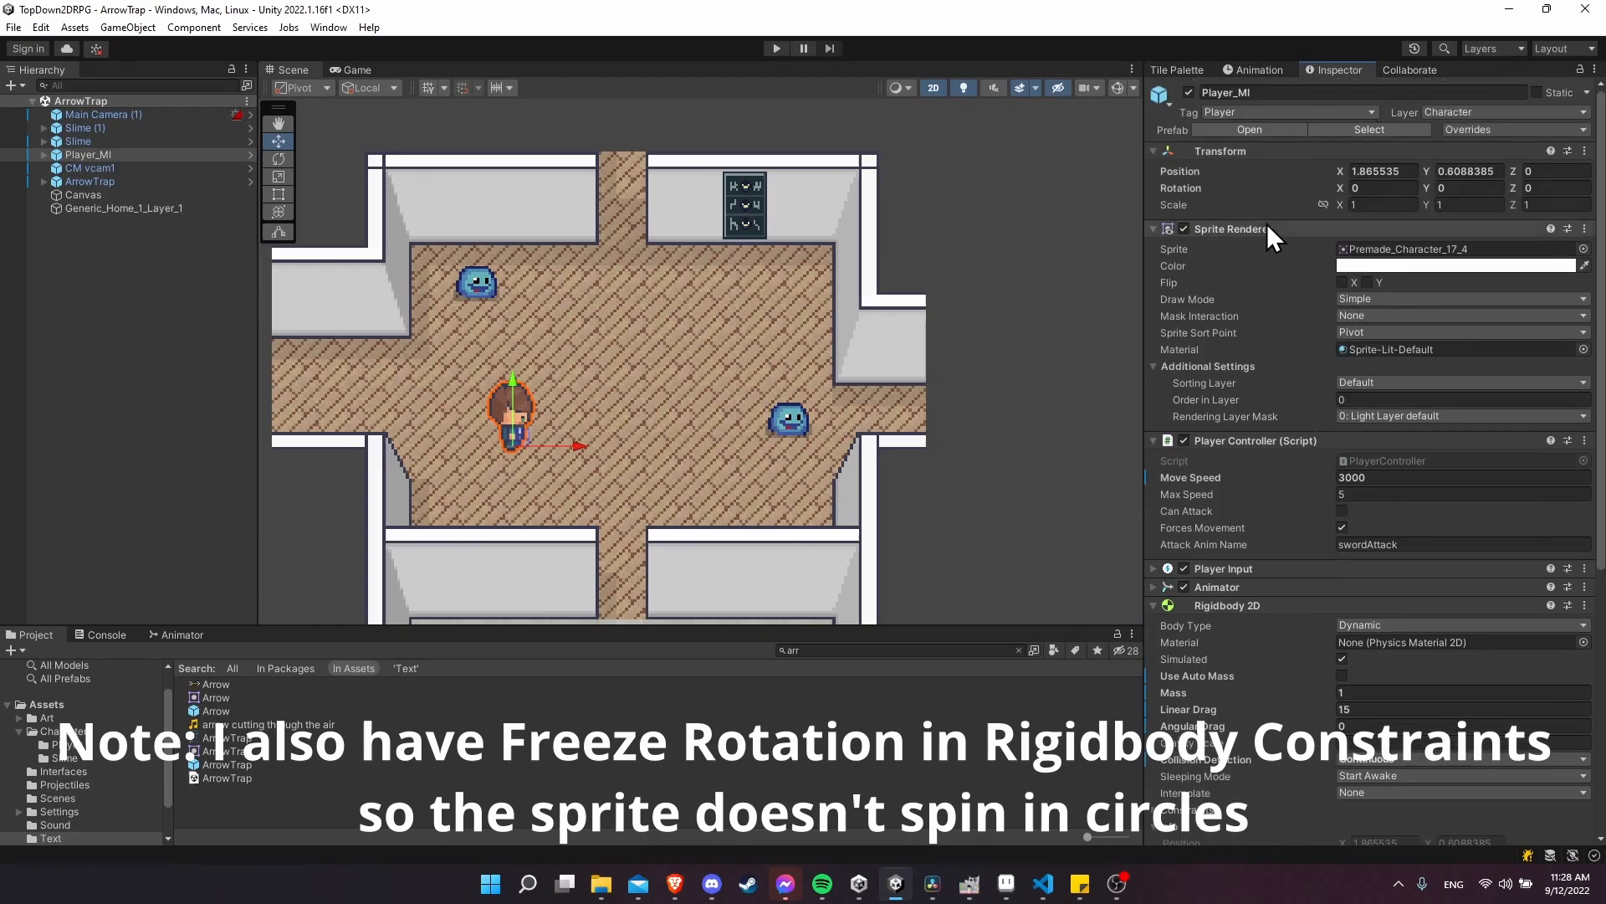
{"action": "scroll", "scroll_direction": "down", "scroll_amount": 3}
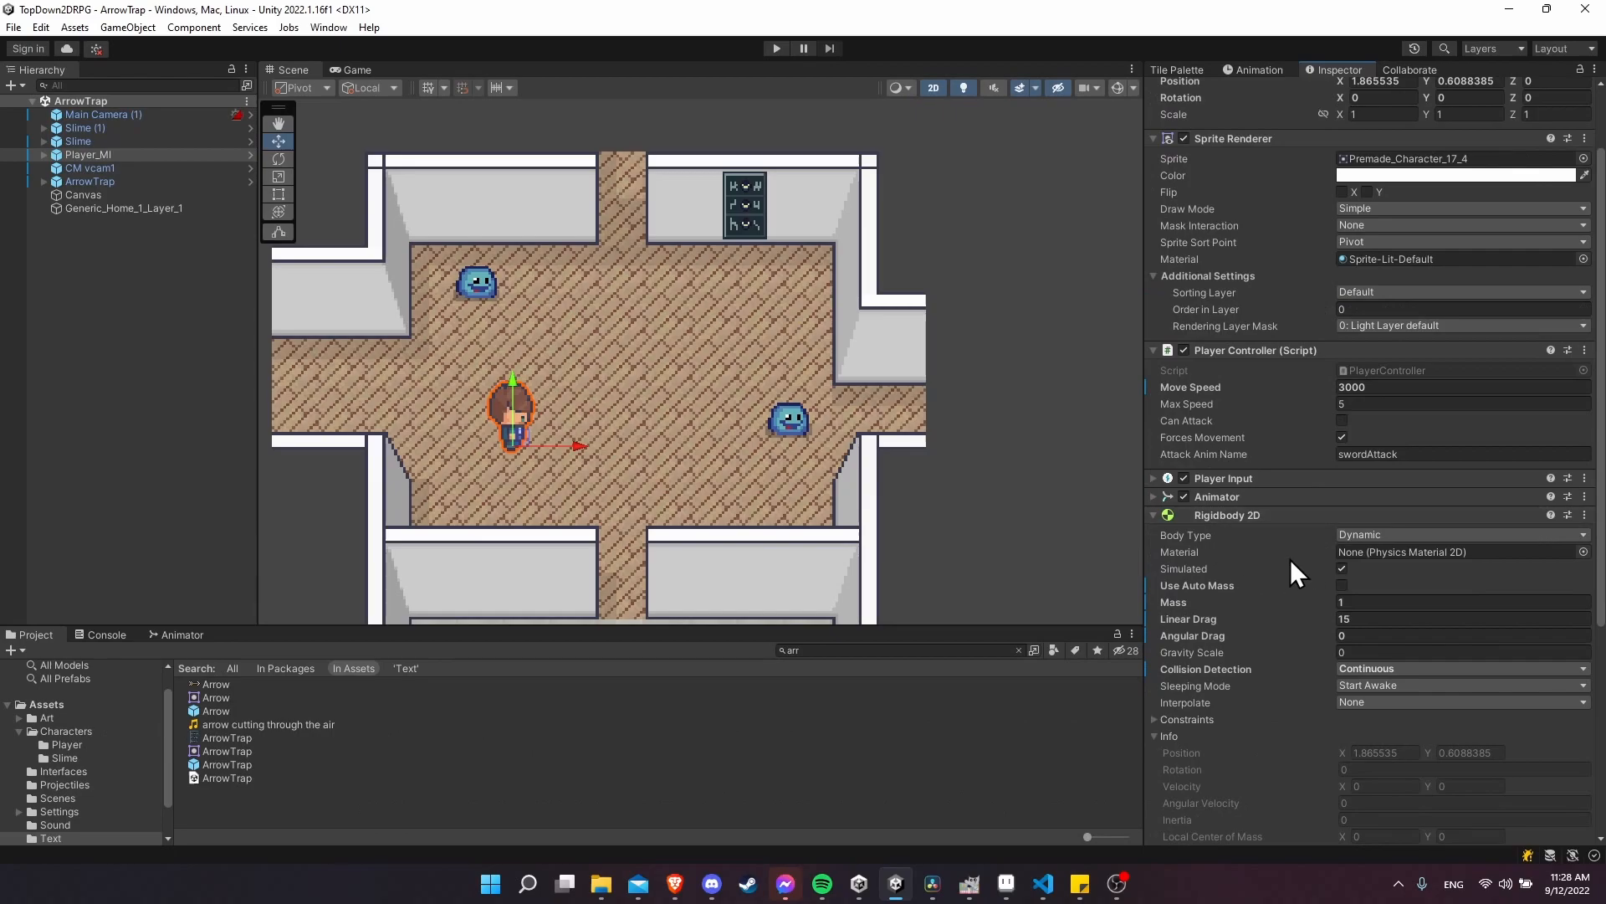
{"action": "scroll", "scroll_direction": "down", "scroll_amount": 3}
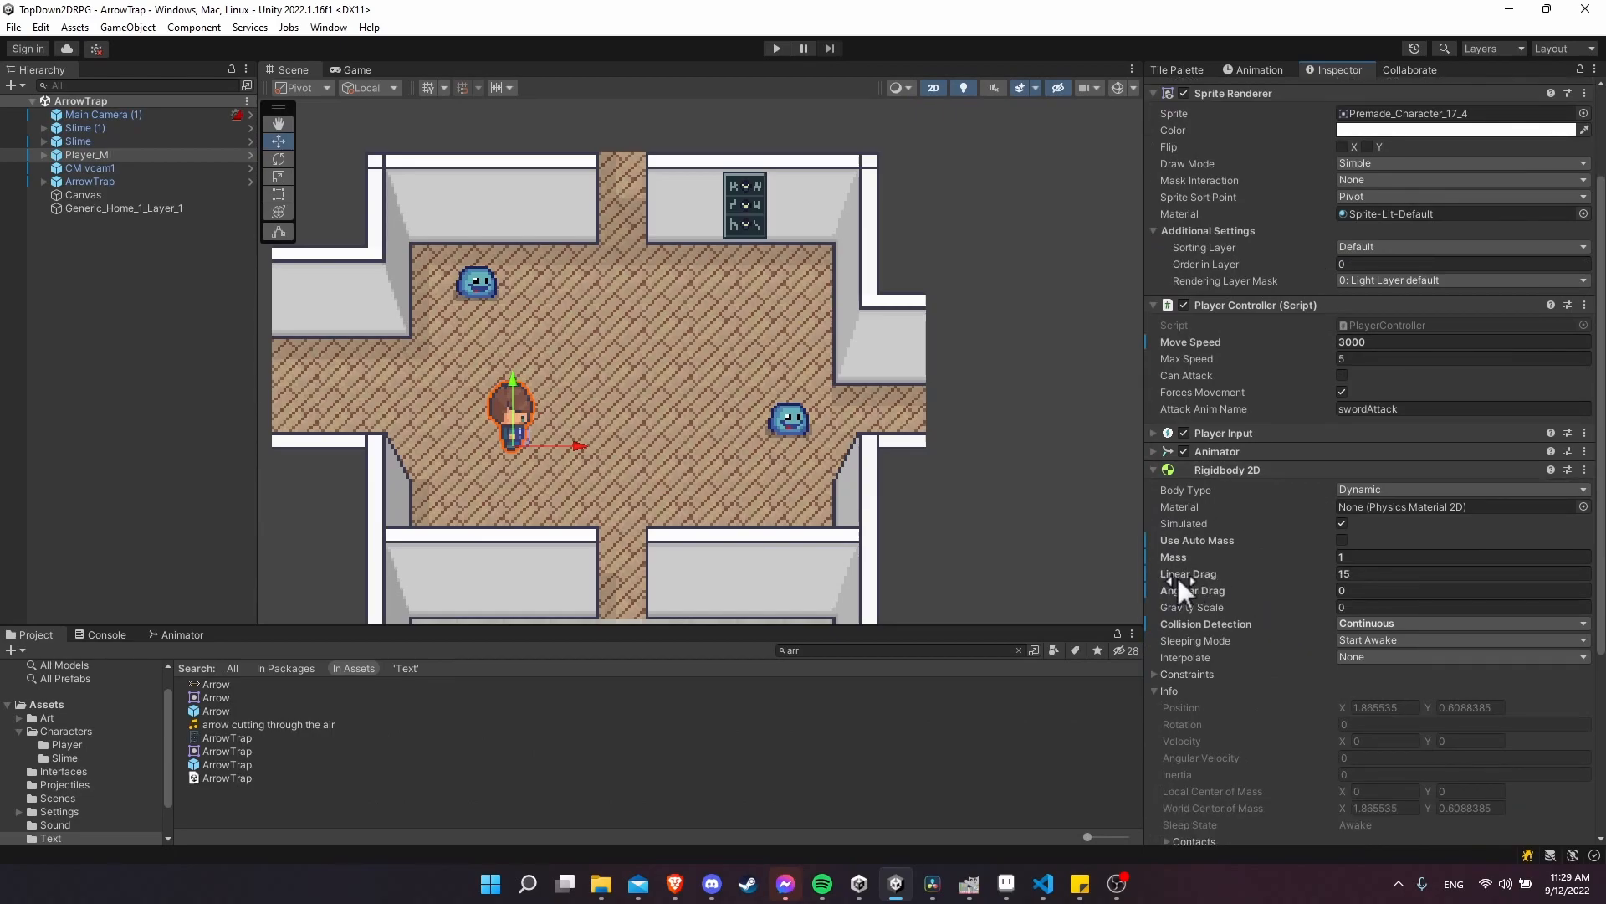
{"action": "mouse_move", "coordinate": [1191, 590]}
{"action": "type", "text": "0"}
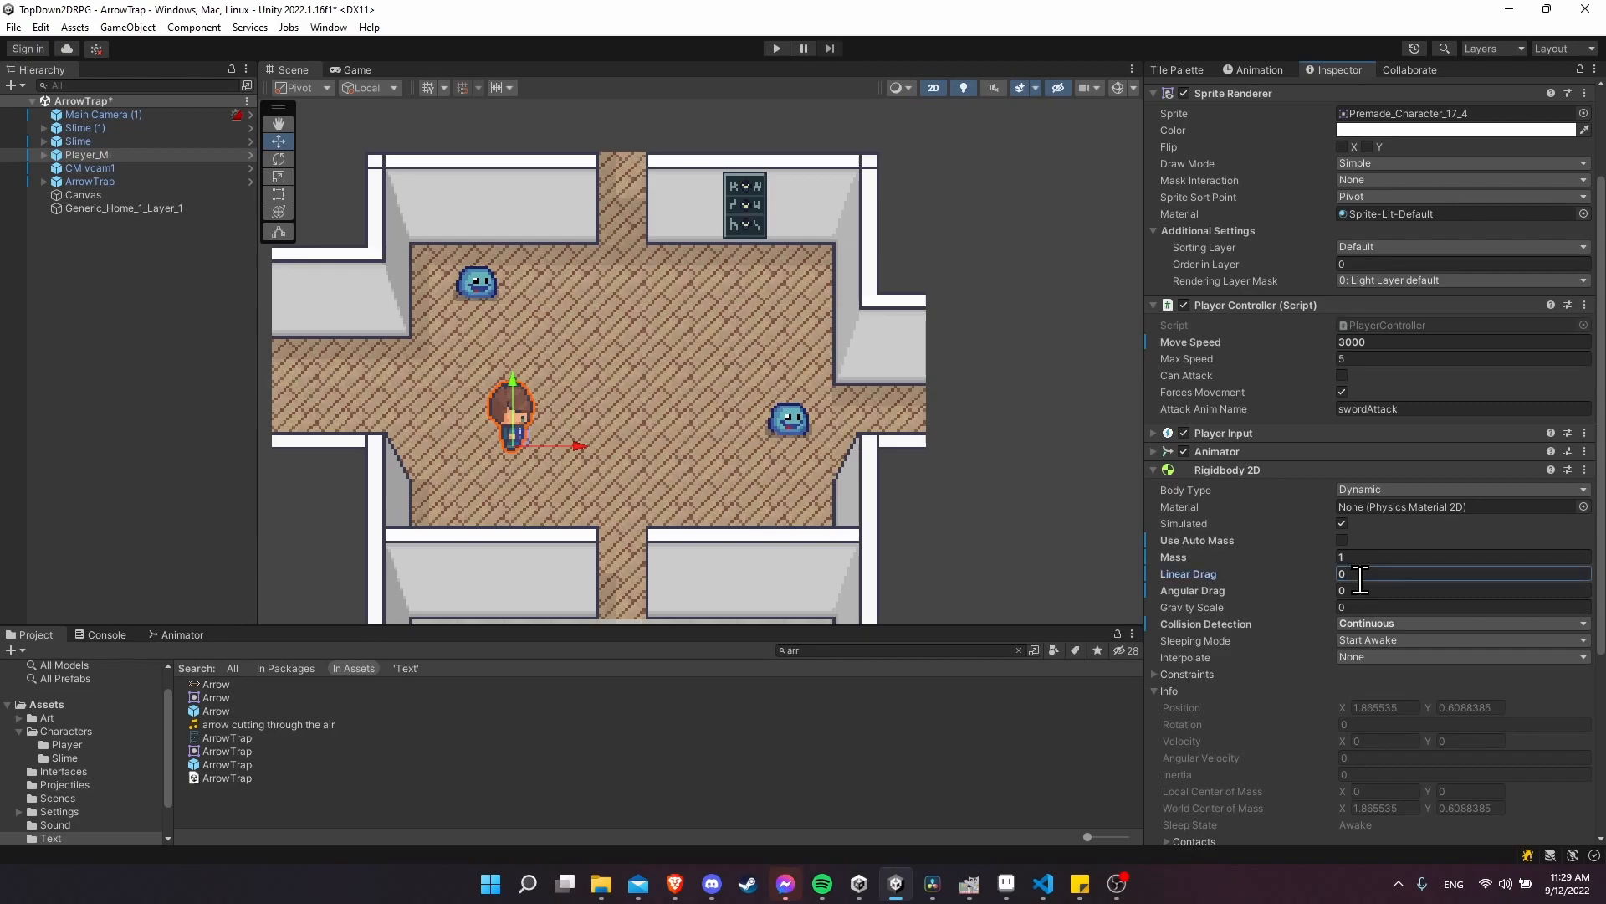
{"action": "left_click", "coordinate": [775, 48]}
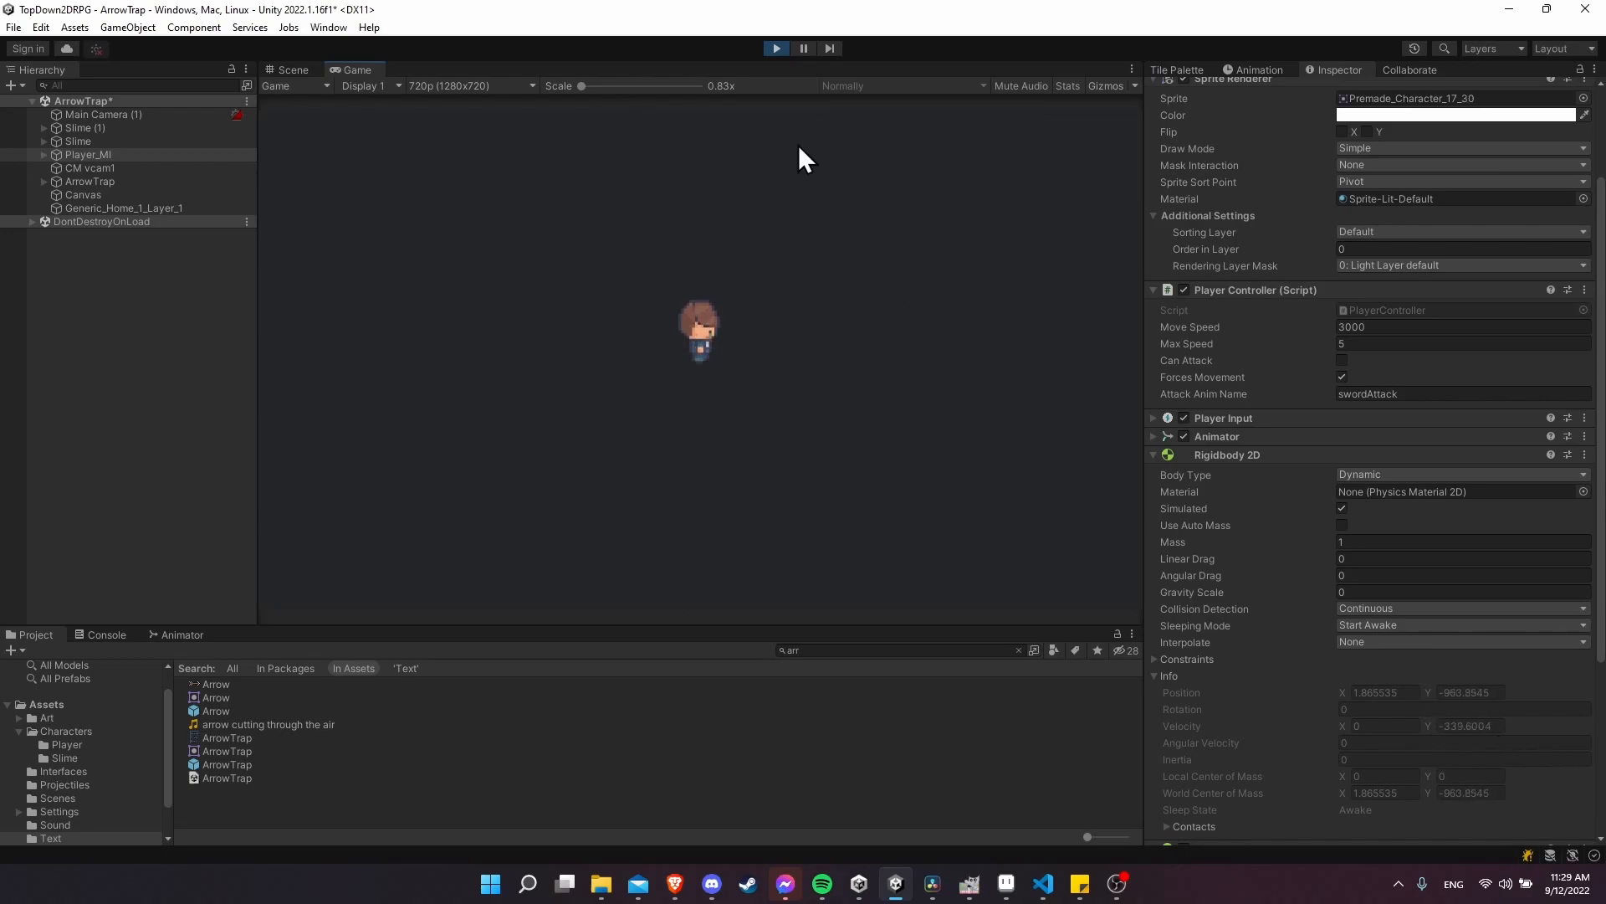
{"action": "left_click", "coordinate": [292, 69]}
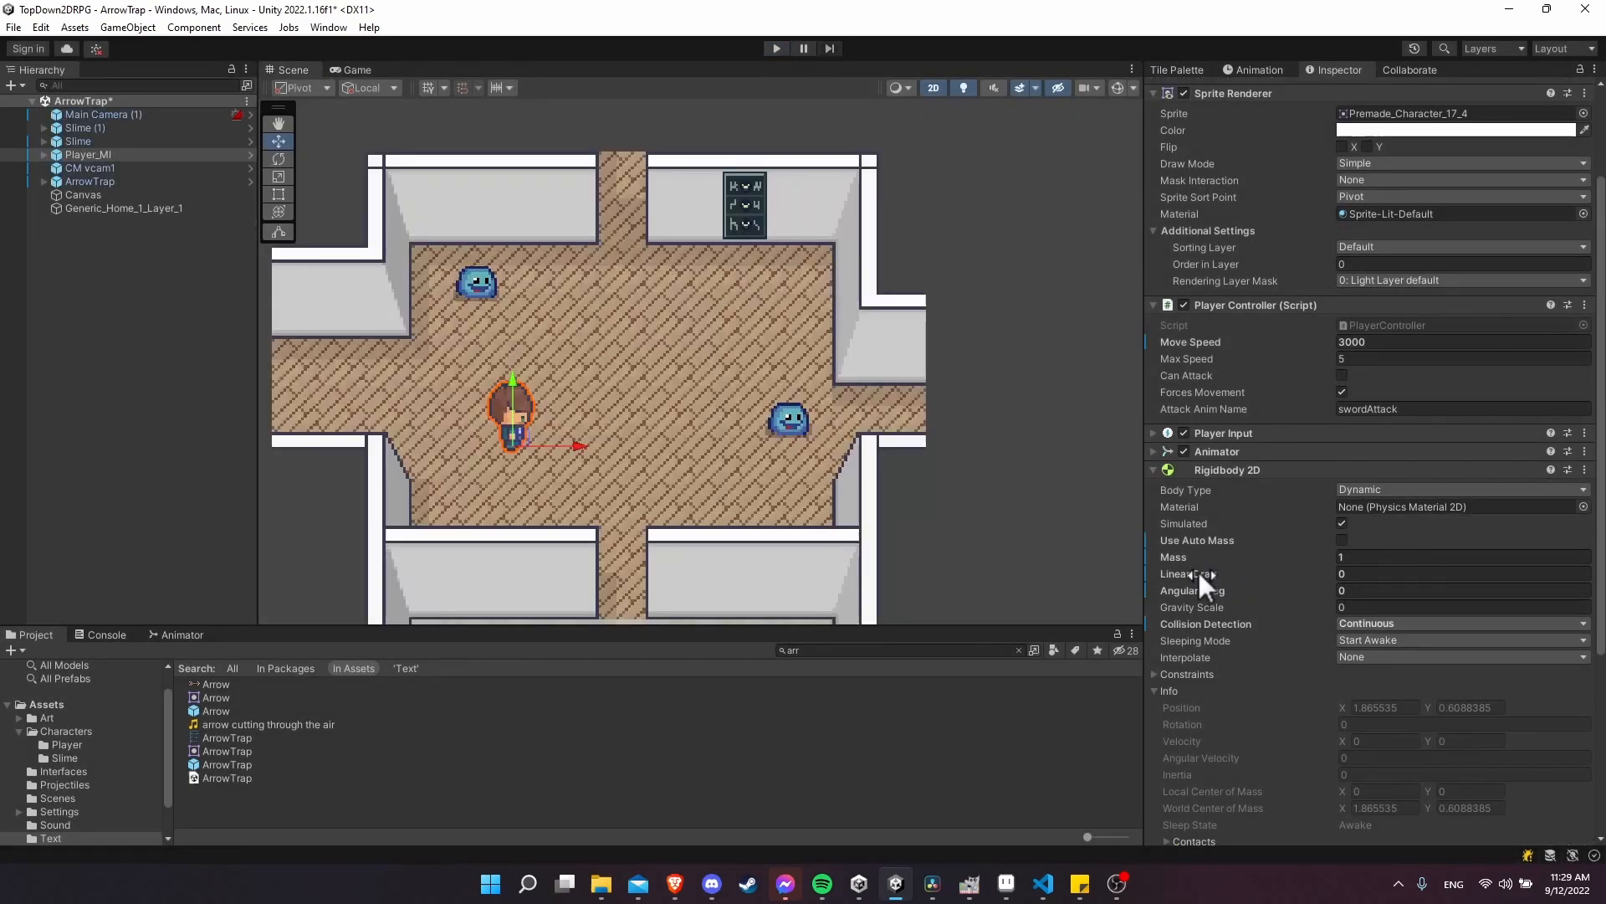
{"action": "left_click", "coordinate": [776, 48]}
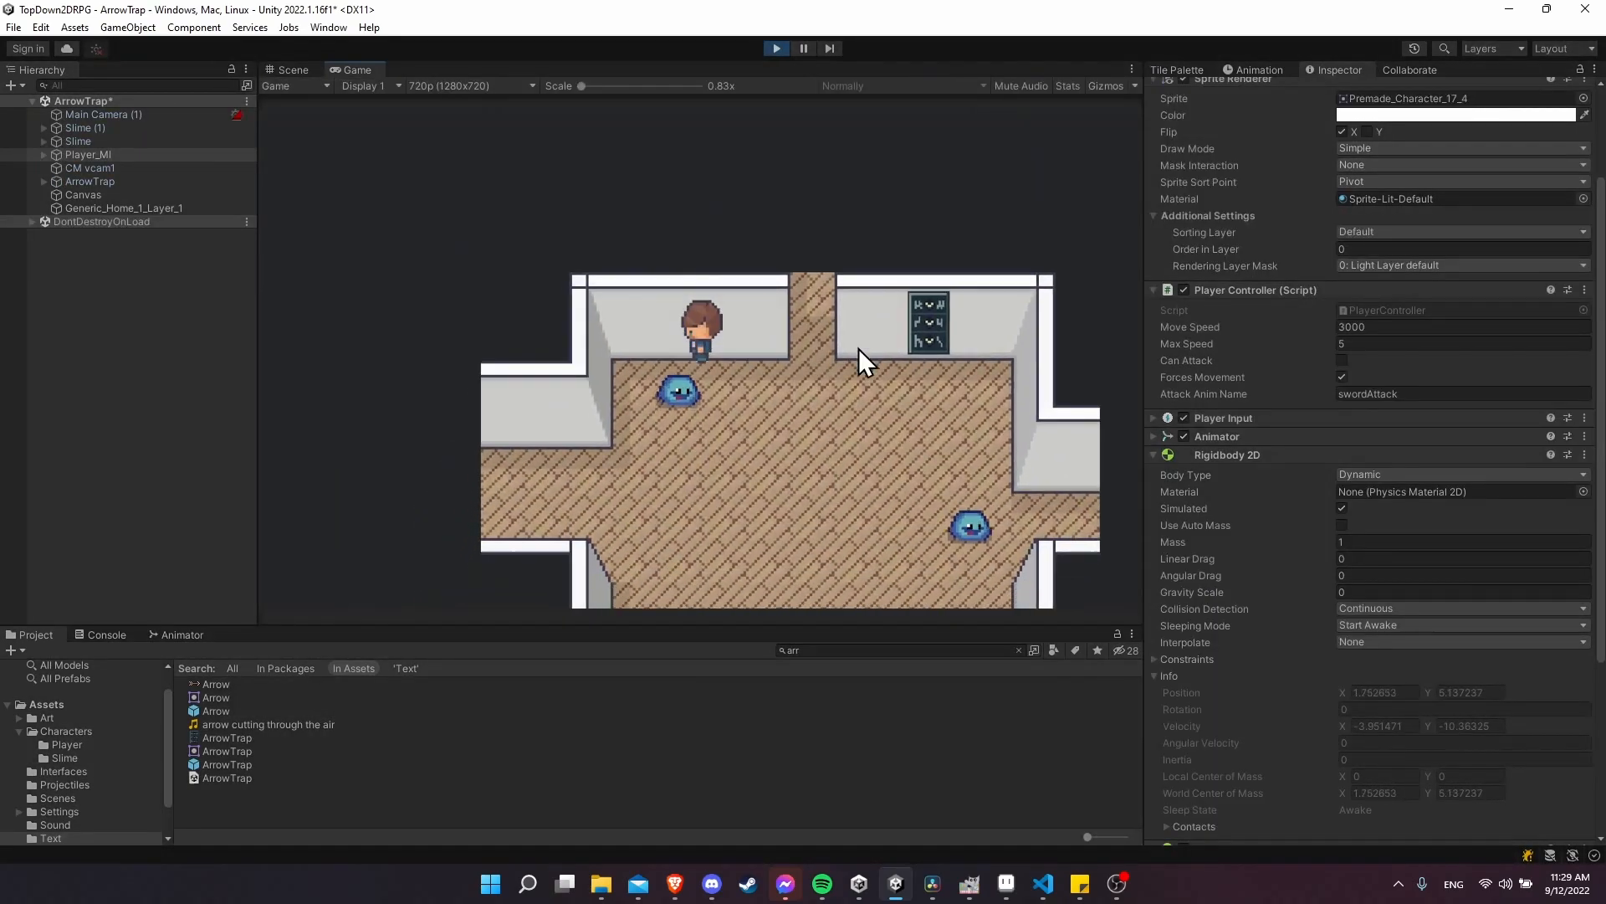
{"action": "left_click", "coordinate": [804, 49]}
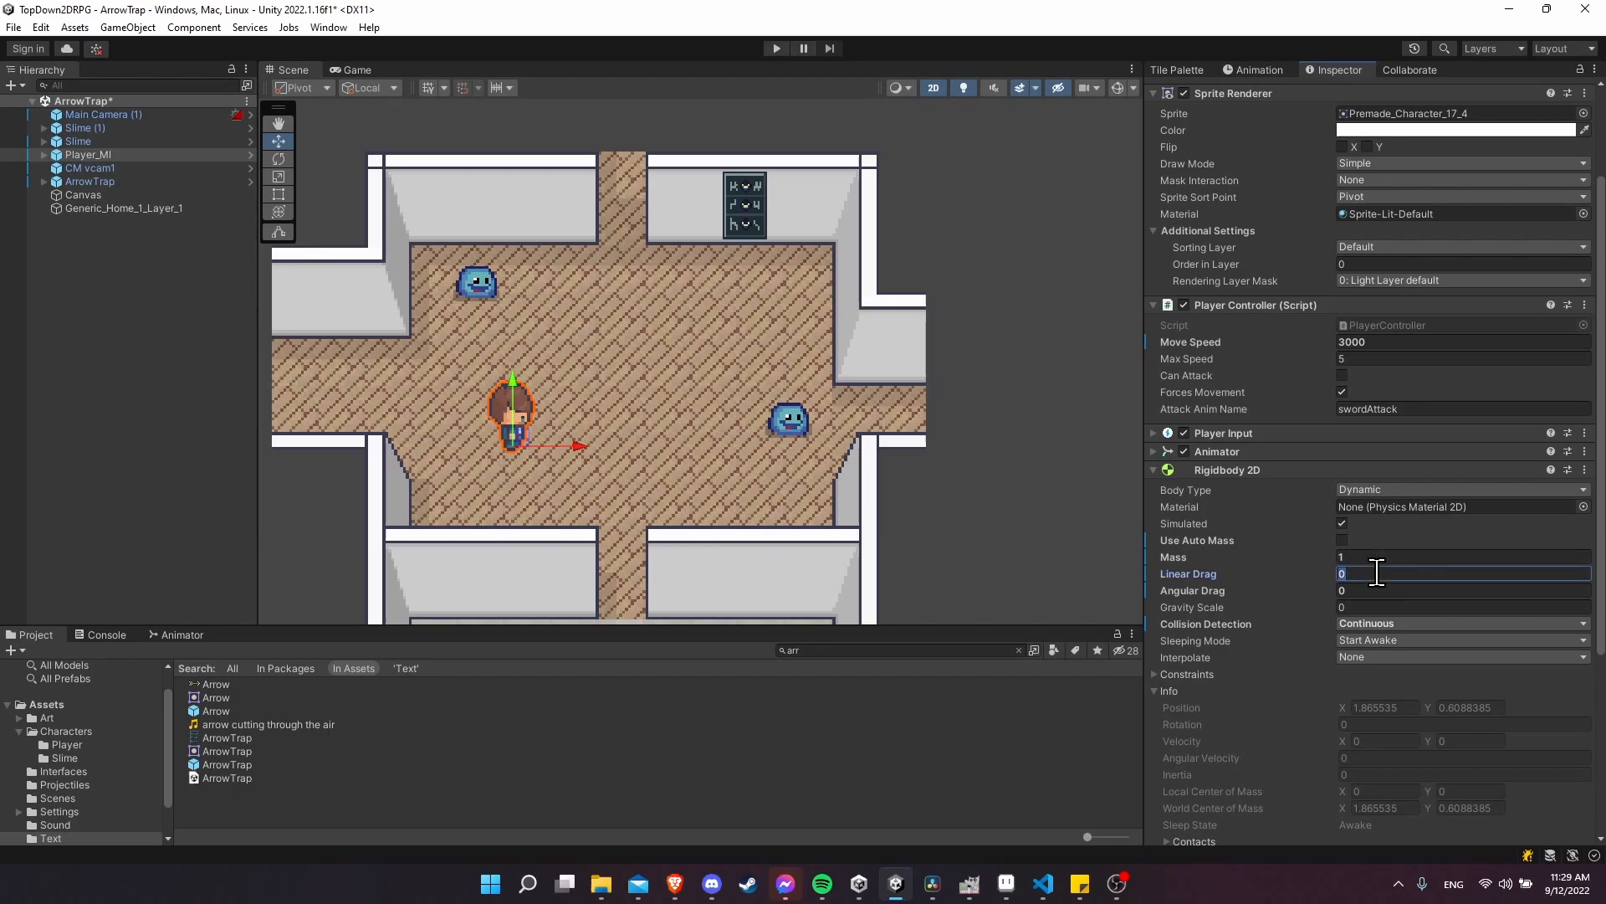
Step: Enter 15 in the Rigidbody 2D Linear Drag field and commit it
{"action": "type", "text": "15"}
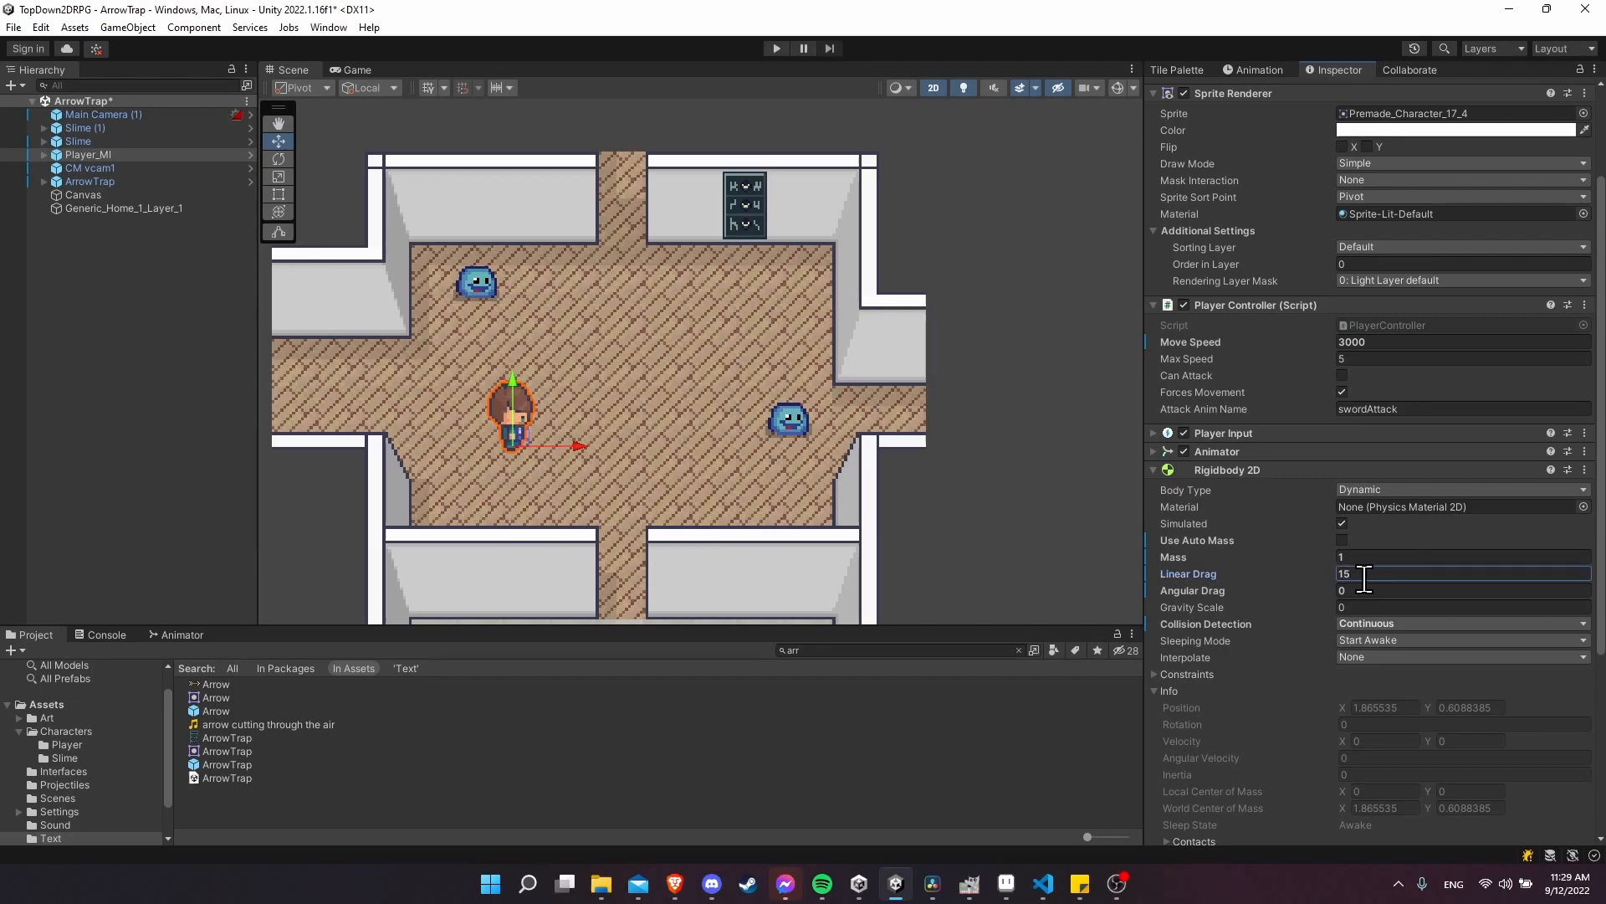
{"action": "scroll", "scroll_direction": "up", "scroll_amount": 3}
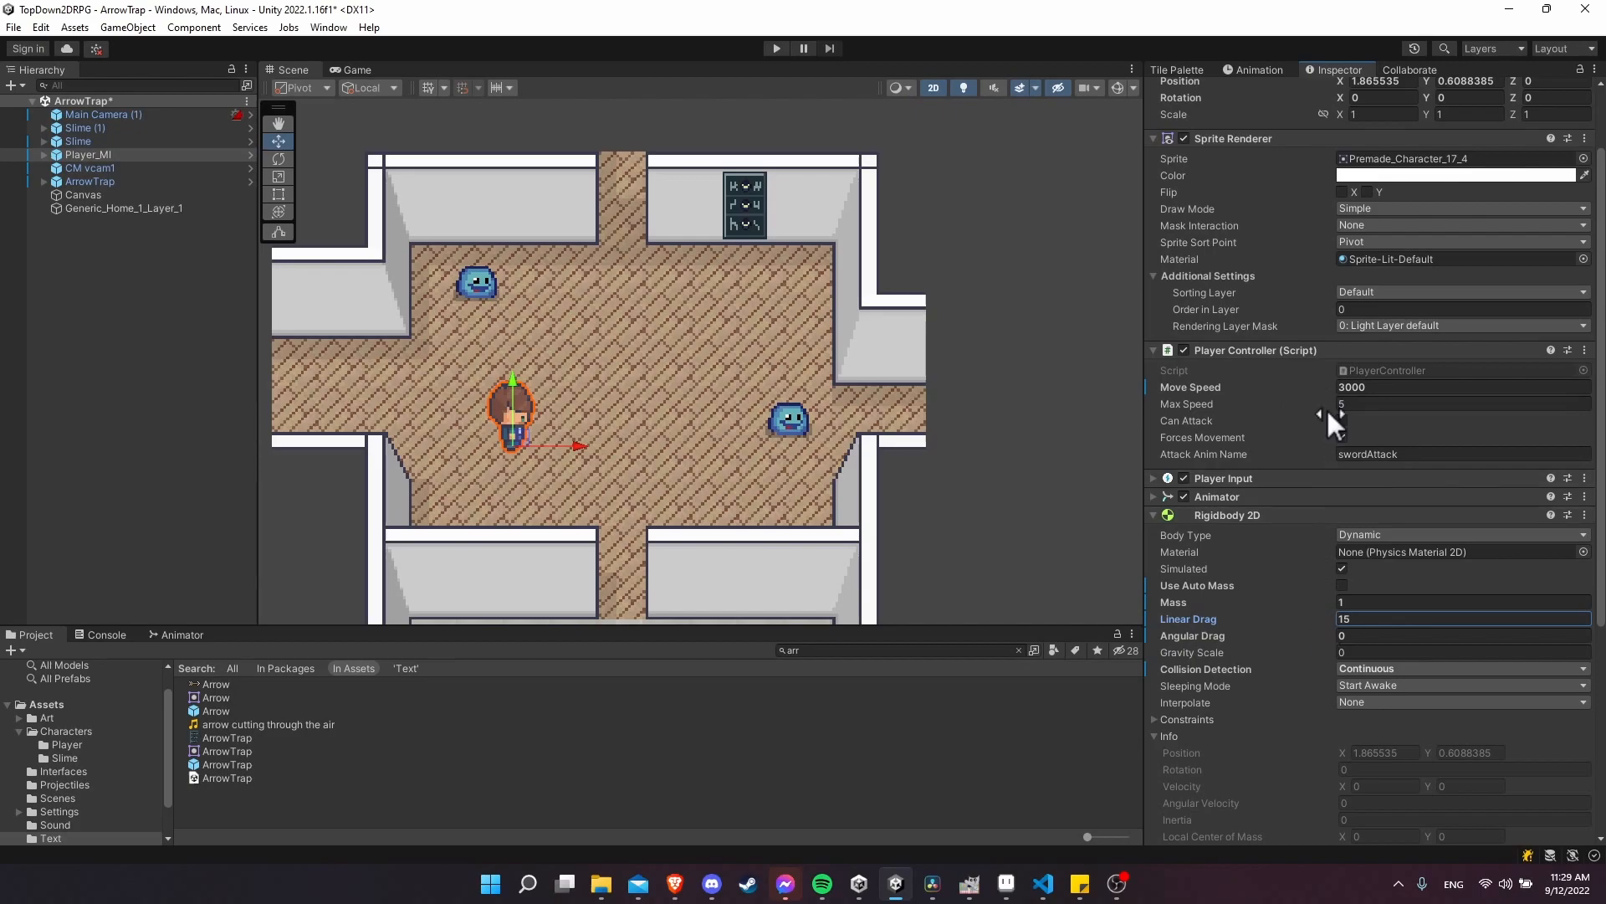
{"action": "left_click", "coordinate": [1434, 386]}
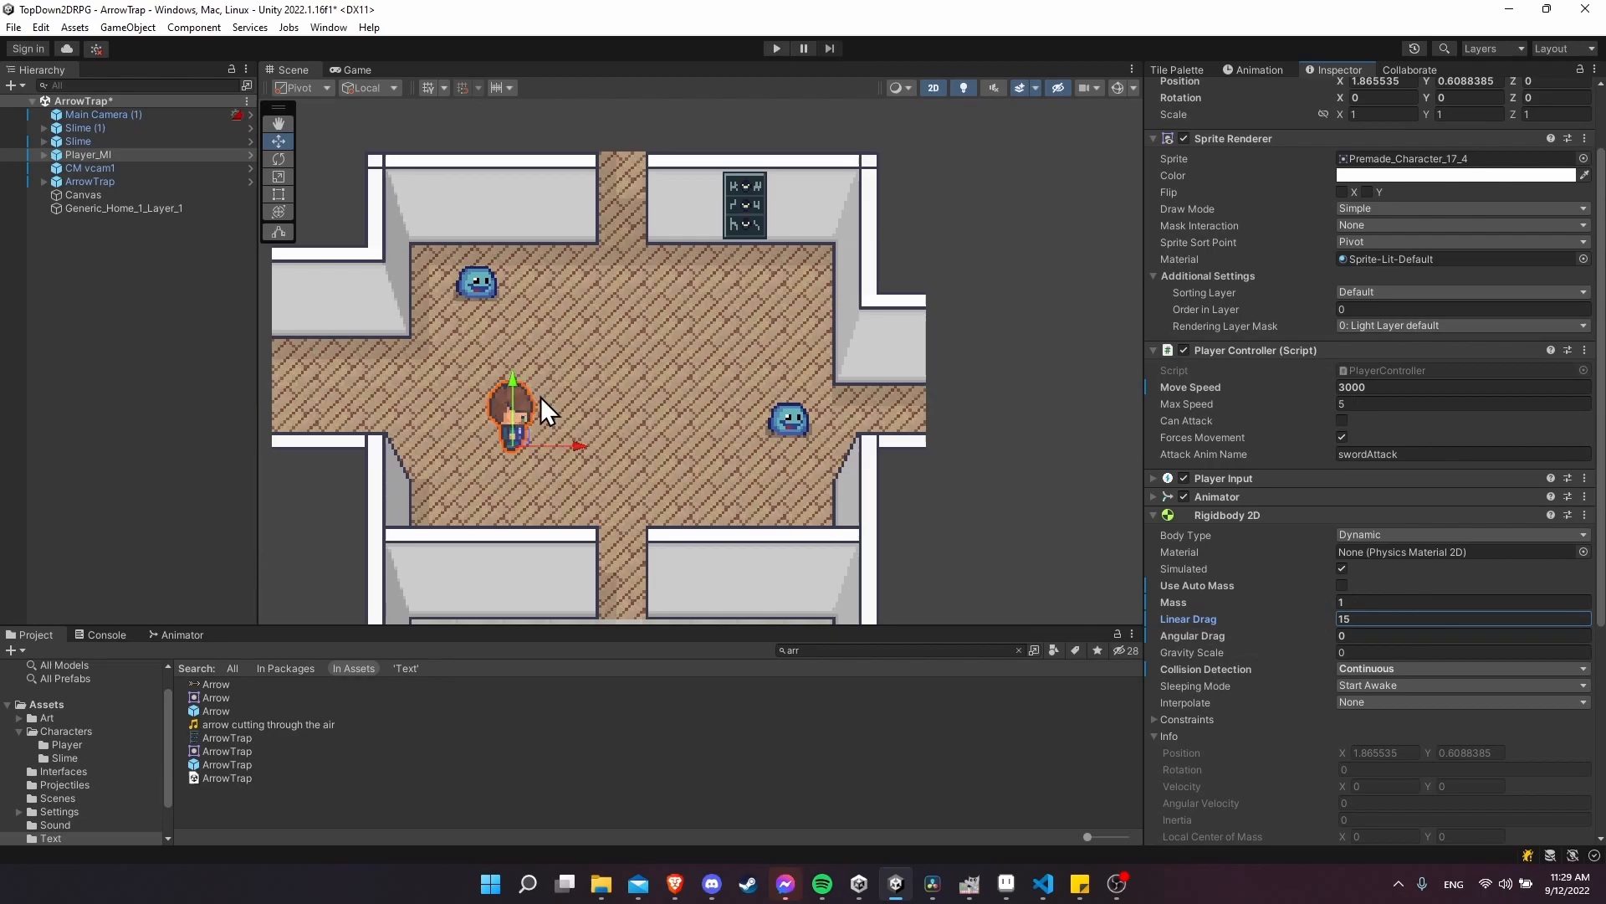
{"action": "mouse_move", "coordinate": [562, 421]}
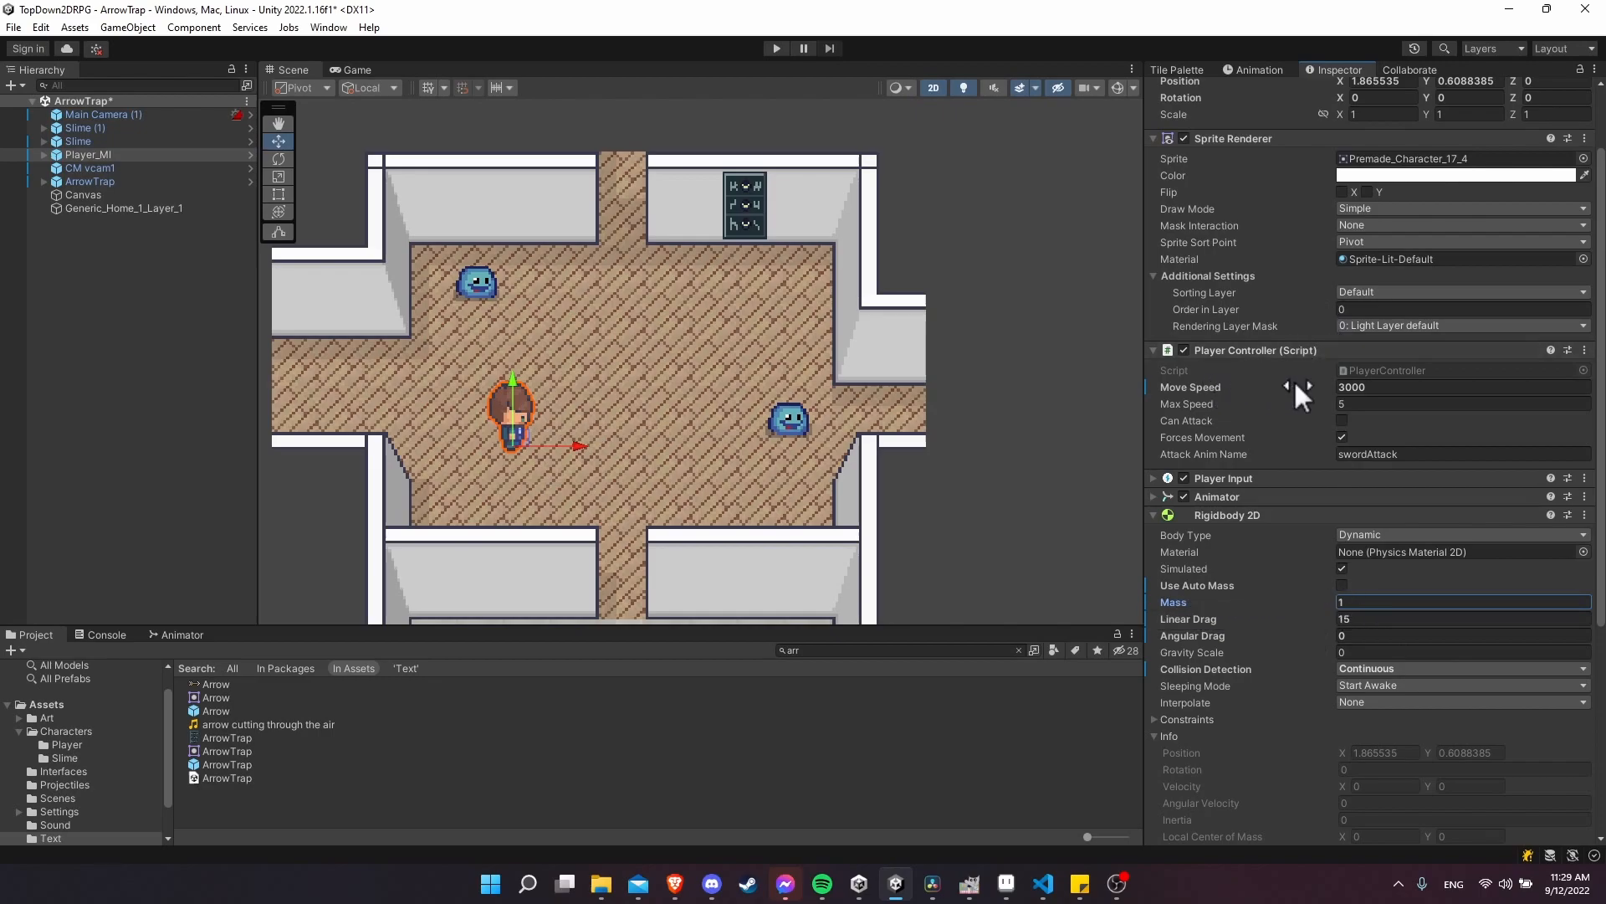
{"action": "mouse_move", "coordinate": [1147, 625]}
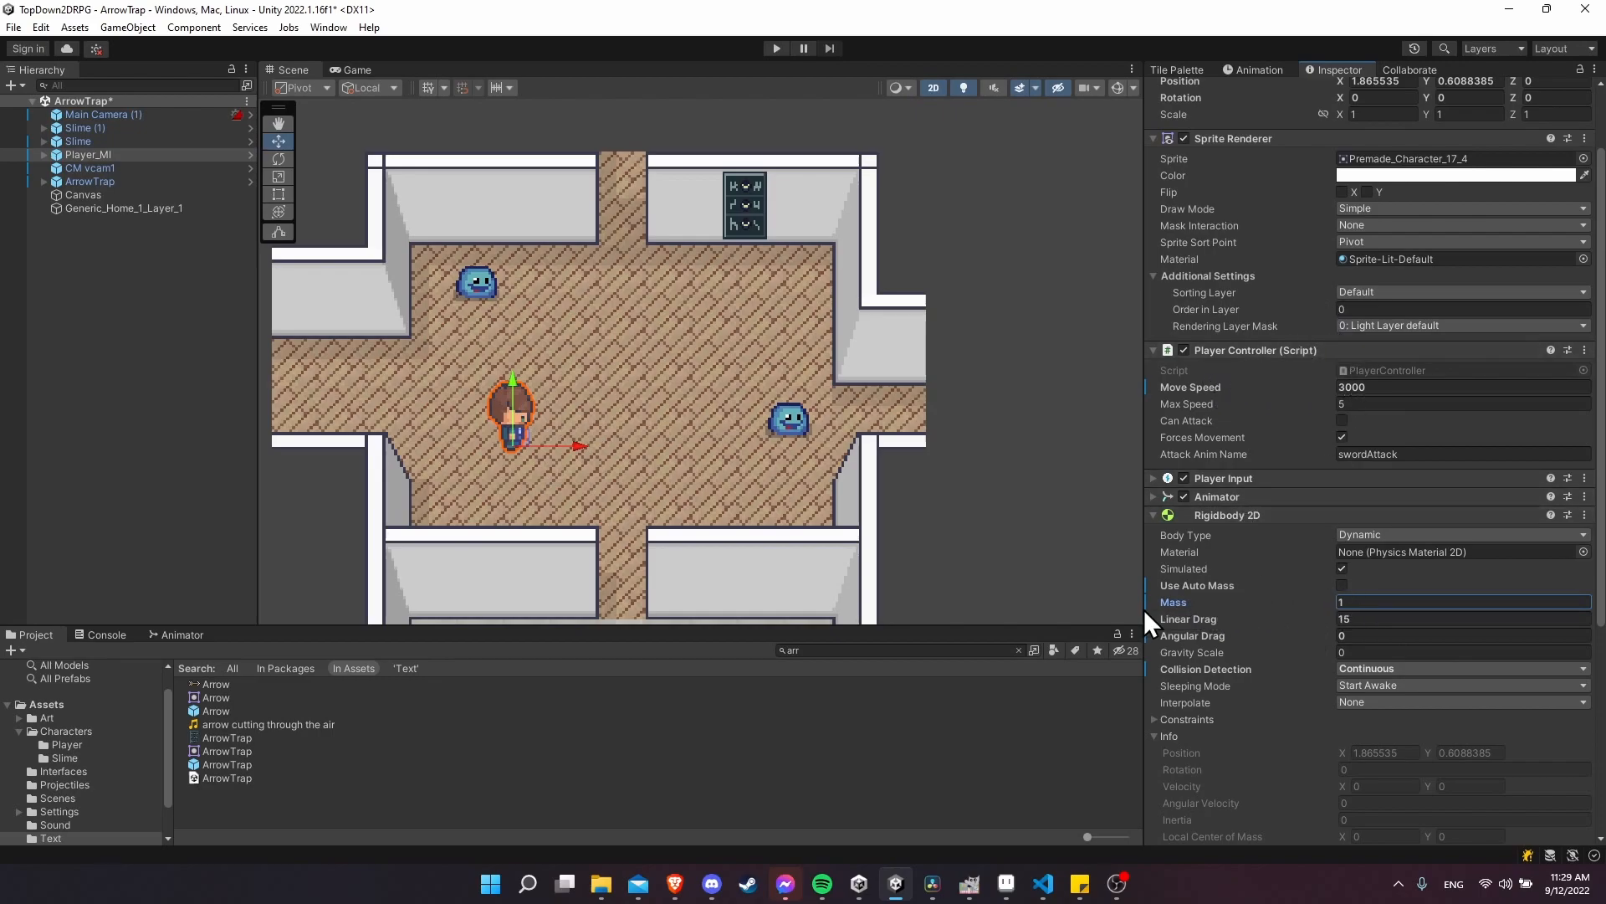
{"action": "mouse_move", "coordinate": [1019, 507]}
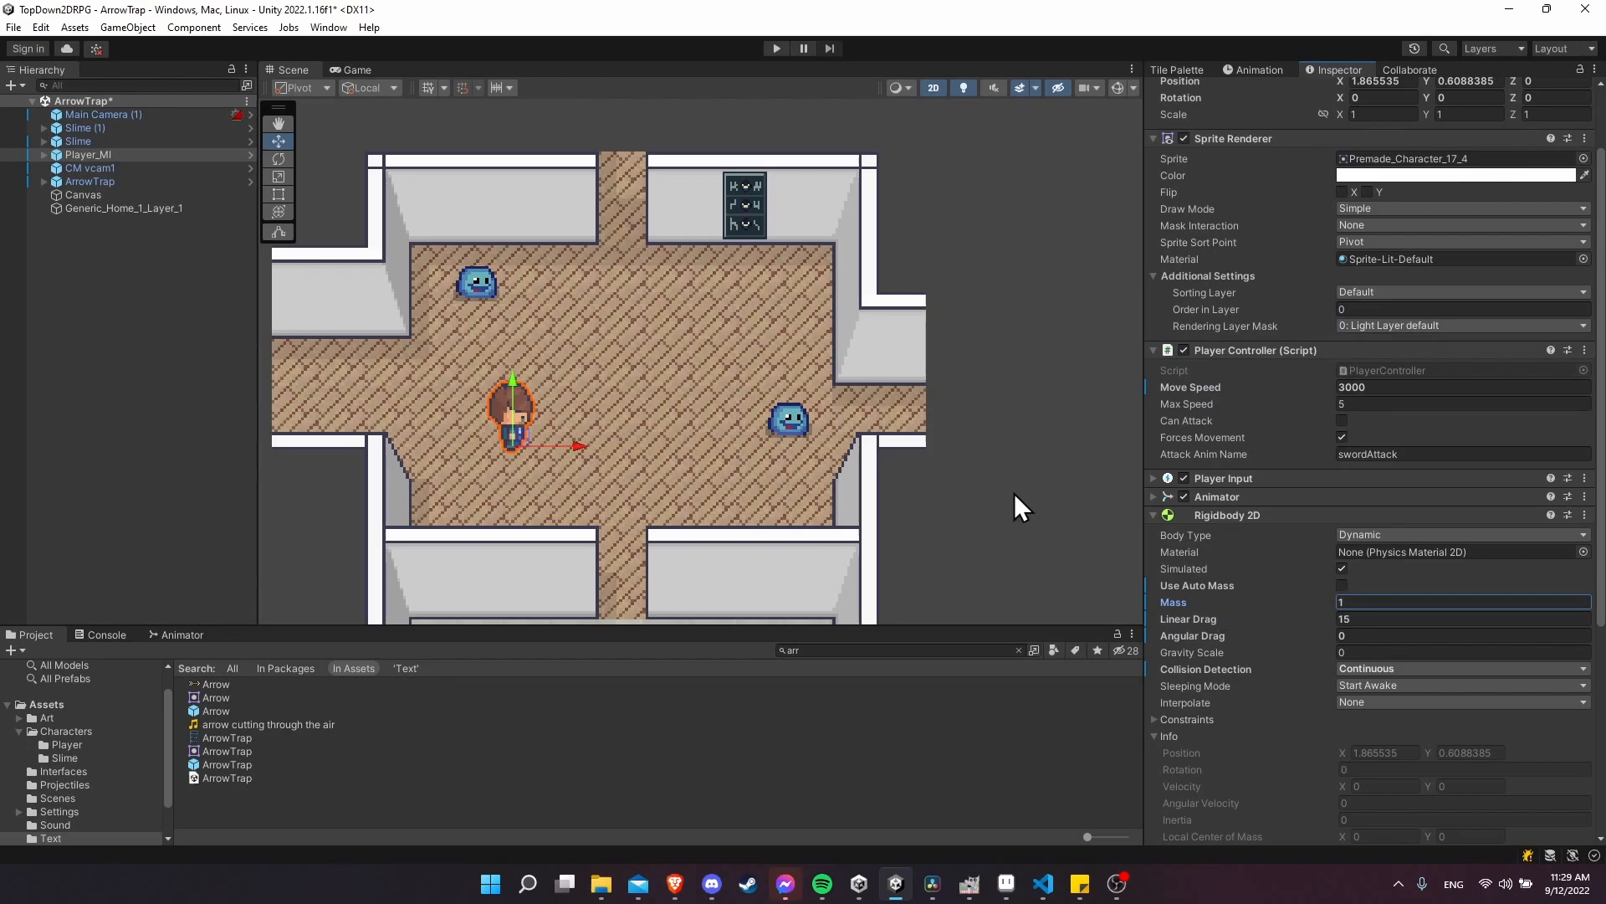
{"action": "mouse_move", "coordinate": [1240, 625]}
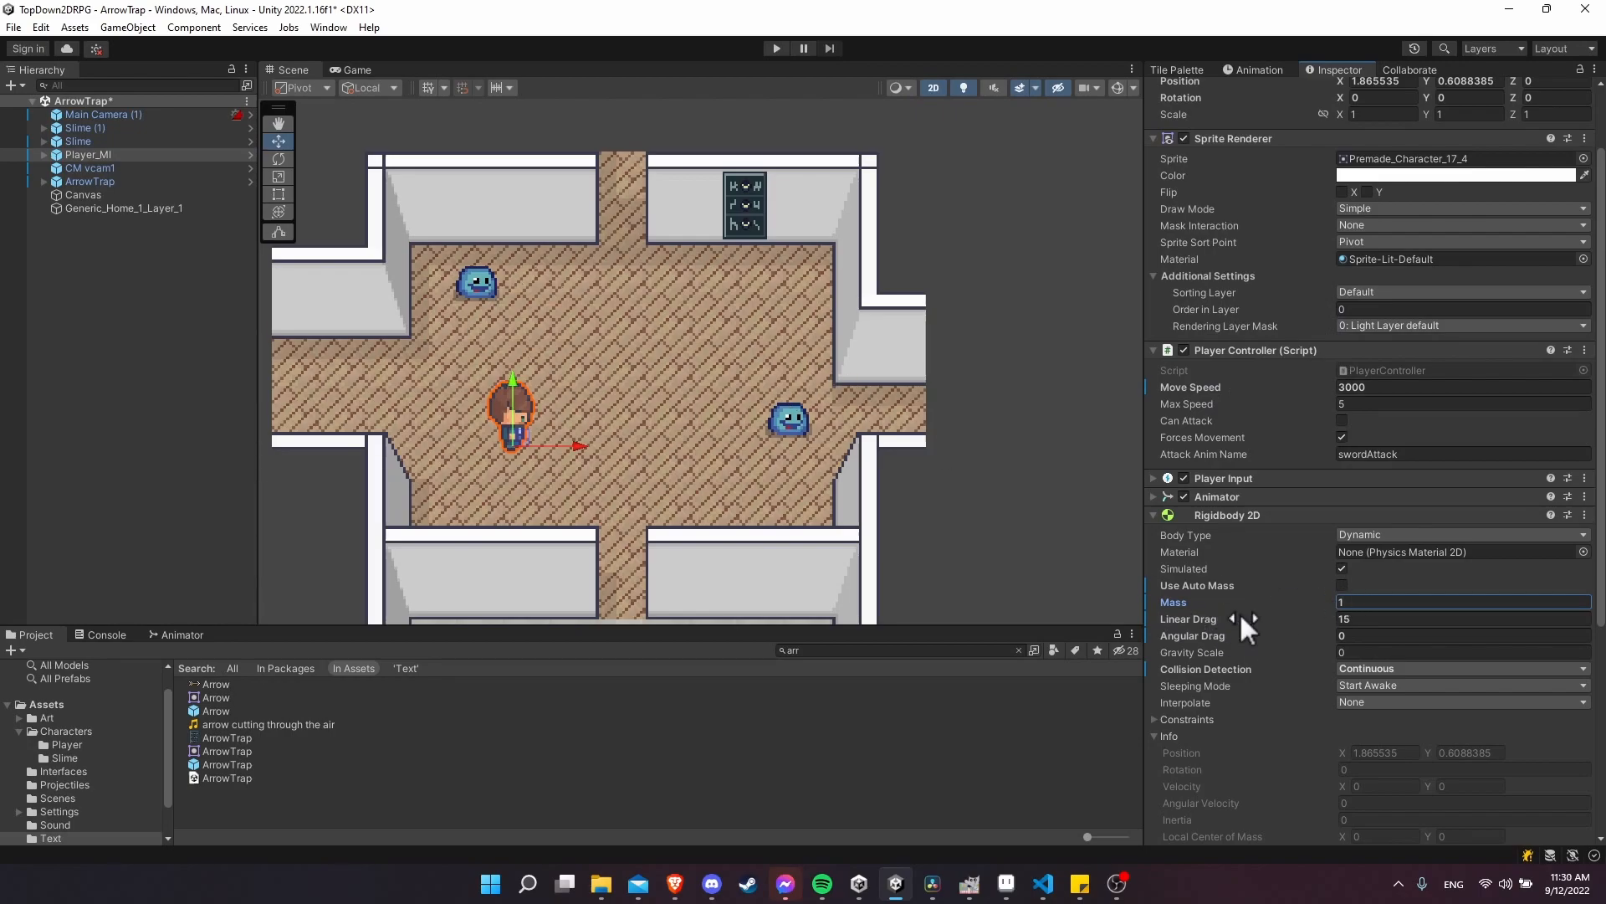
Step: Switch to PlayerController and make FixedUpdate call rb.AddForce(moveInput * moveSpeed * Time.deltaTime)
{"action": "left_click", "coordinate": [1041, 882]}
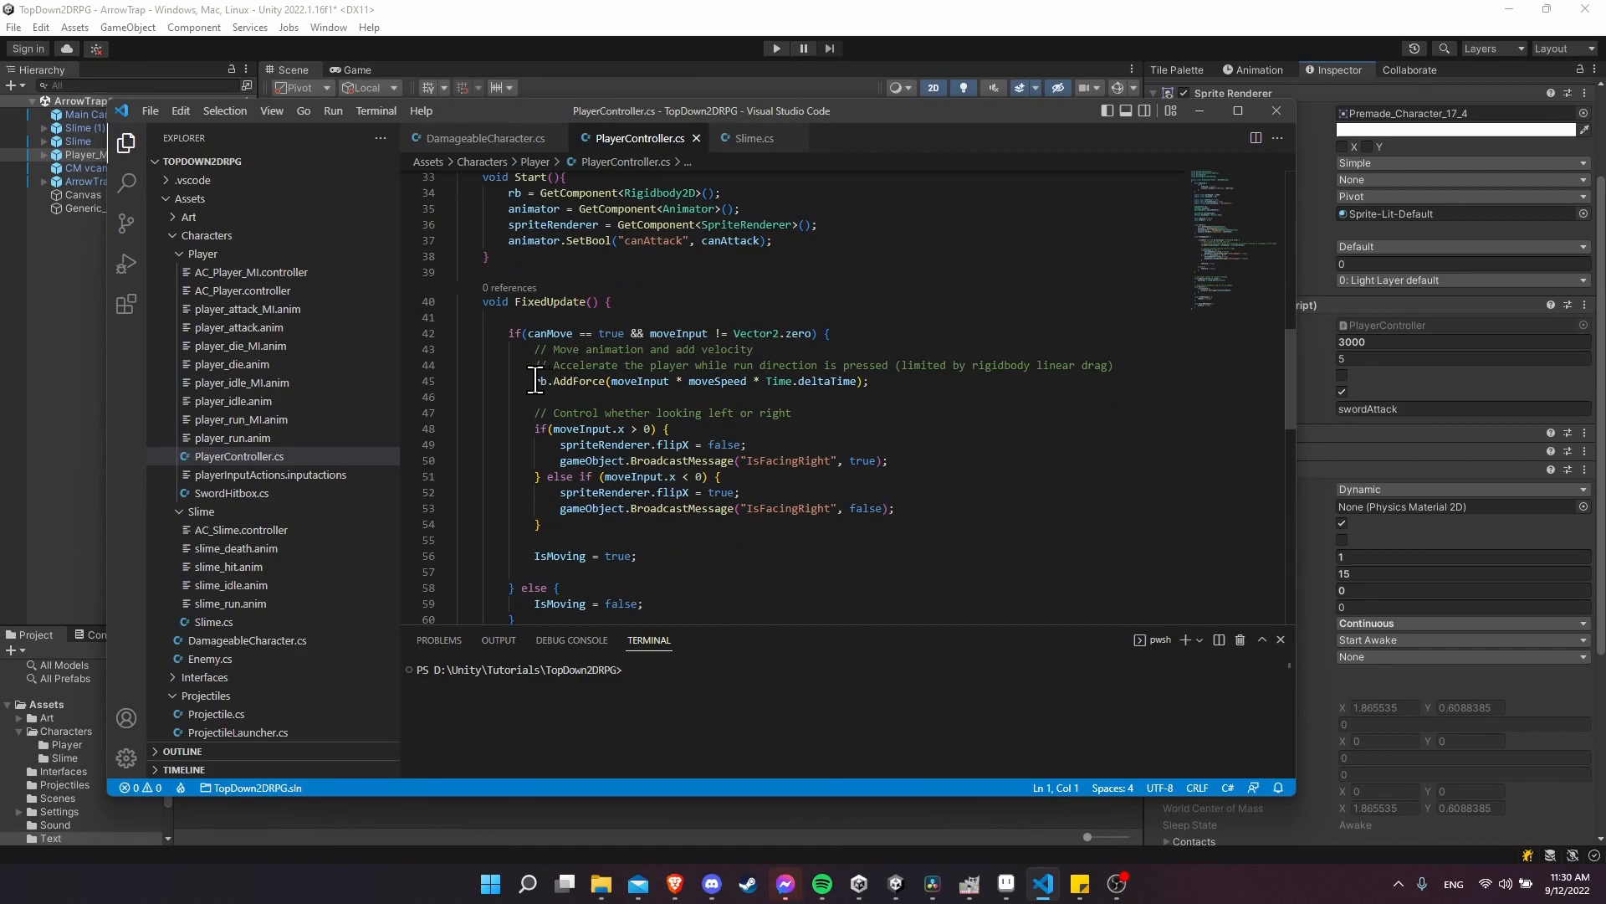
{"action": "left_click", "coordinate": [866, 382]}
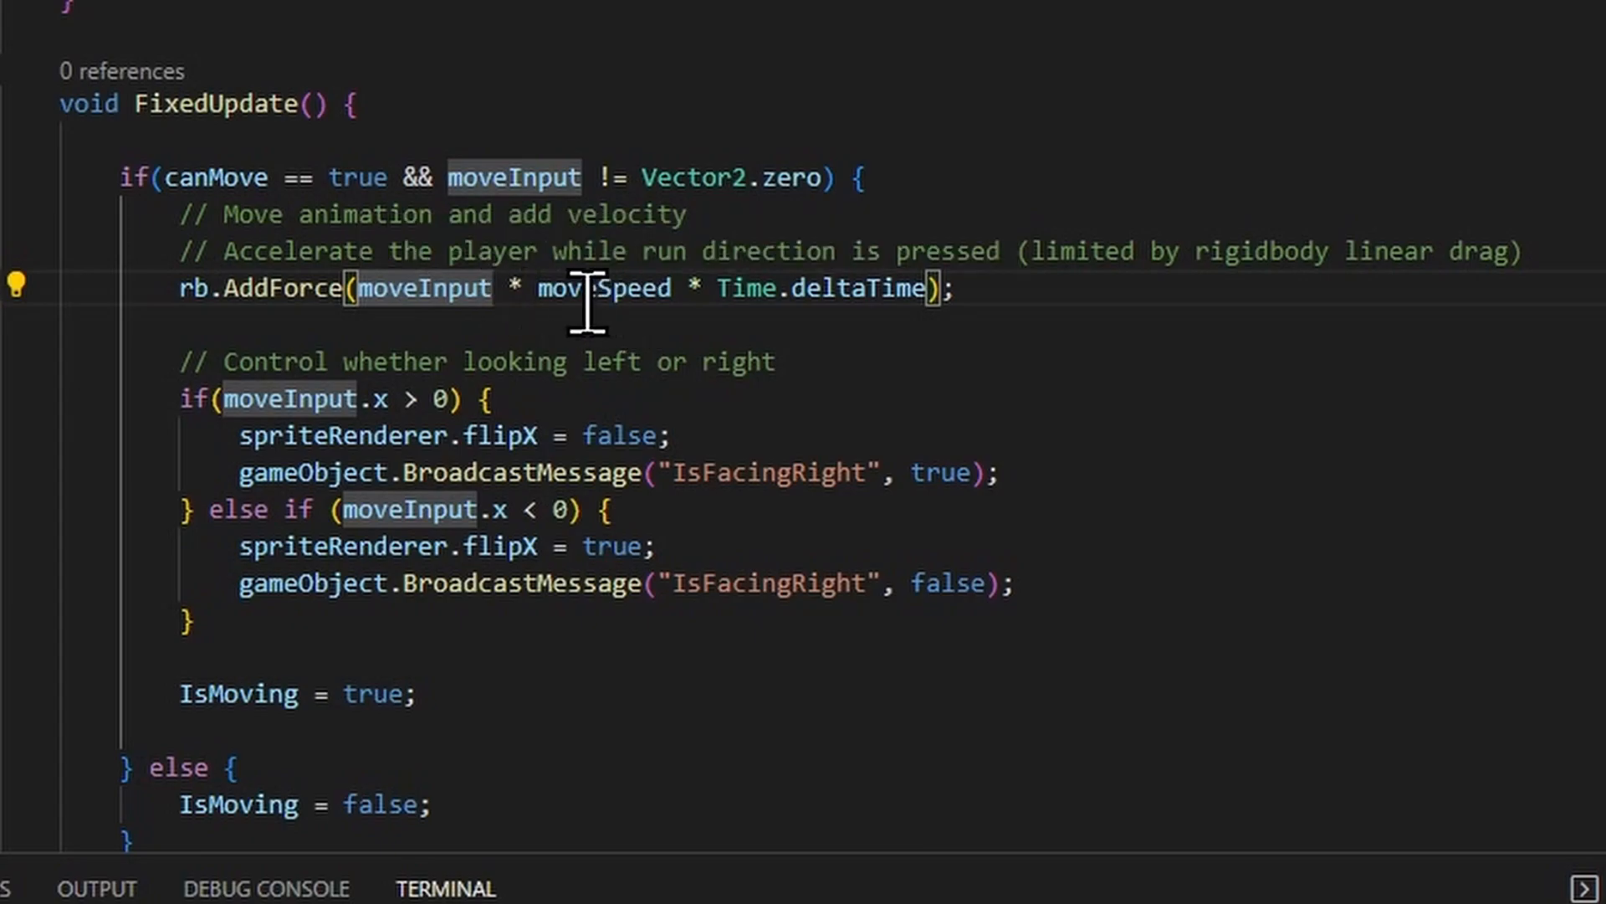
{"action": "mouse_move", "coordinate": [548, 312]}
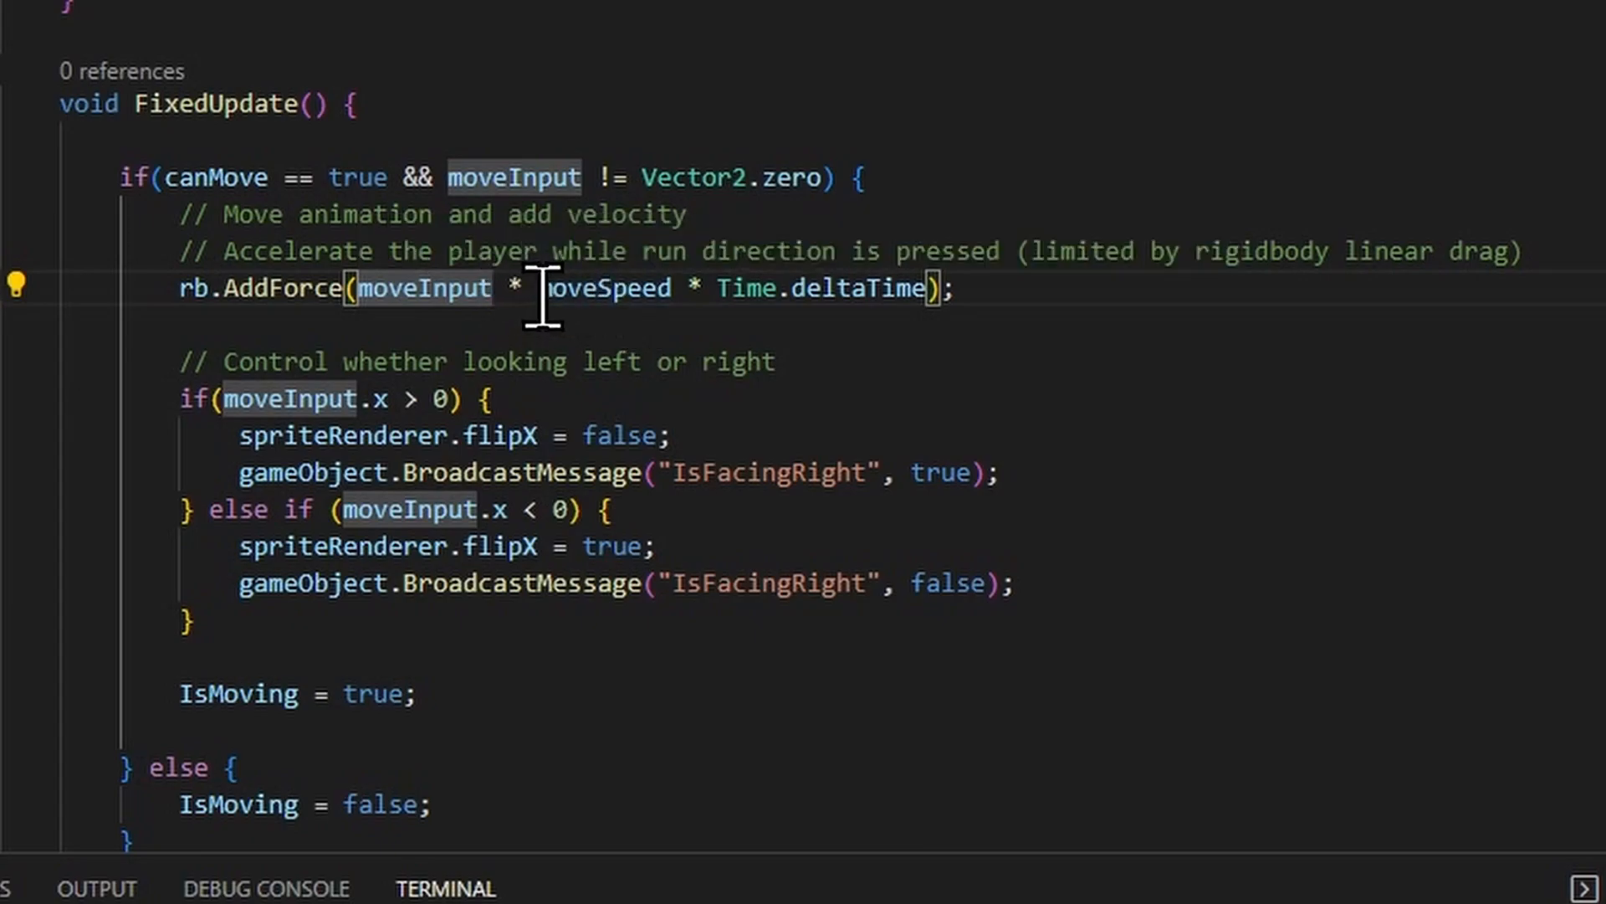
{"action": "mouse_move", "coordinate": [441, 288]}
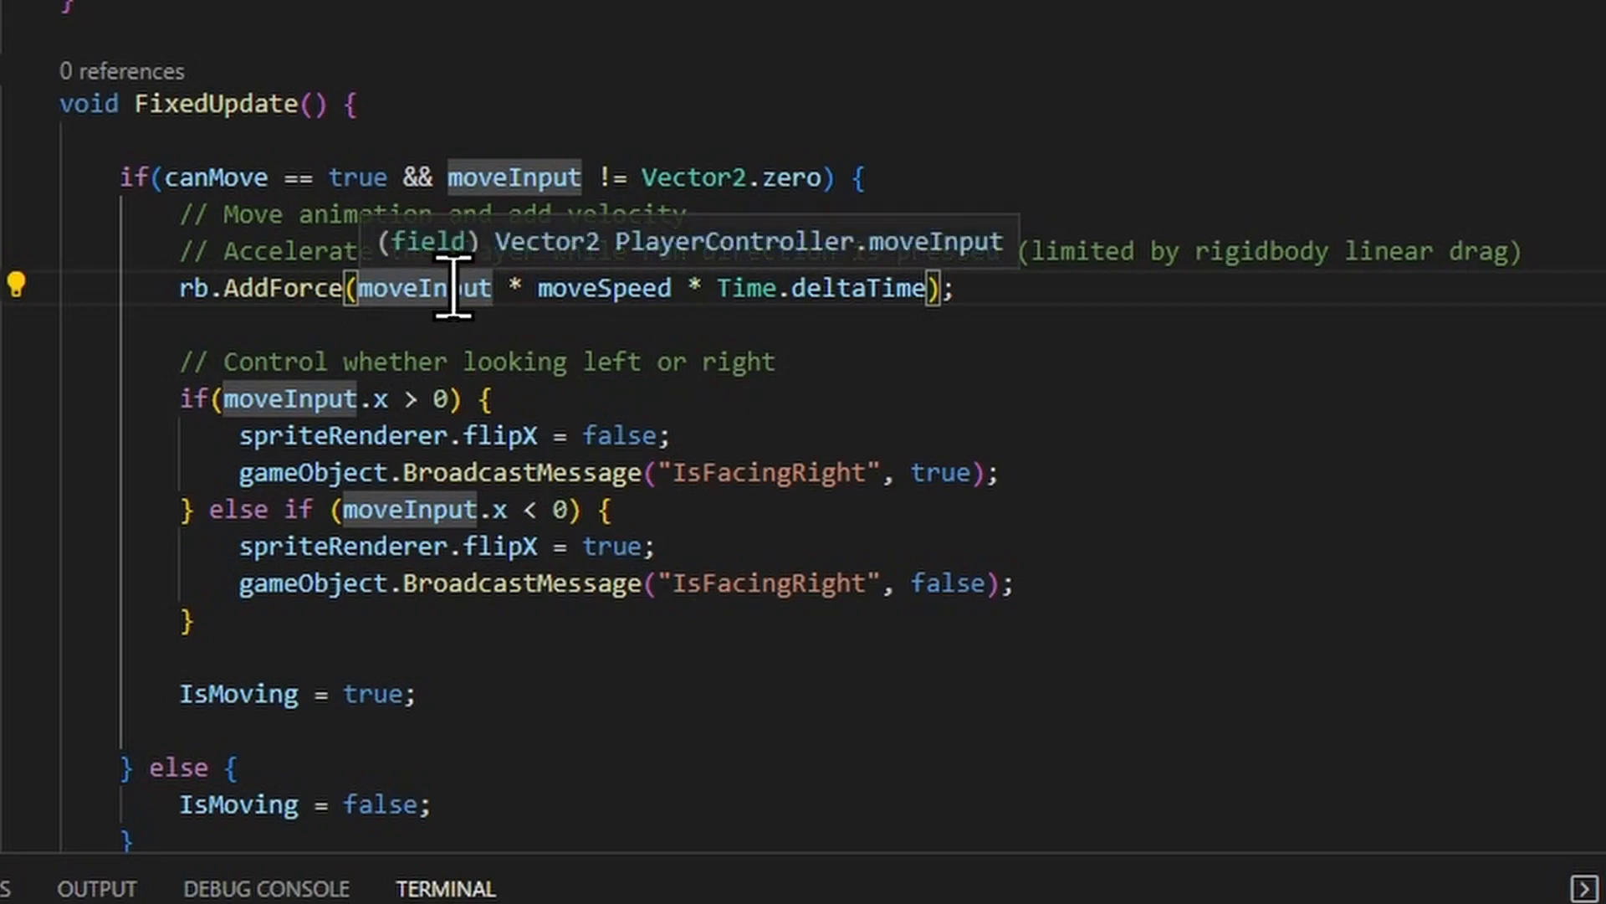
{"action": "mouse_move", "coordinate": [748, 288]}
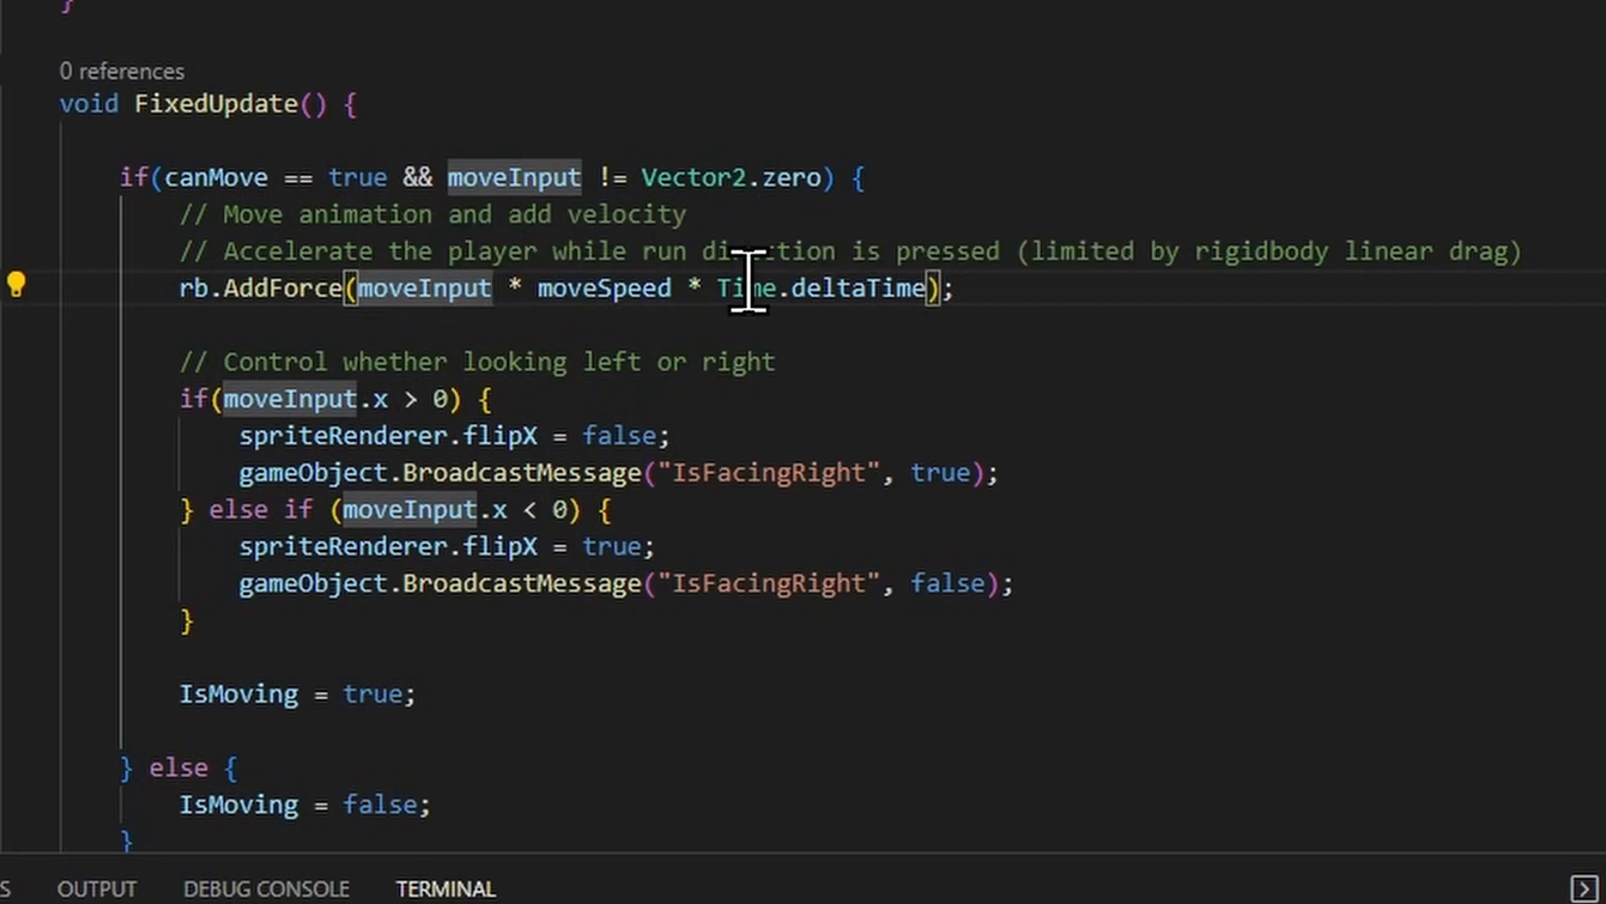
{"action": "mouse_move", "coordinate": [457, 288]}
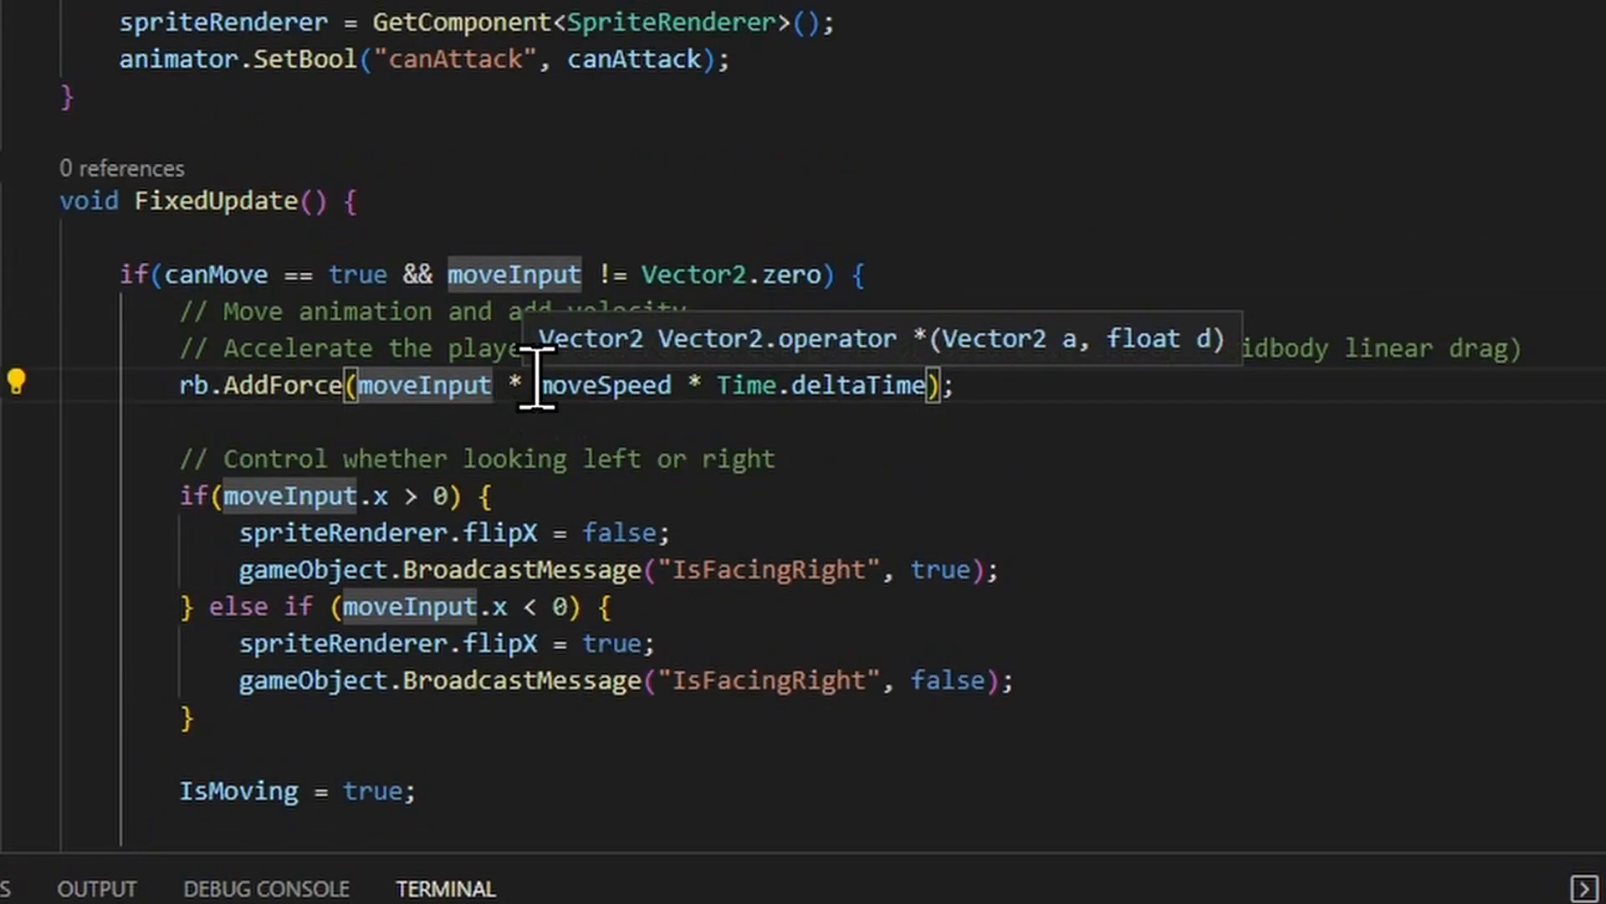
{"action": "mouse_move", "coordinate": [943, 385]}
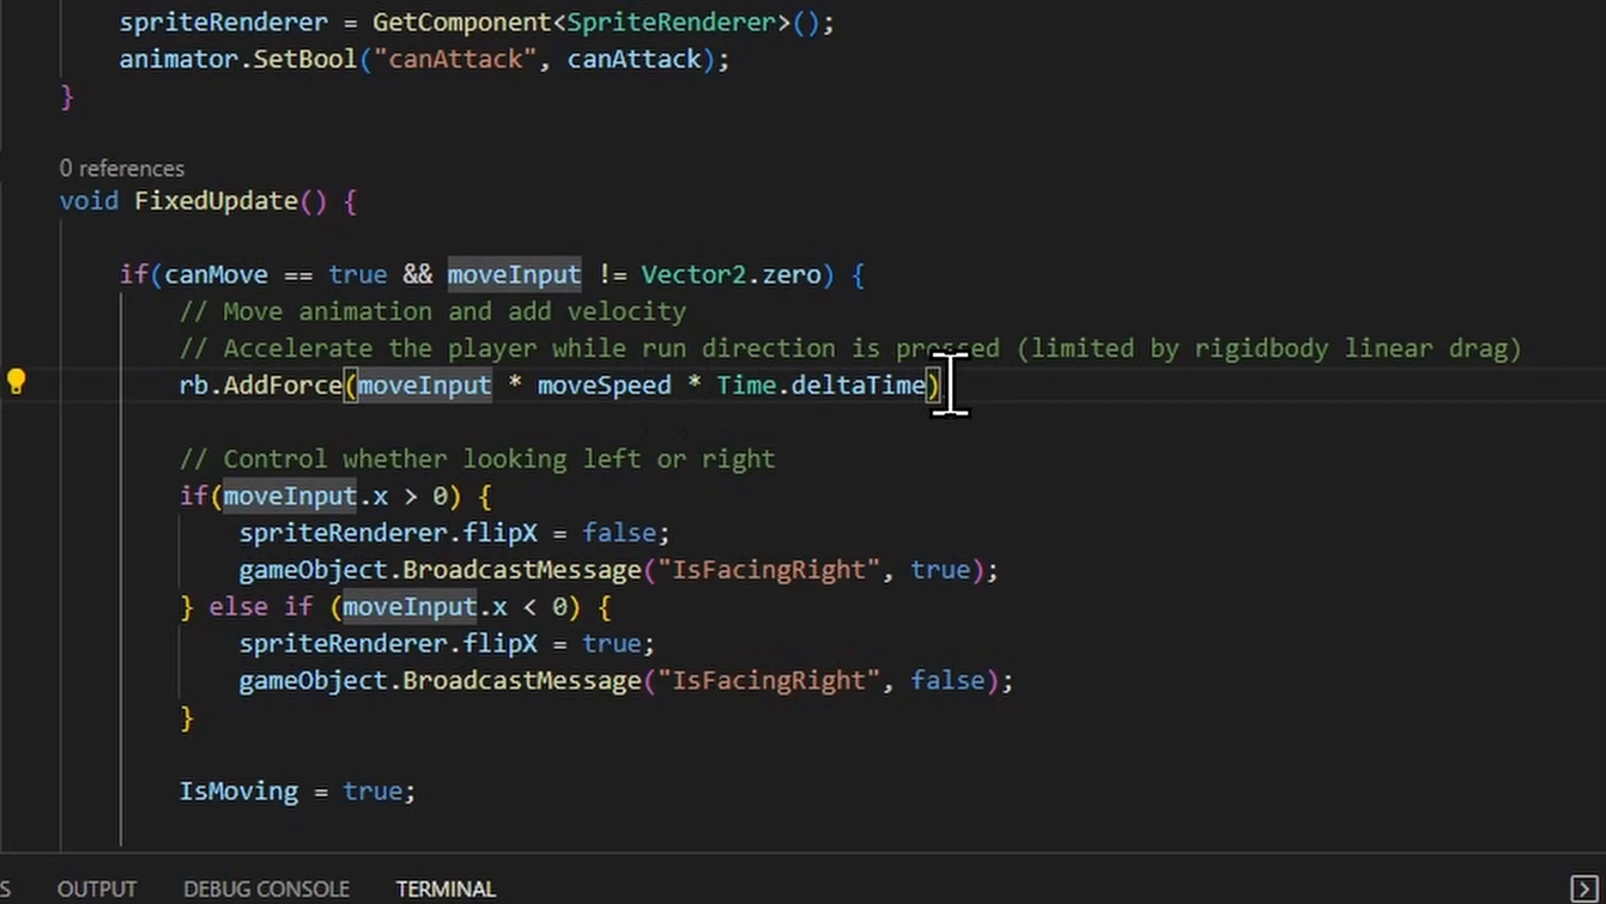
{"action": "mouse_move", "coordinate": [563, 394]}
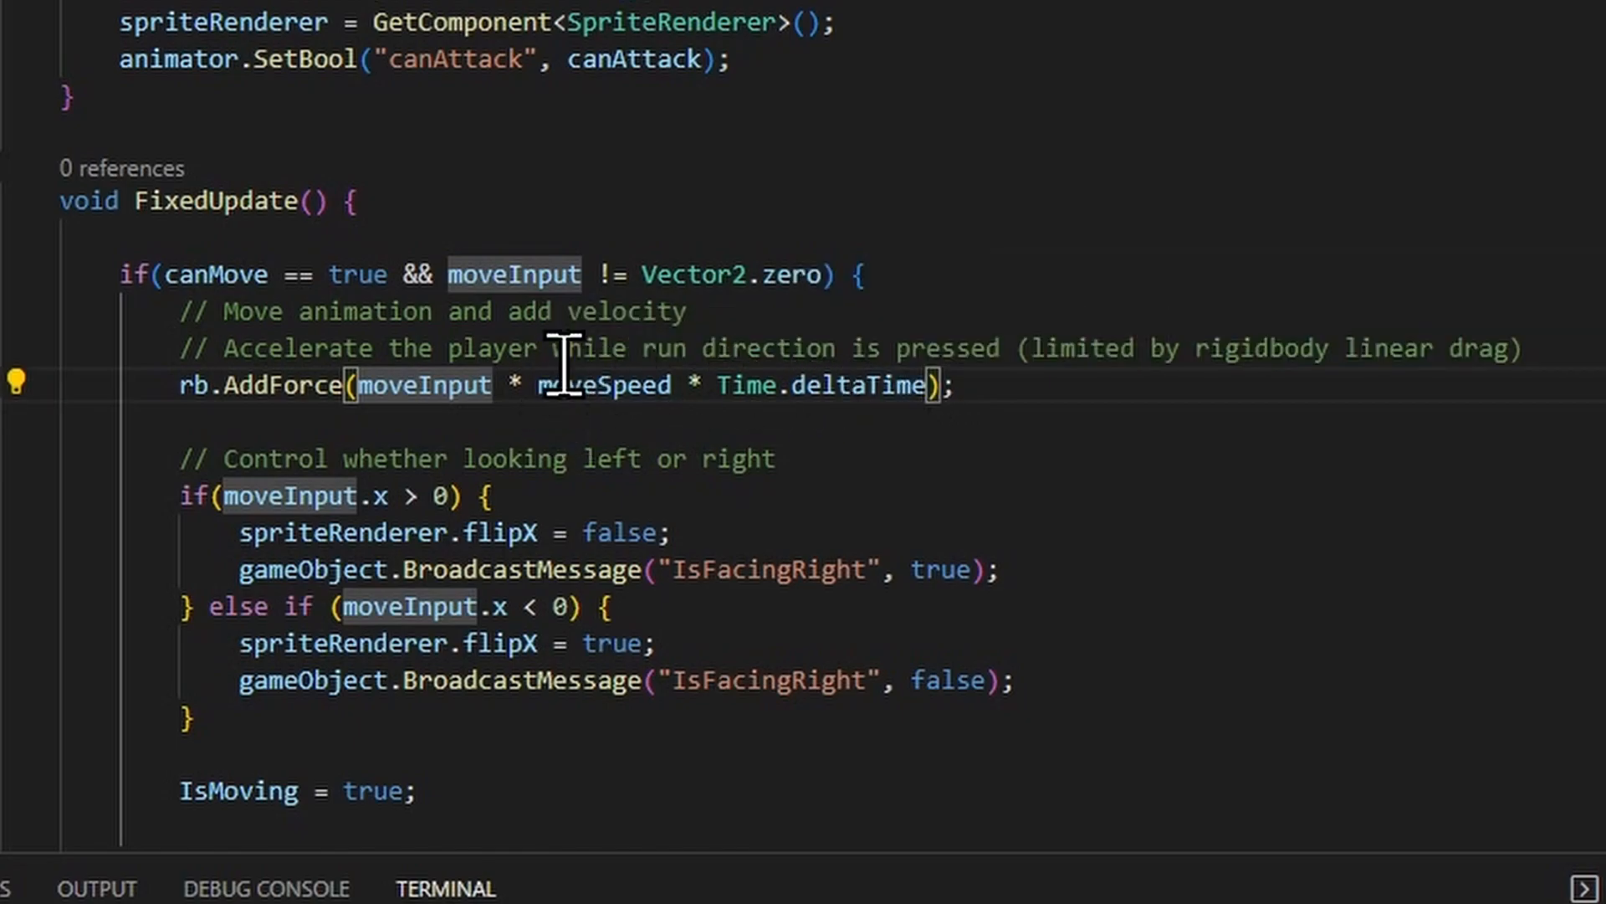
{"action": "mouse_move", "coordinate": [636, 400]}
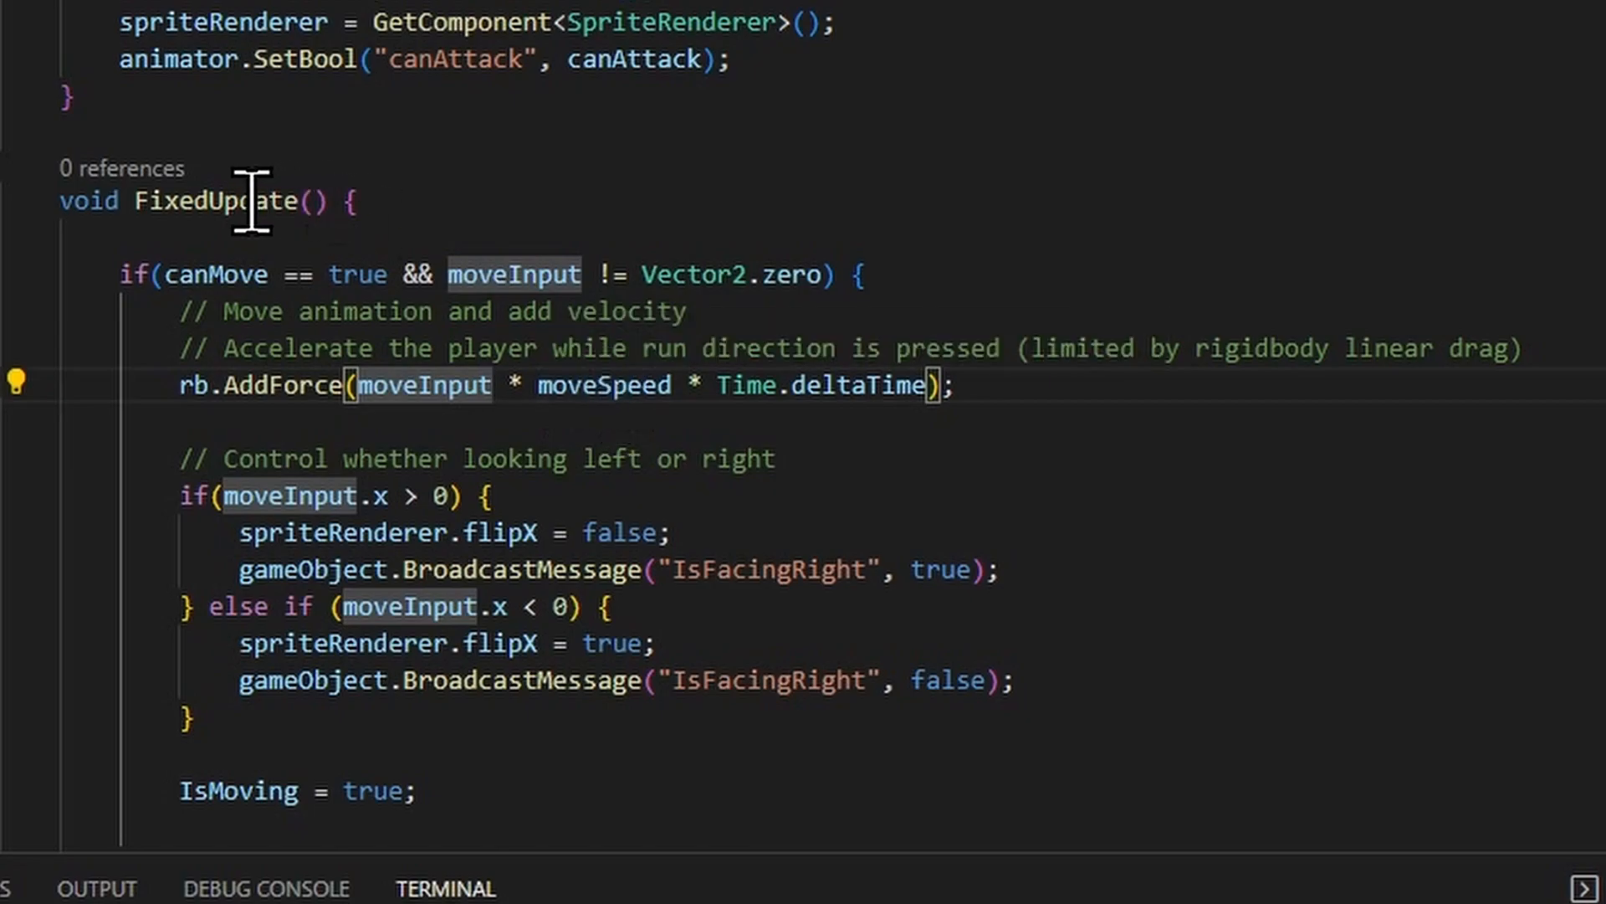
{"action": "mouse_move", "coordinate": [220, 200]}
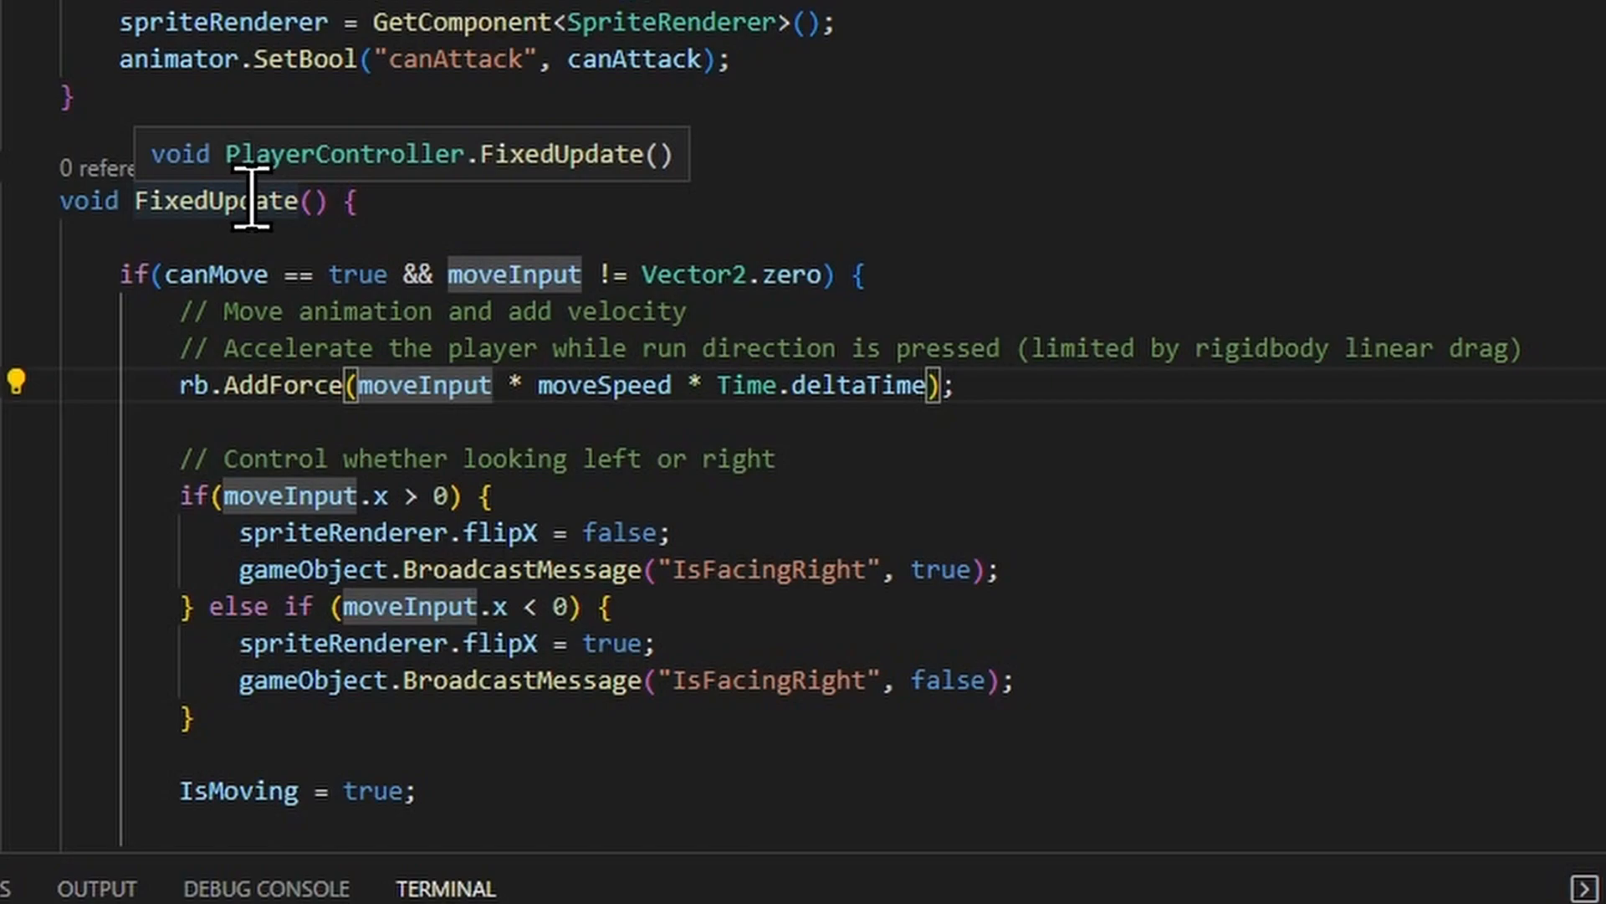
{"action": "mouse_move", "coordinate": [594, 384]}
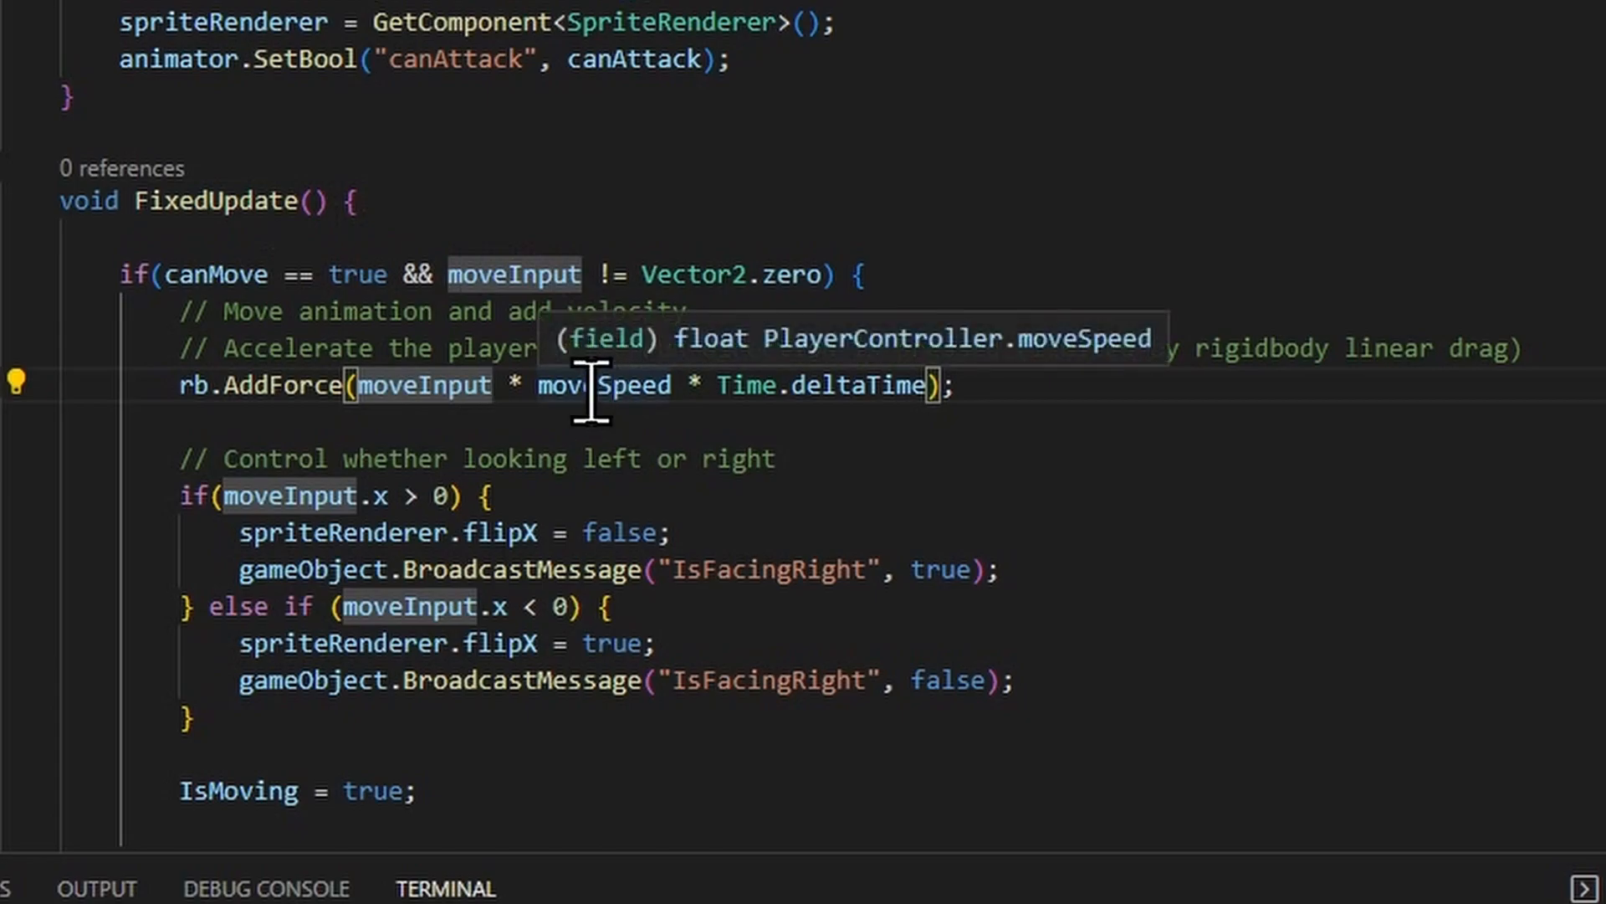
{"action": "mouse_move", "coordinate": [920, 393]}
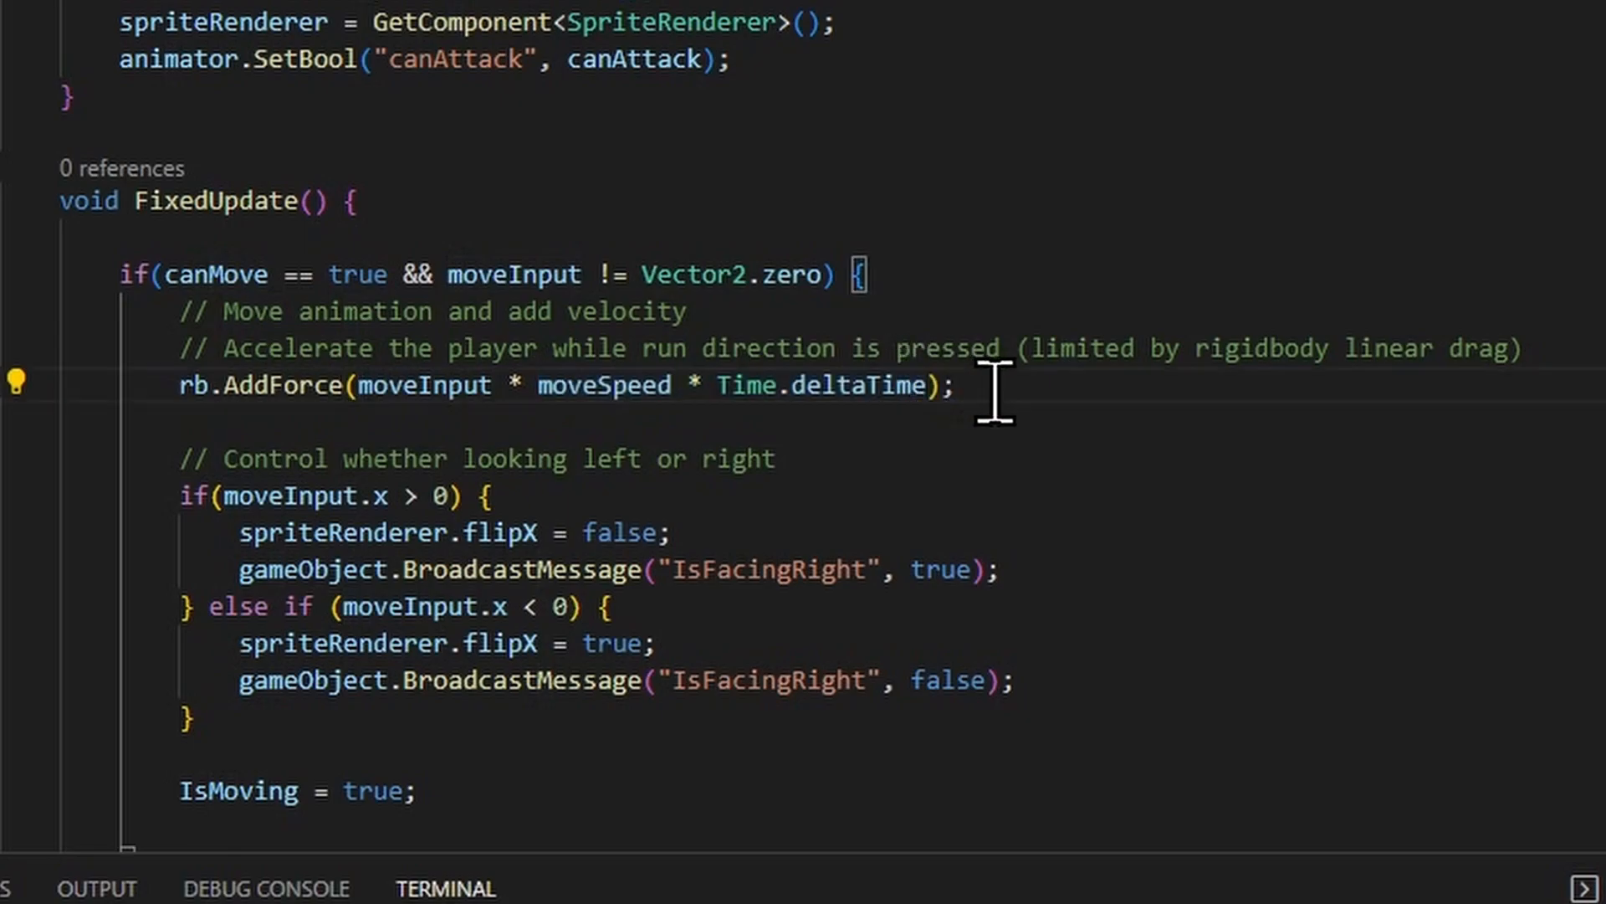
{"action": "mouse_move", "coordinate": [1096, 425]}
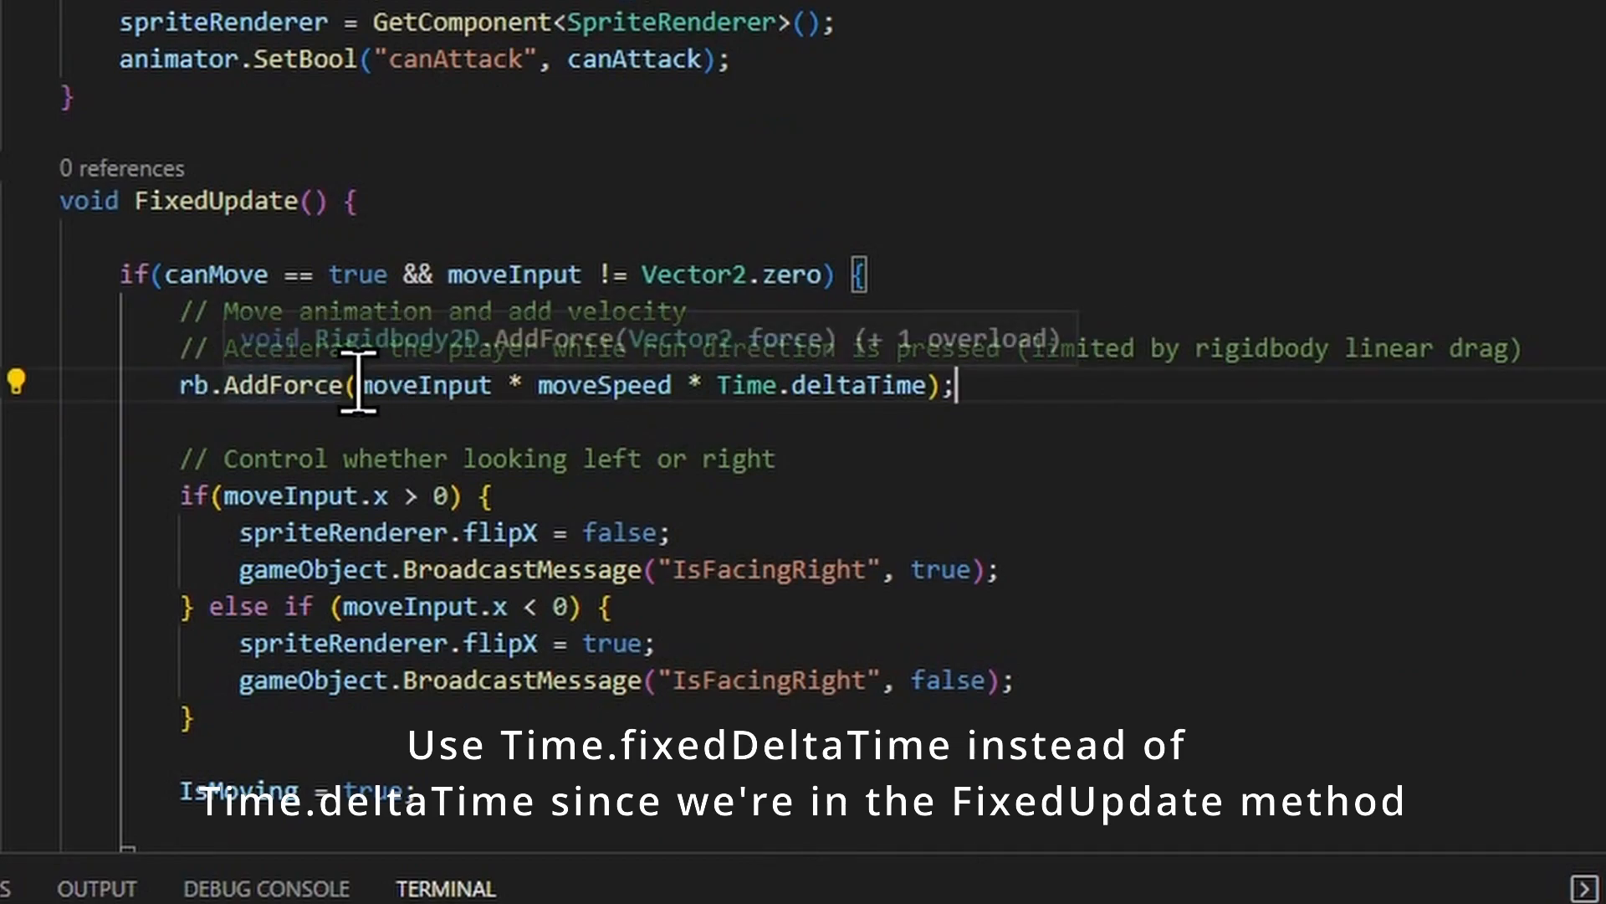
{"action": "mouse_move", "coordinate": [1081, 400]}
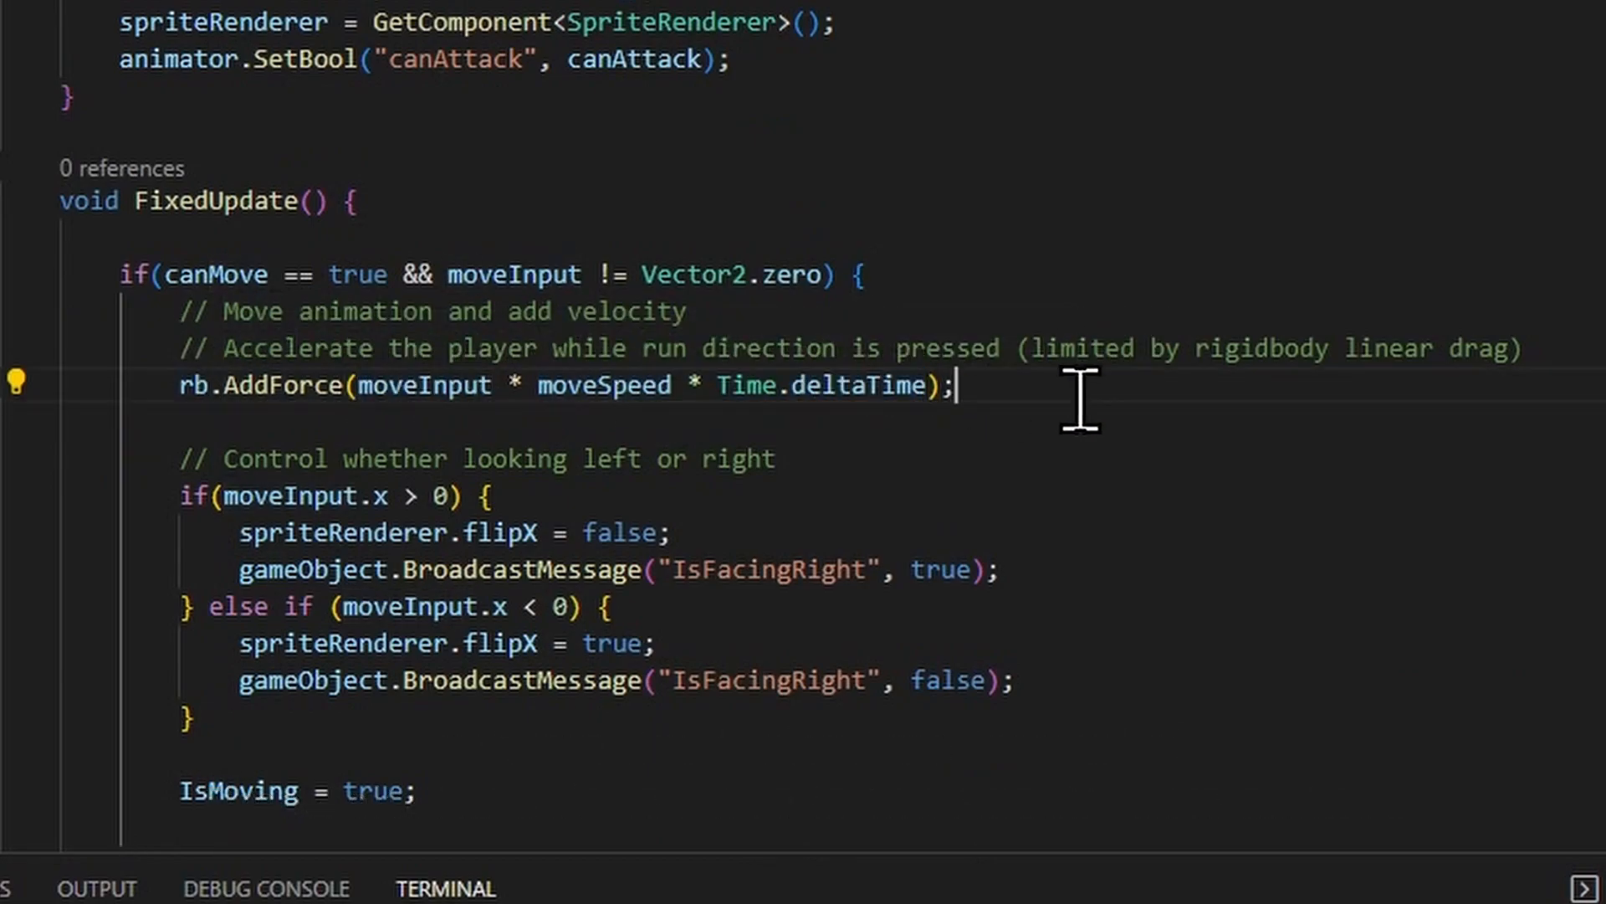
{"action": "scroll", "scroll_direction": "down", "scroll_amount": 3}
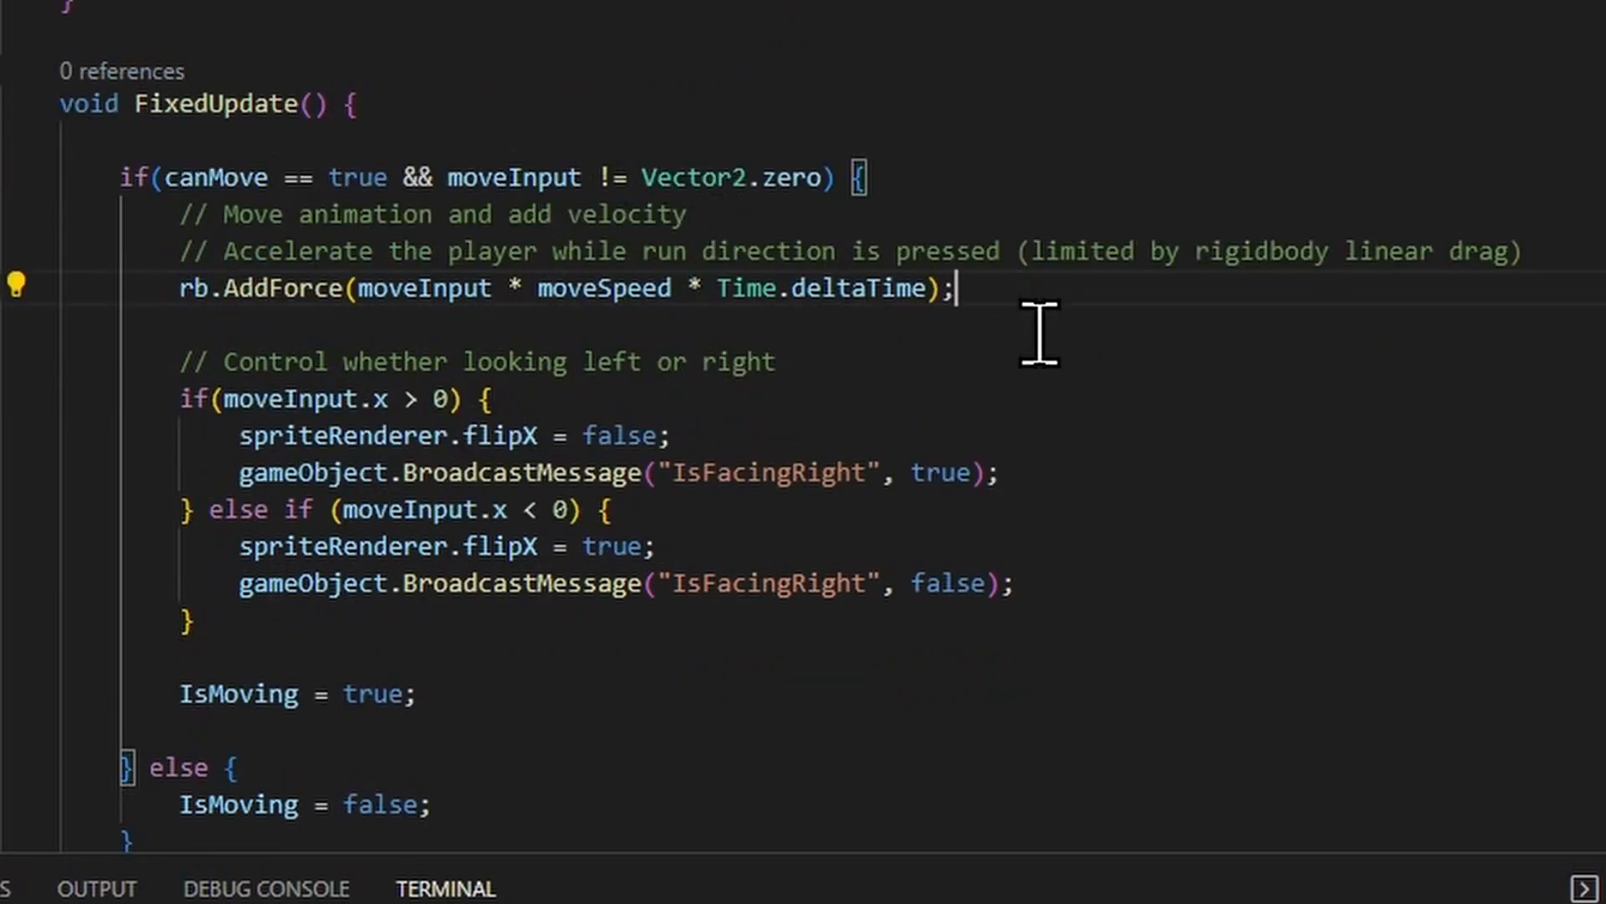
{"action": "scroll", "scroll_direction": "down", "scroll_amount": 3}
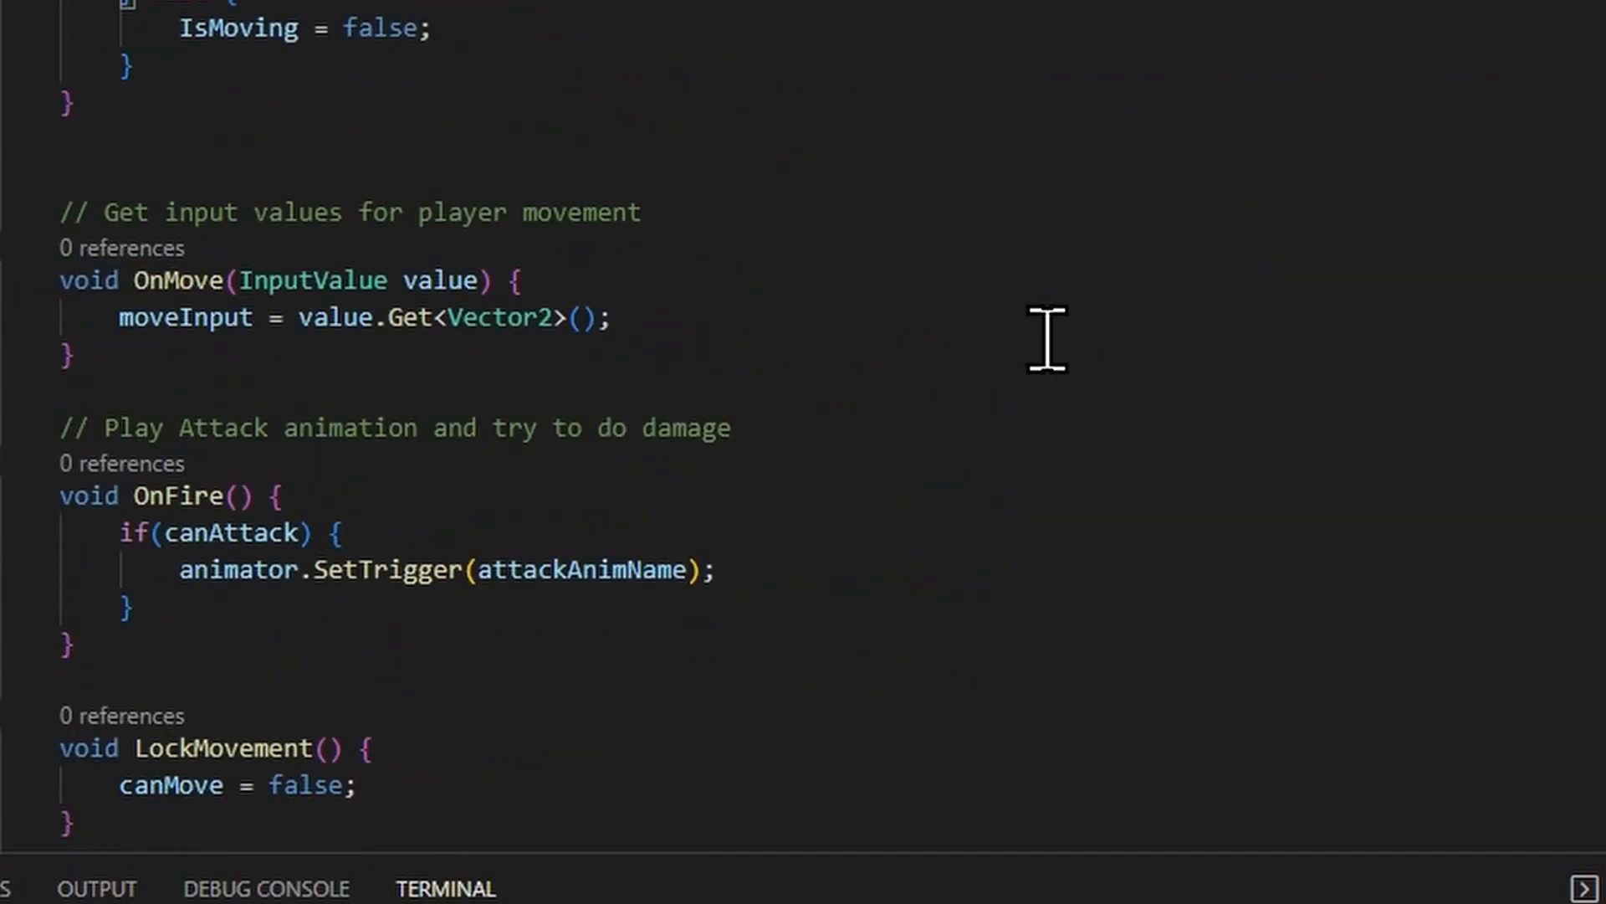
{"action": "scroll", "scroll_direction": "up", "scroll_amount": 3}
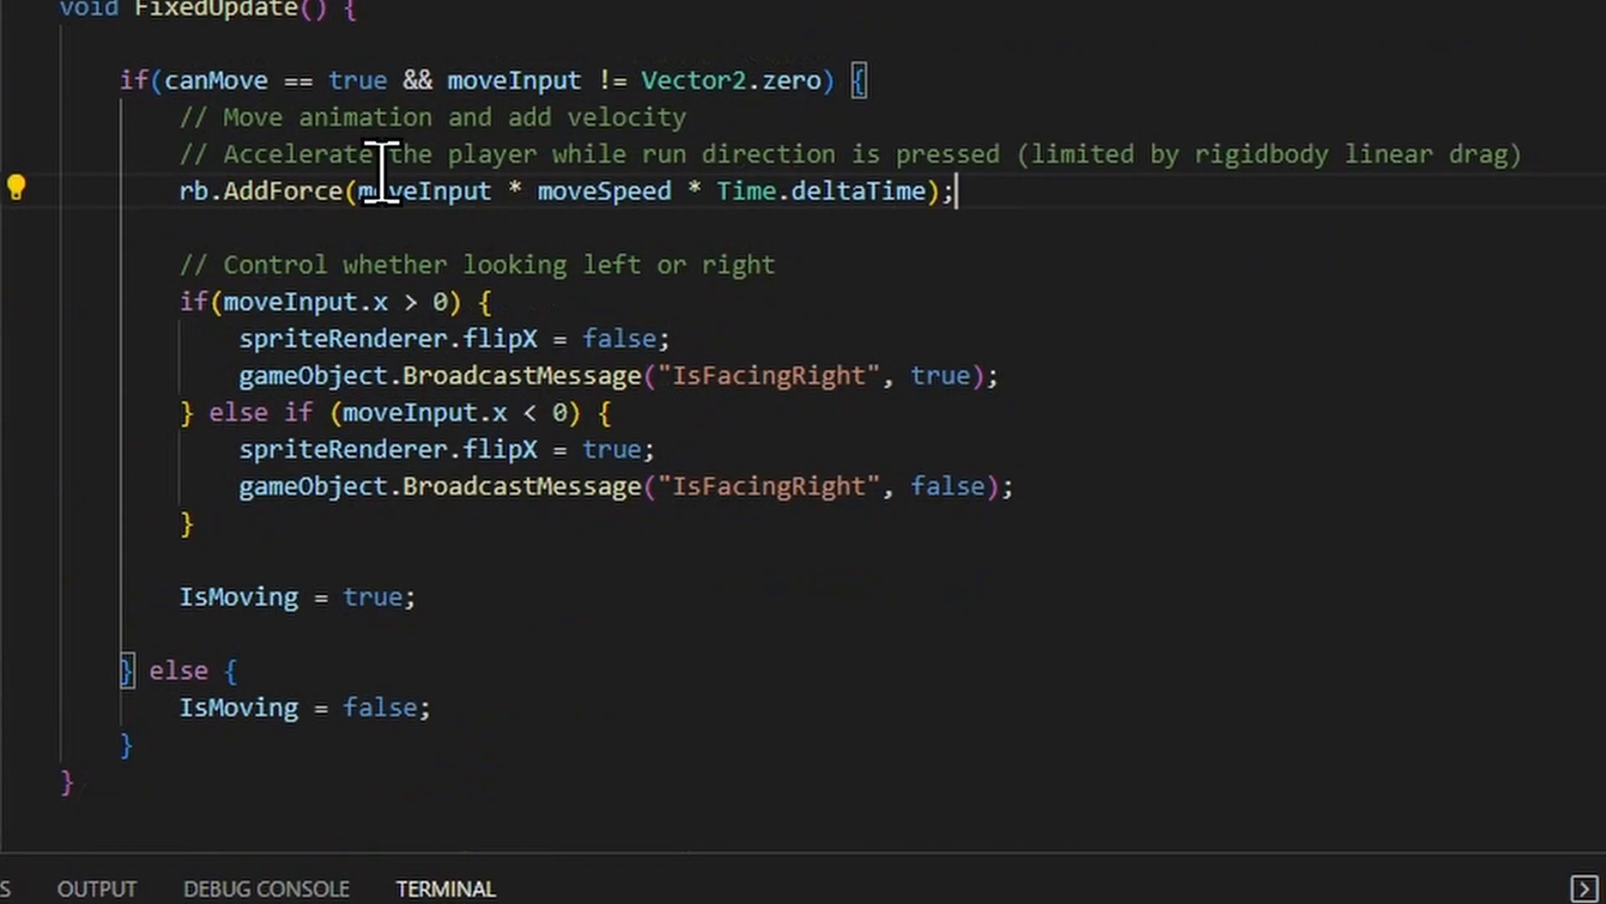
{"action": "mouse_move", "coordinate": [195, 190]}
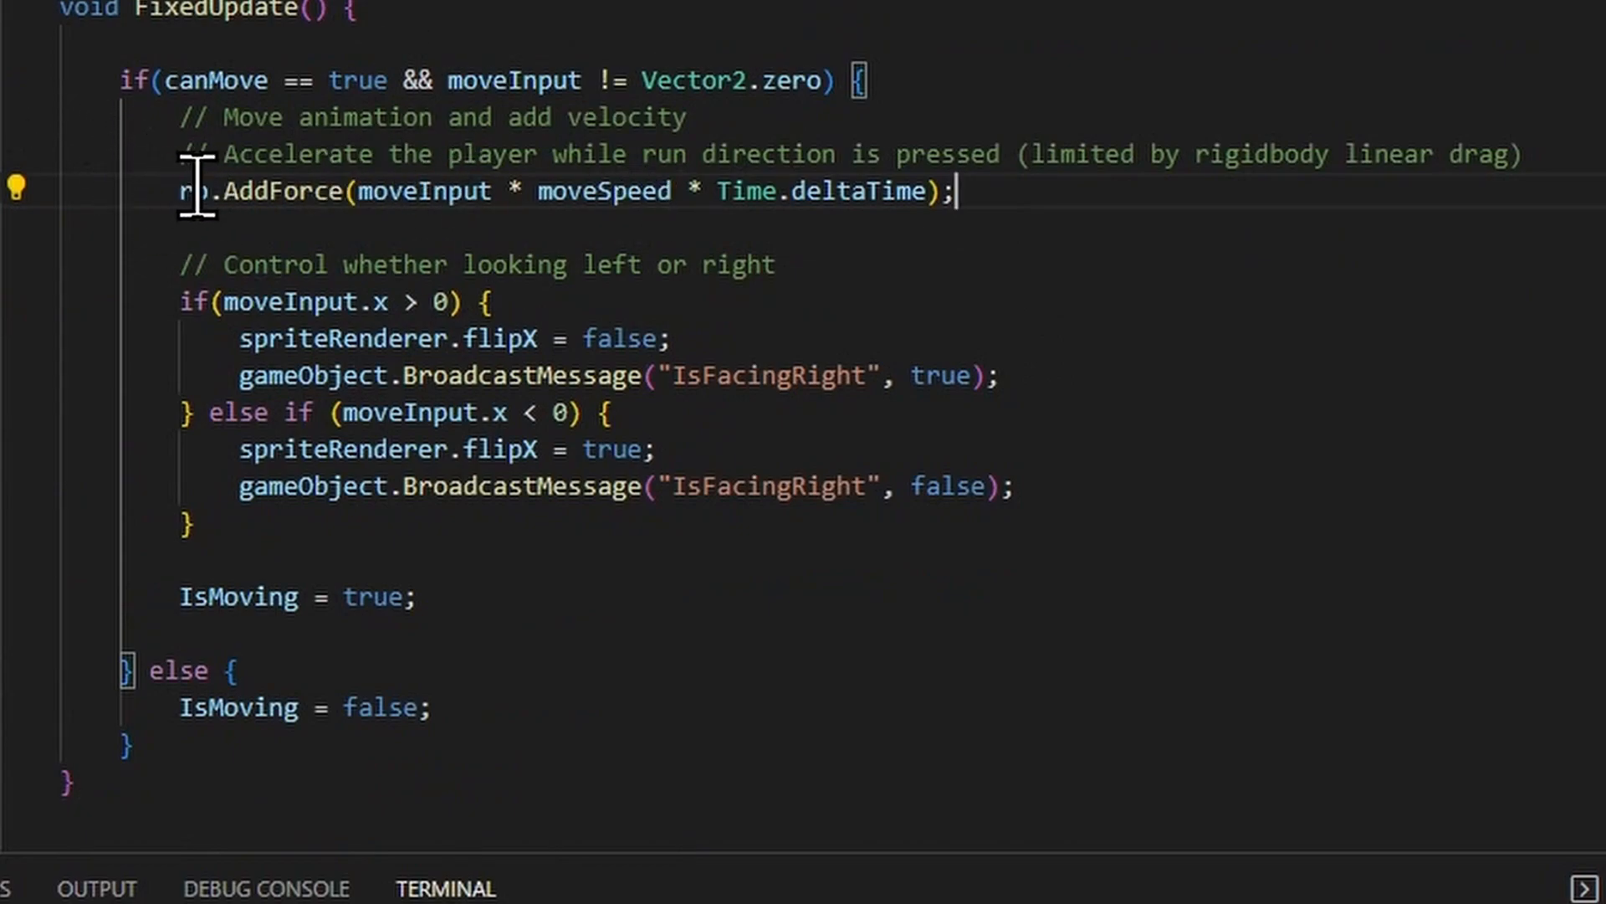
{"action": "mouse_move", "coordinate": [256, 225]}
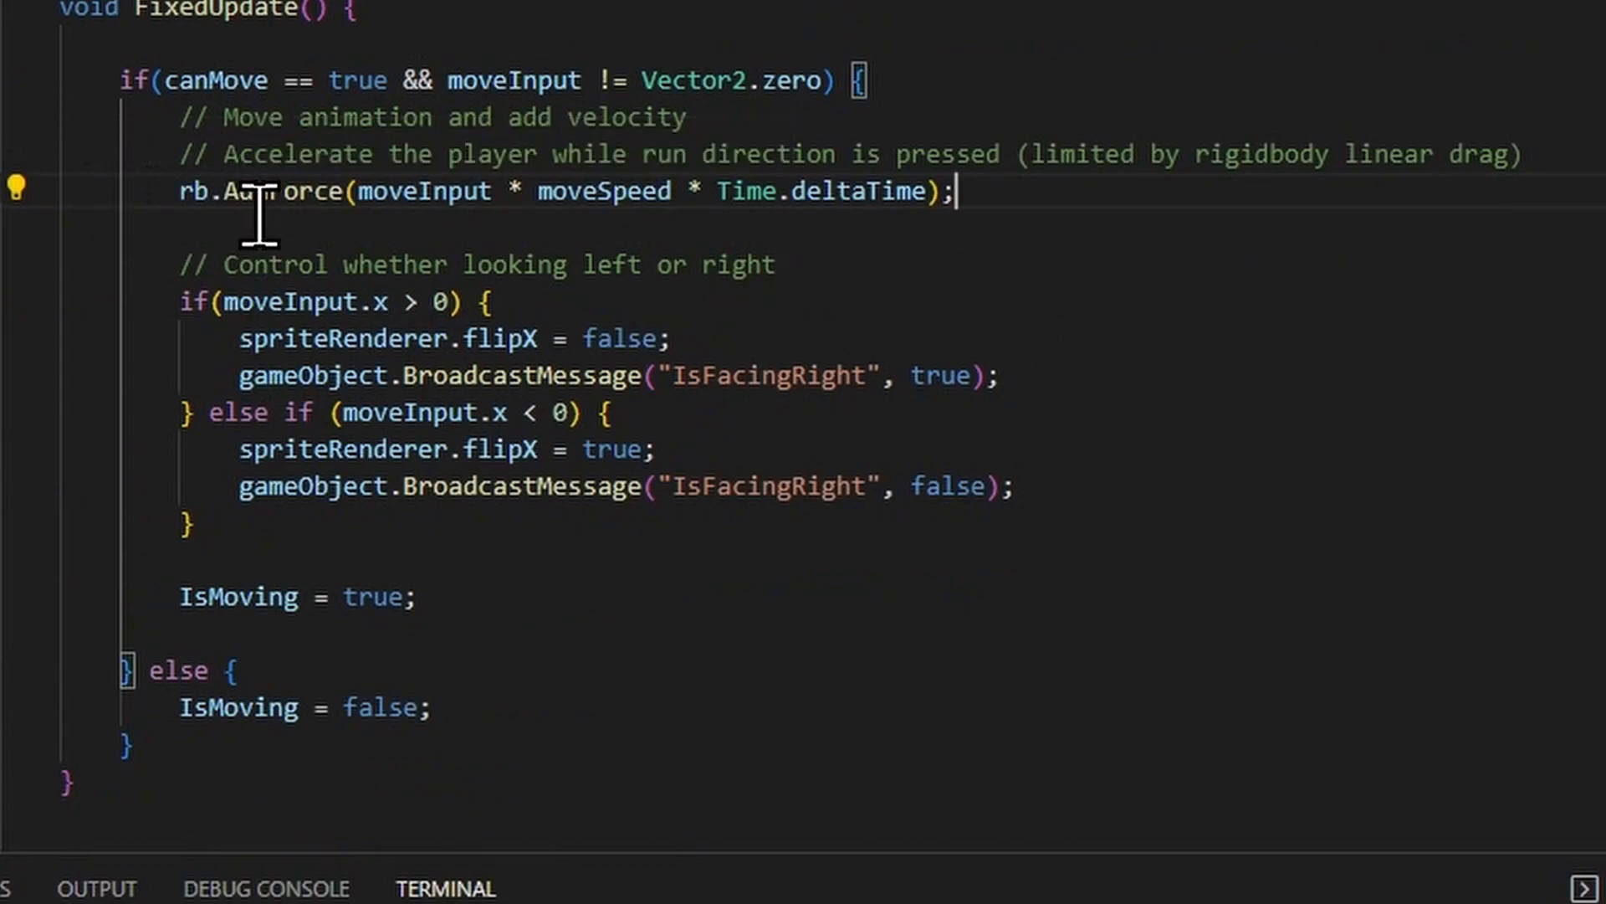
{"action": "mouse_move", "coordinate": [297, 189]}
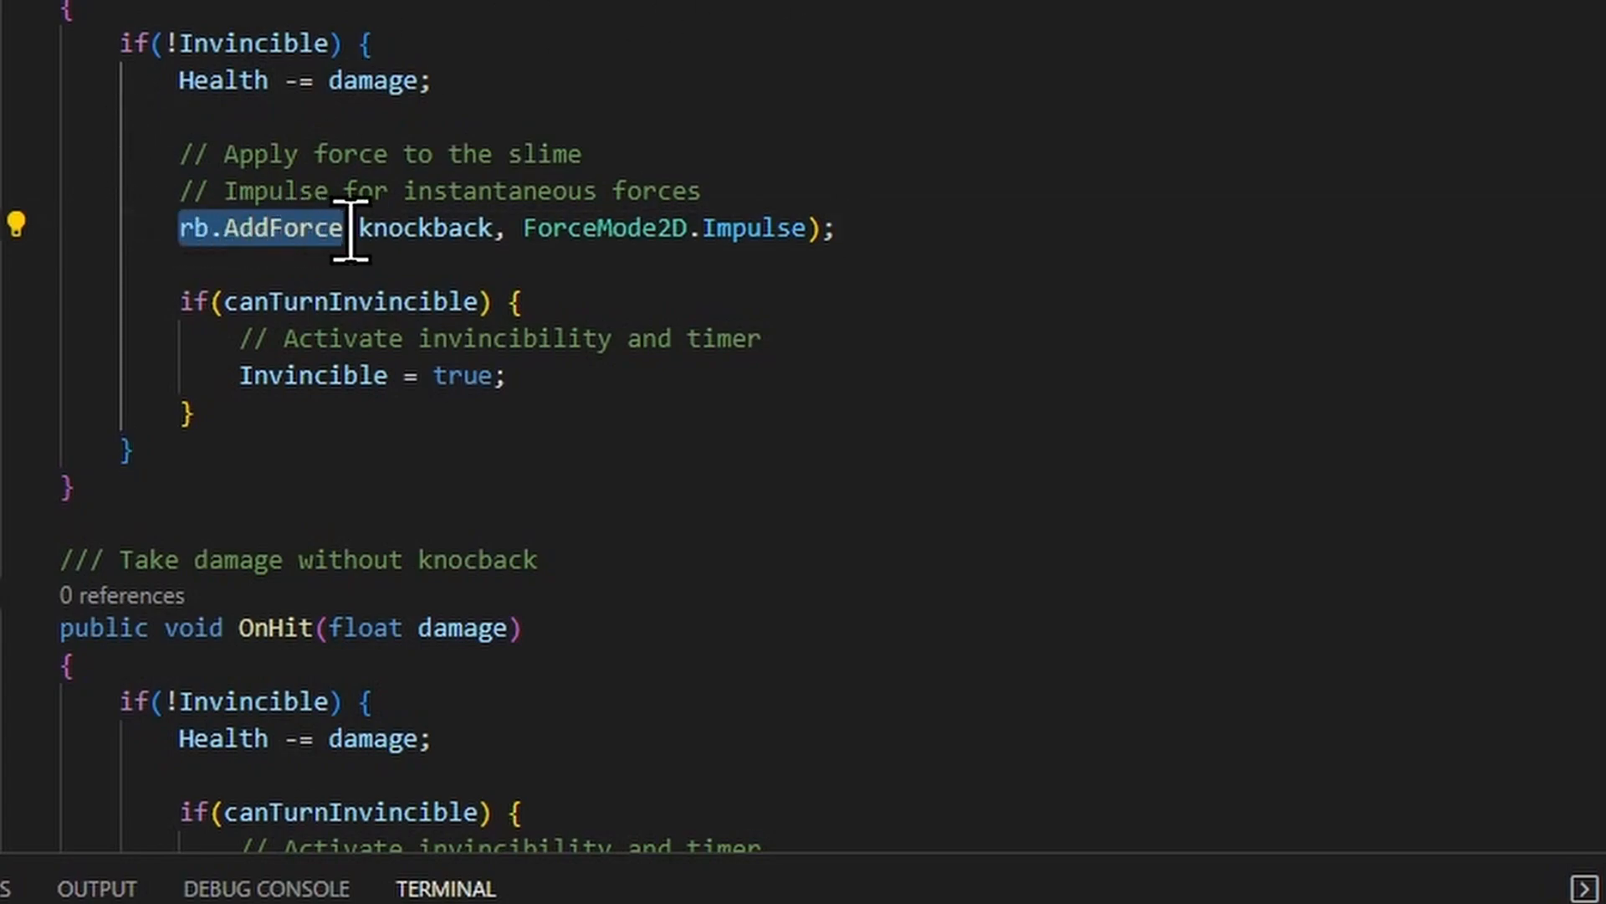
{"action": "double_click", "coordinate": [430, 227]}
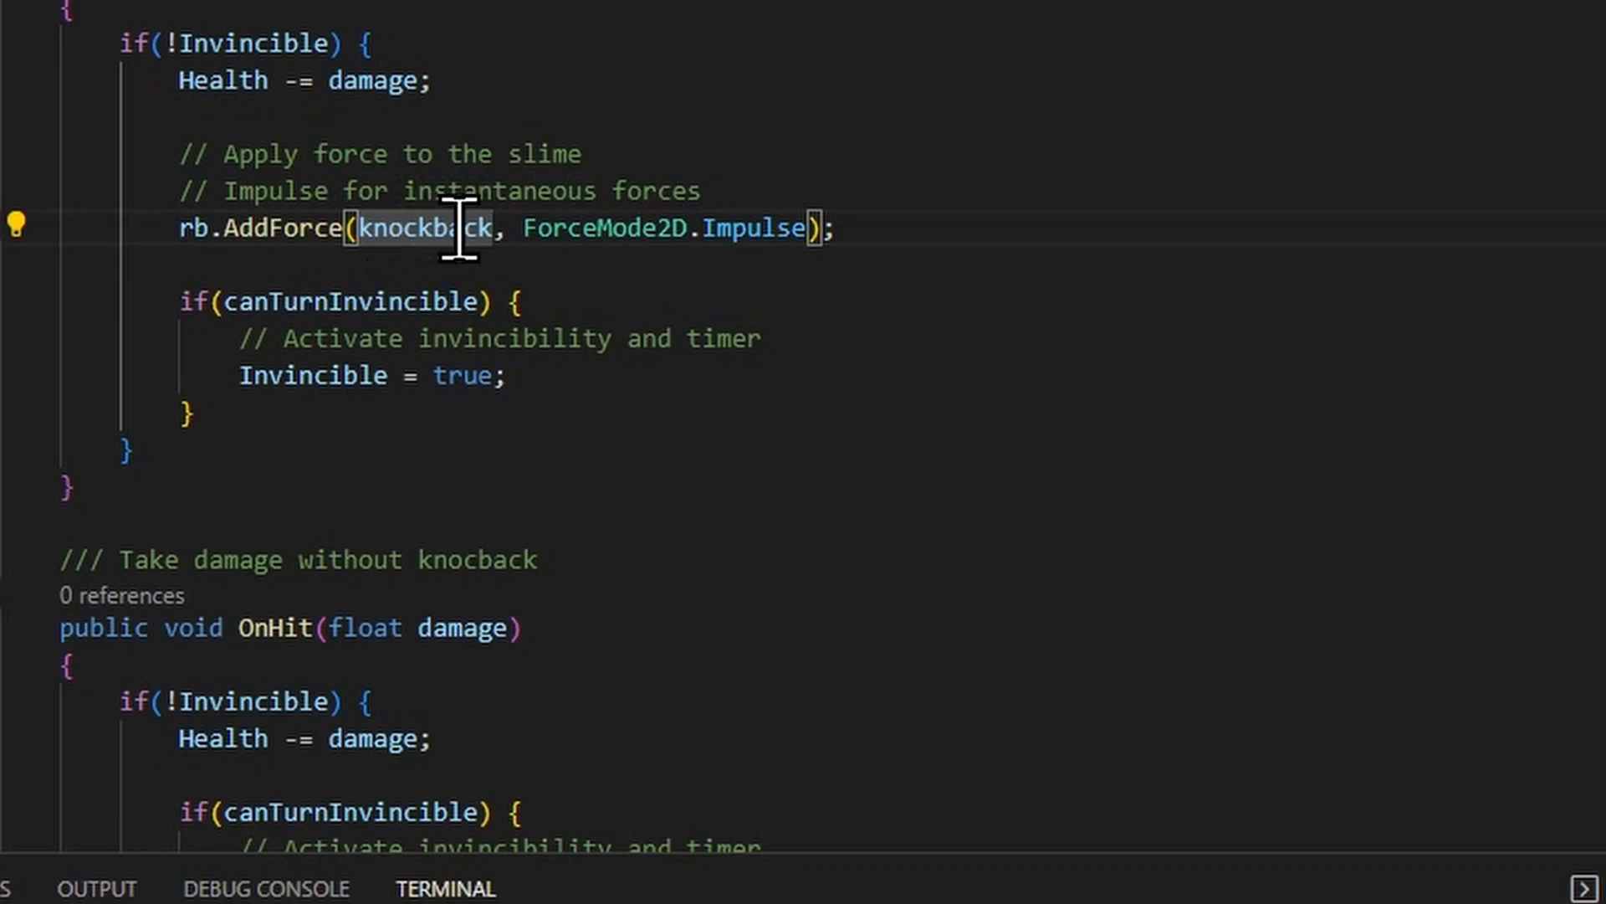
{"action": "double_click", "coordinate": [656, 228]}
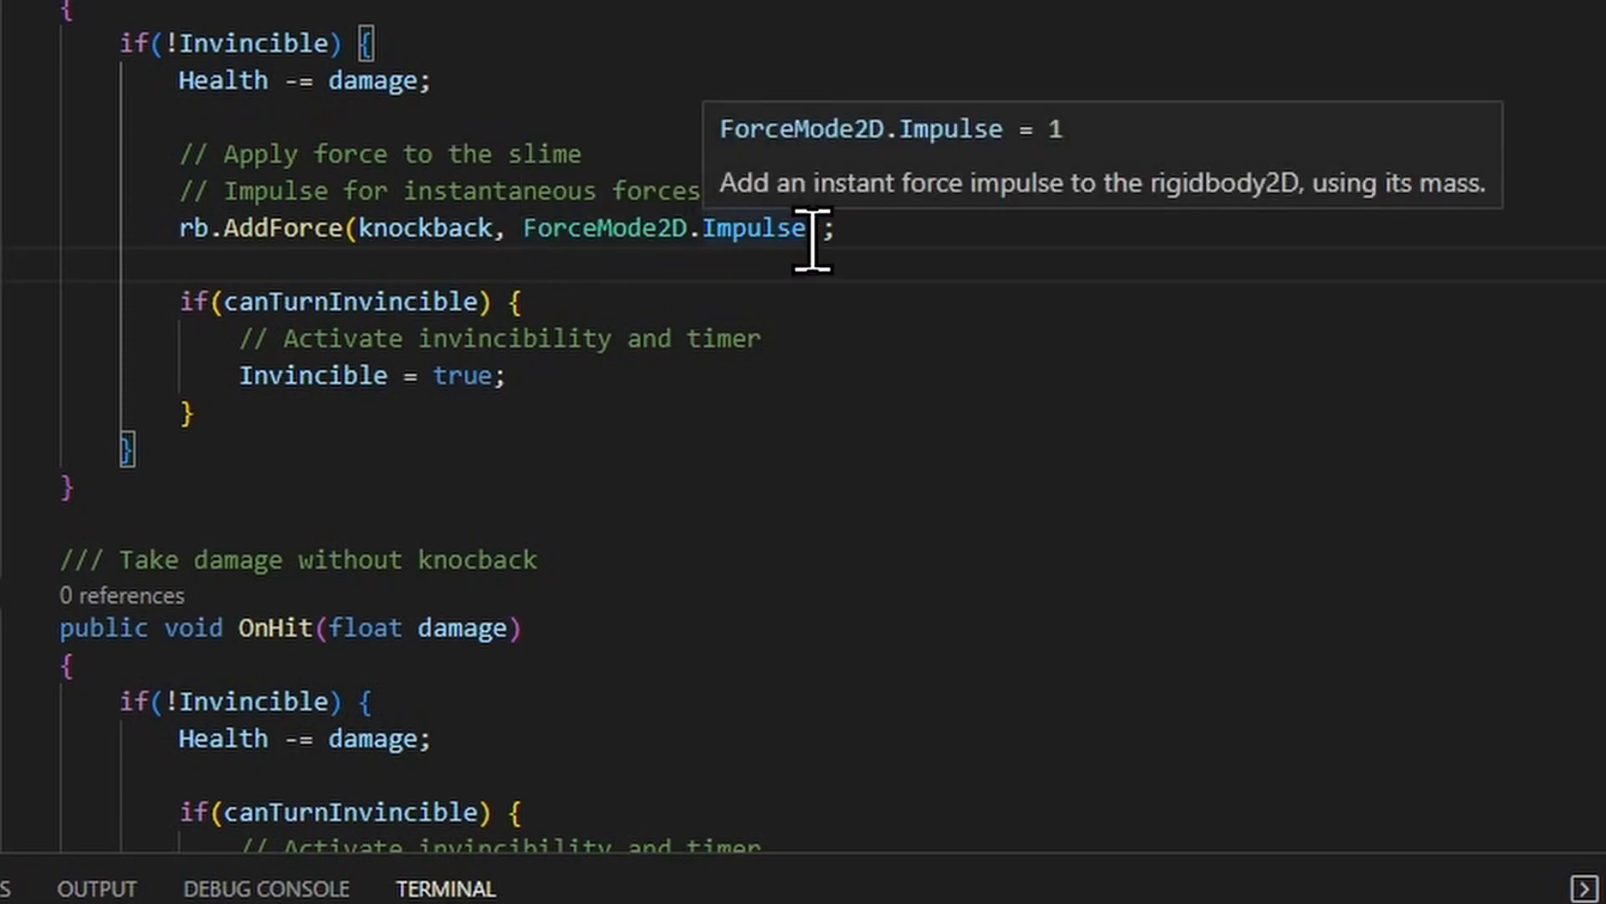
{"action": "scroll", "scroll_direction": "up", "scroll_amount": 3}
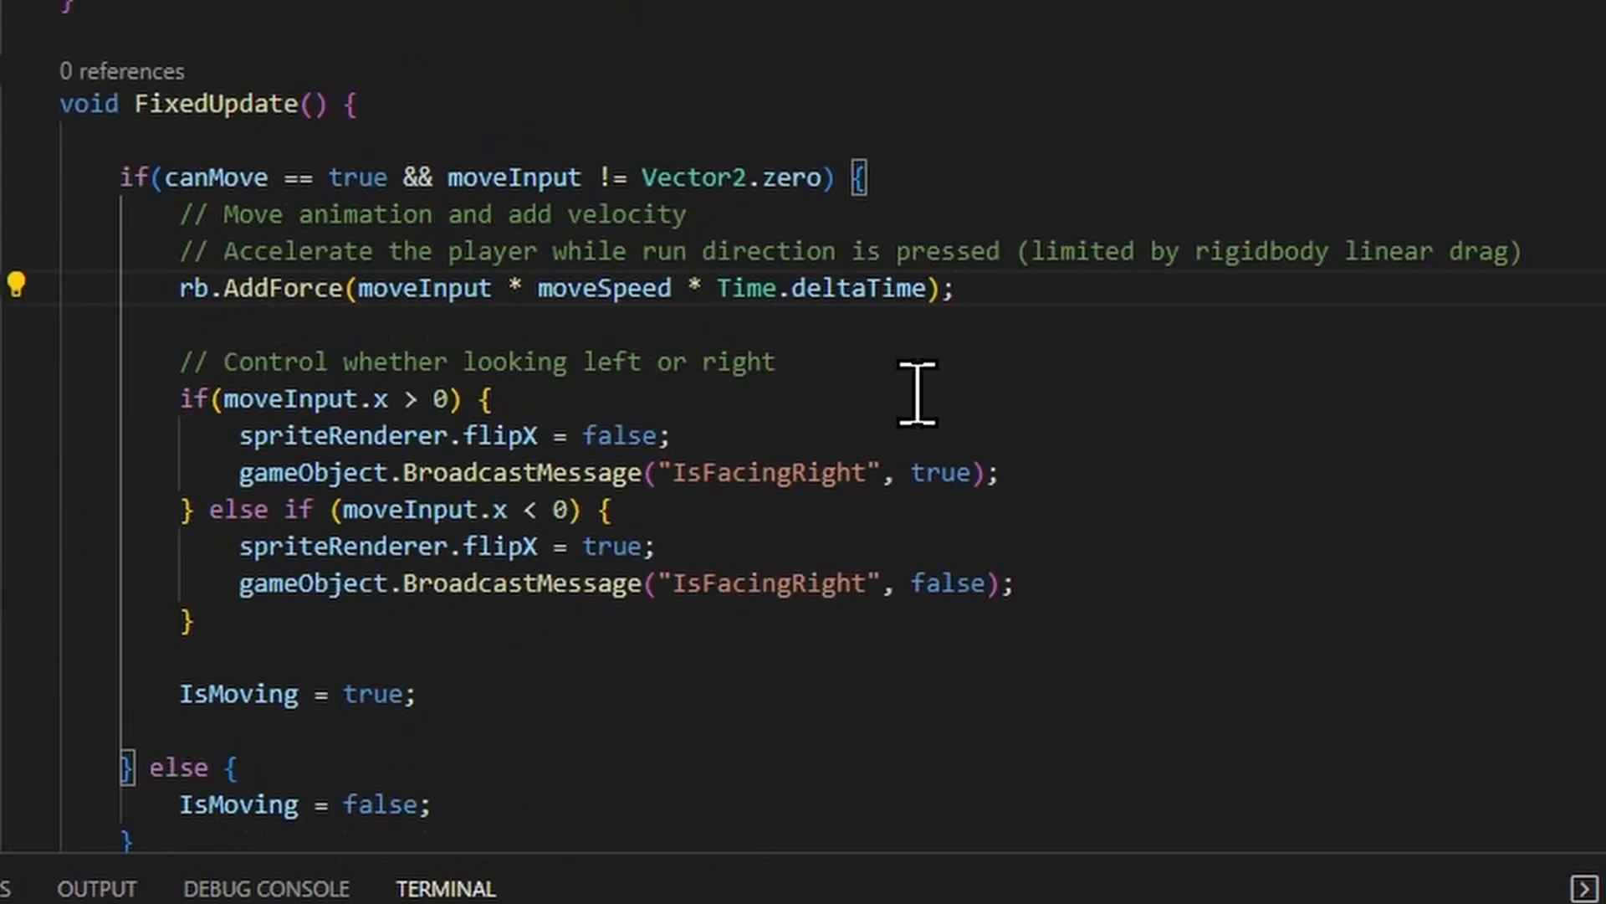
{"action": "mouse_move", "coordinate": [300, 288]}
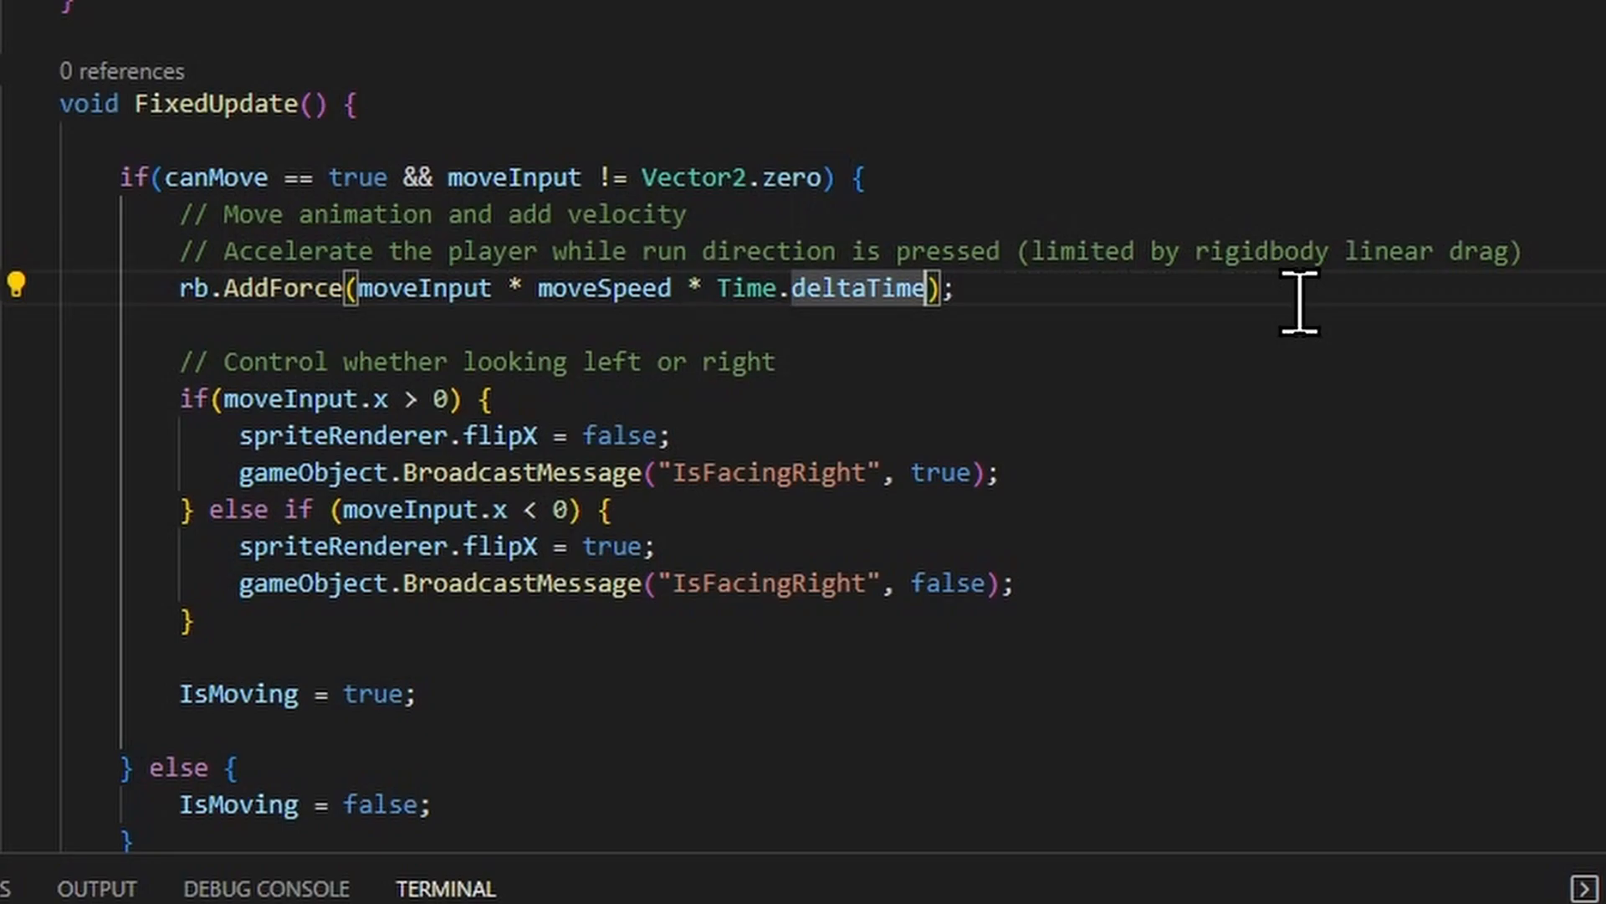
Step: Add ForceMode2D.Force as the second argument of the movement AddForce call
{"action": "type", "text": ", ForceMode2D.Force"}
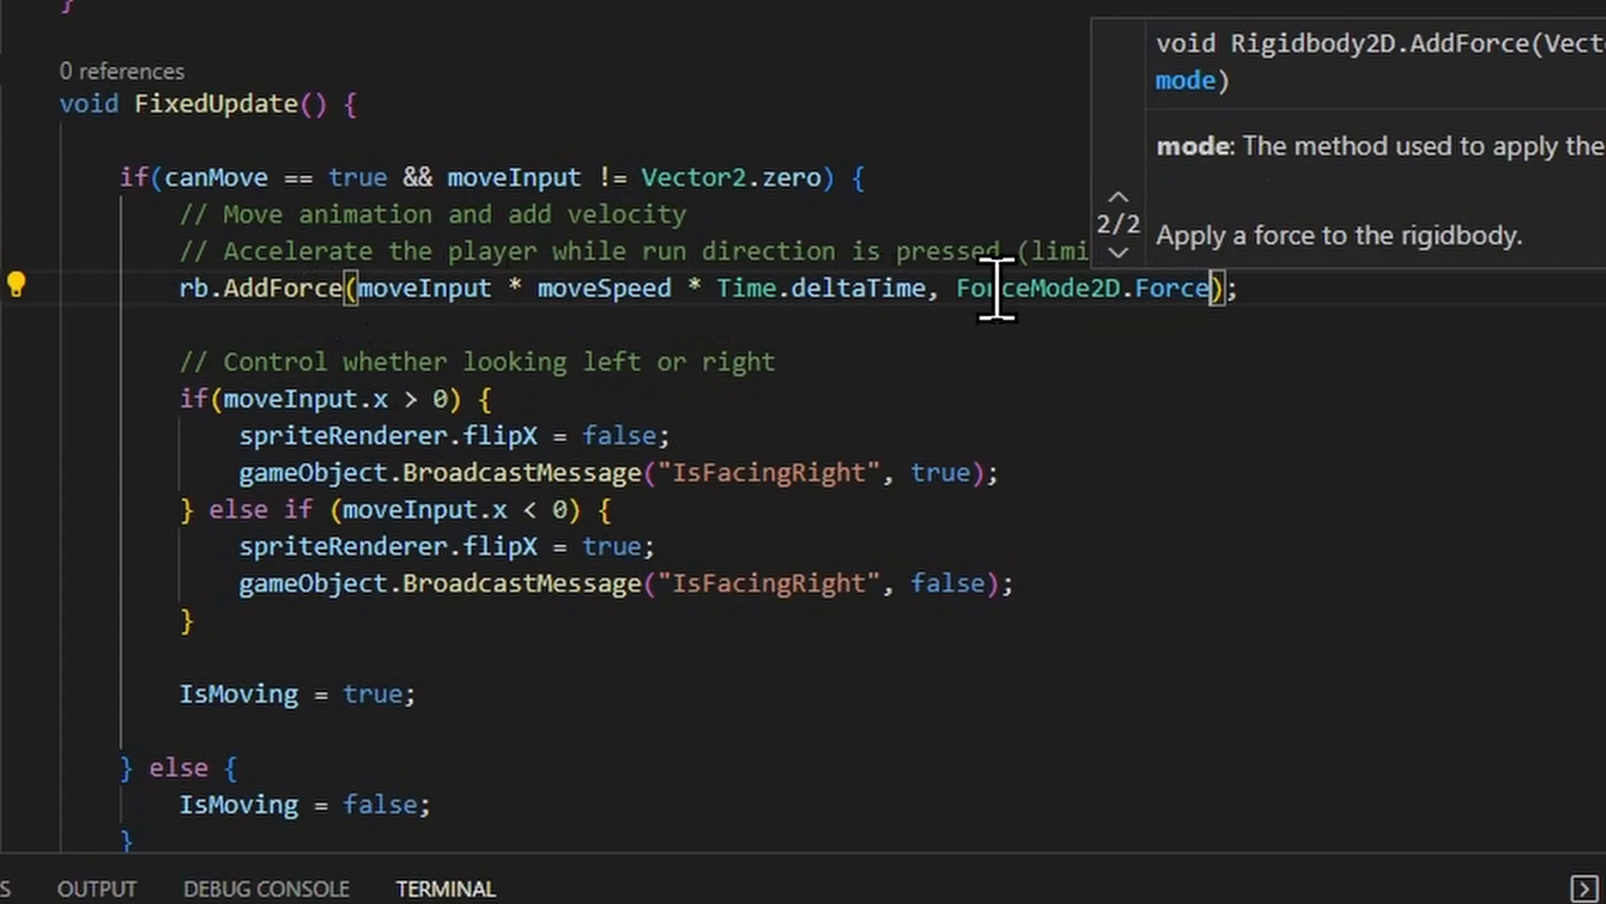
{"action": "mouse_move", "coordinate": [1163, 287]}
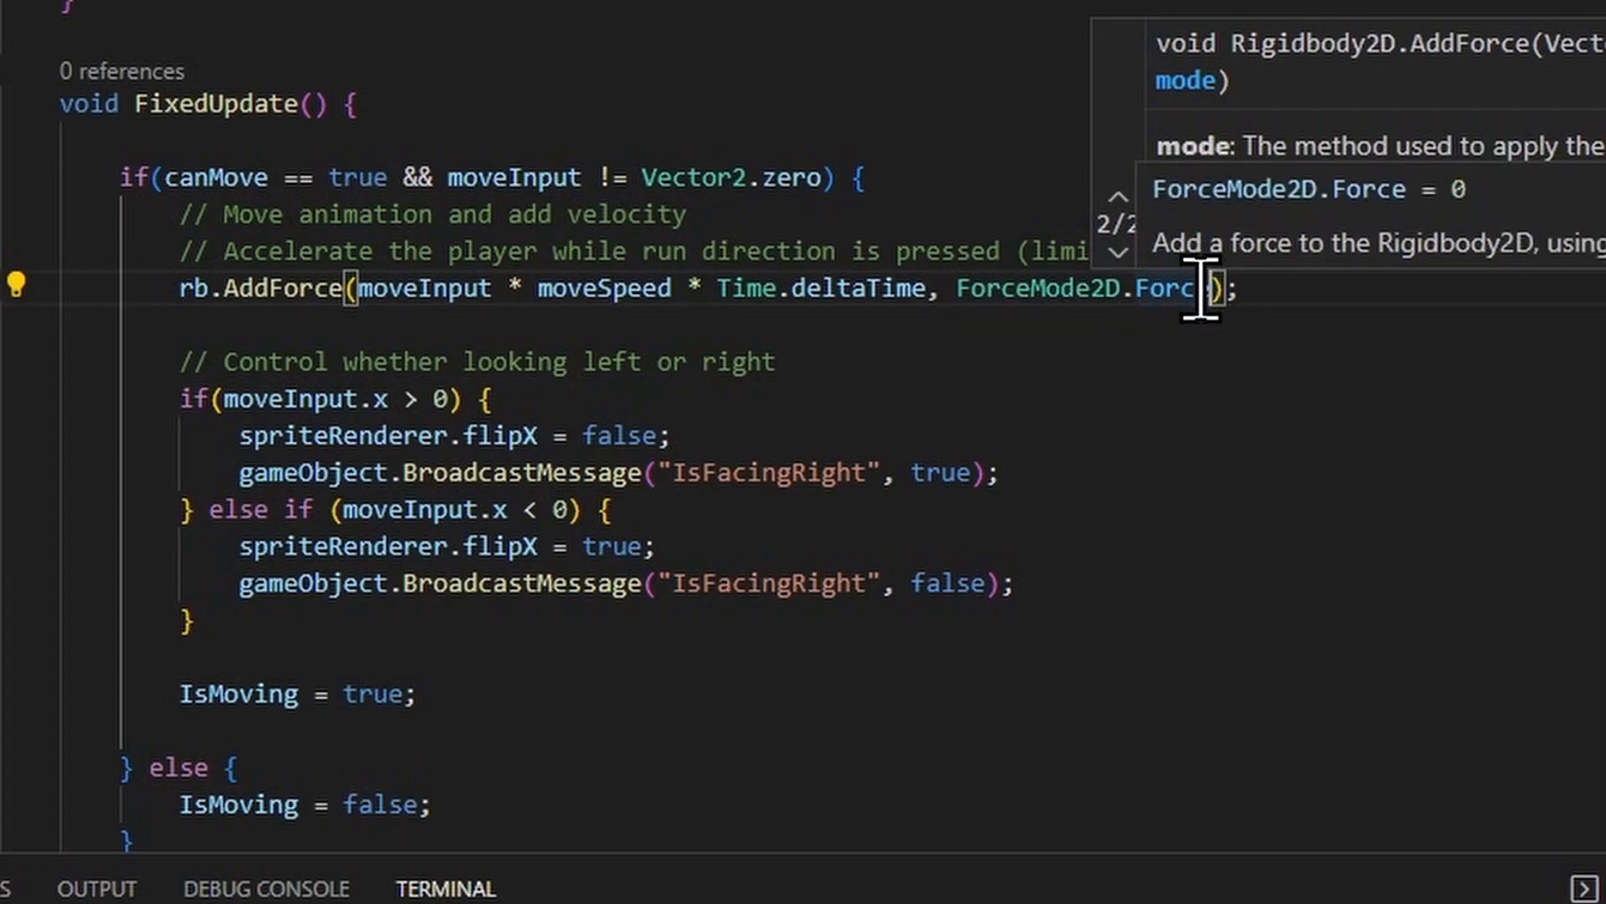
{"action": "scroll", "scroll_direction": "down", "scroll_amount": 3}
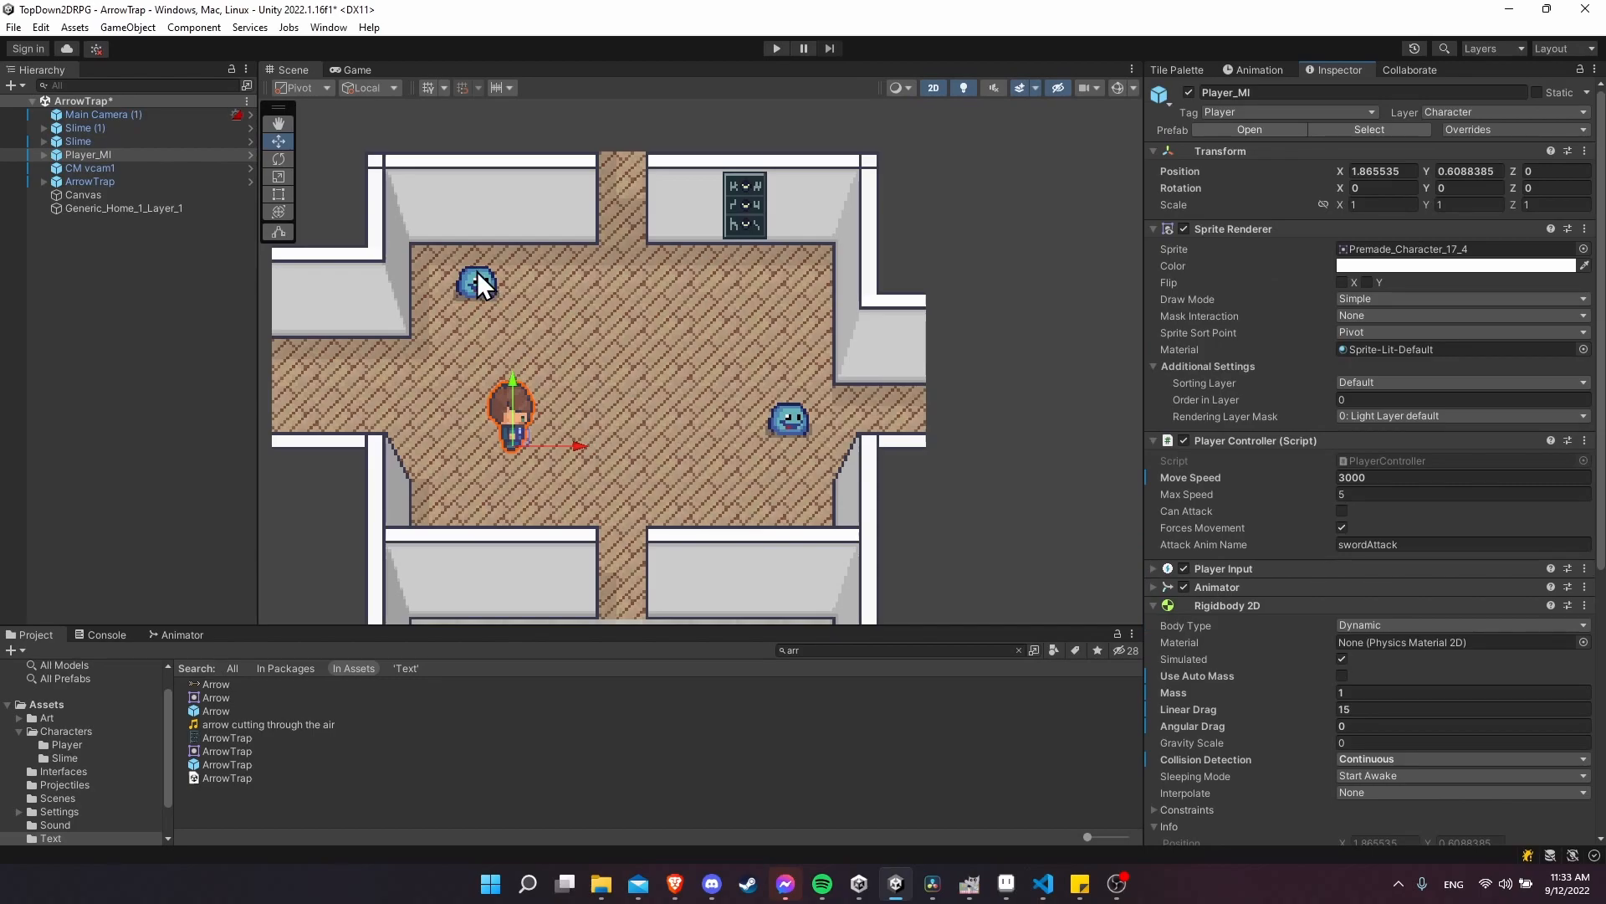
{"action": "mouse_move", "coordinate": [797, 246]}
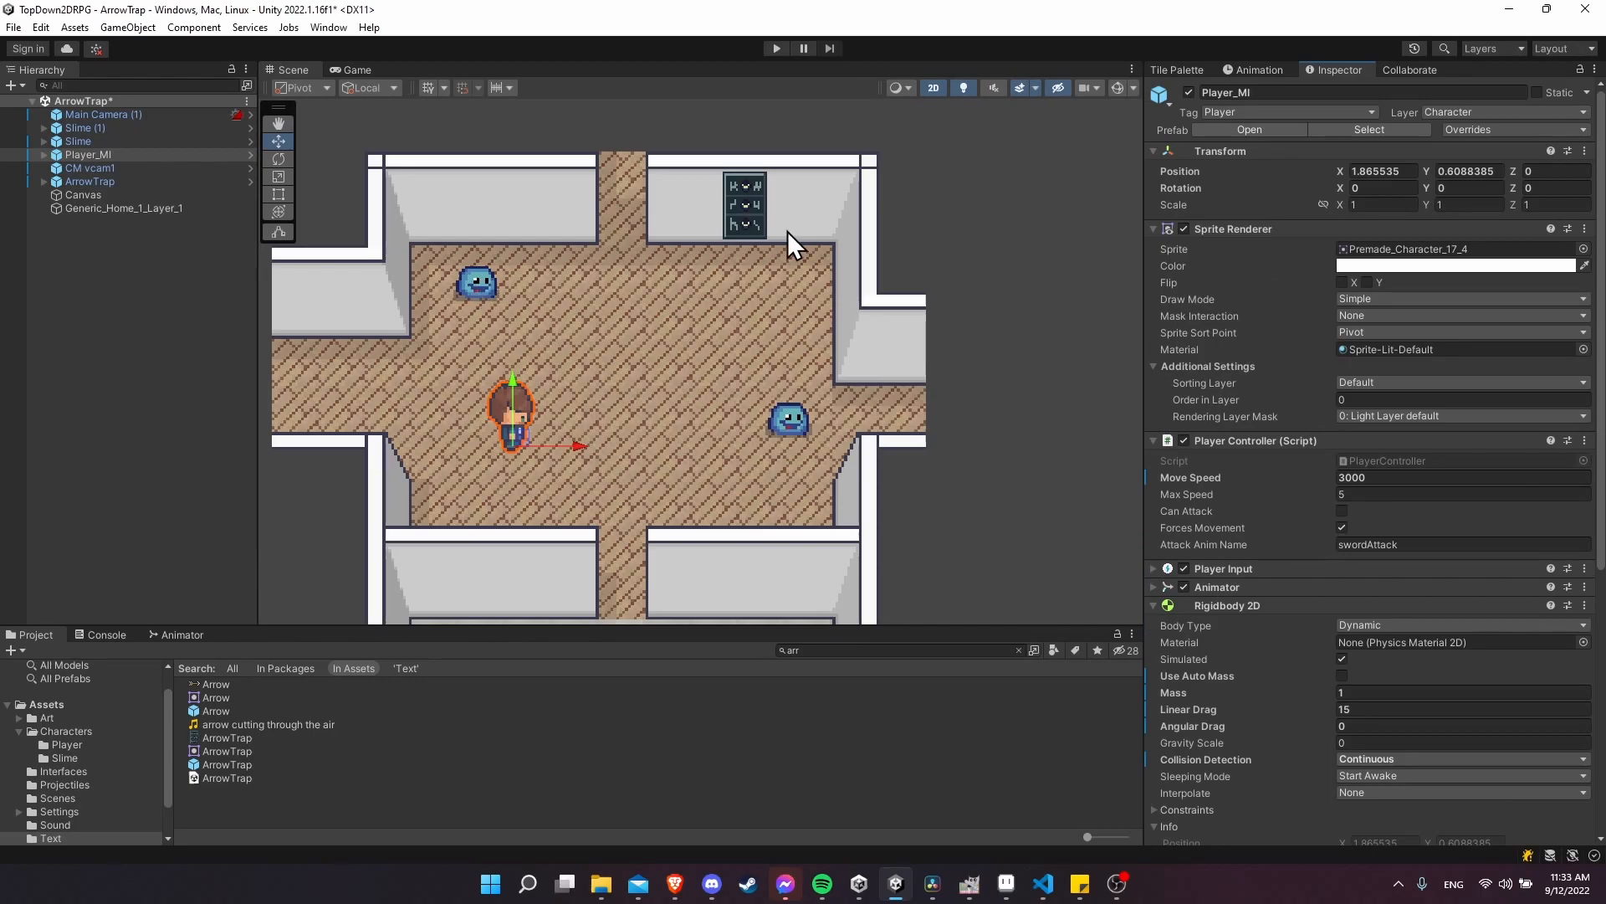
{"action": "mouse_move", "coordinate": [522, 425]}
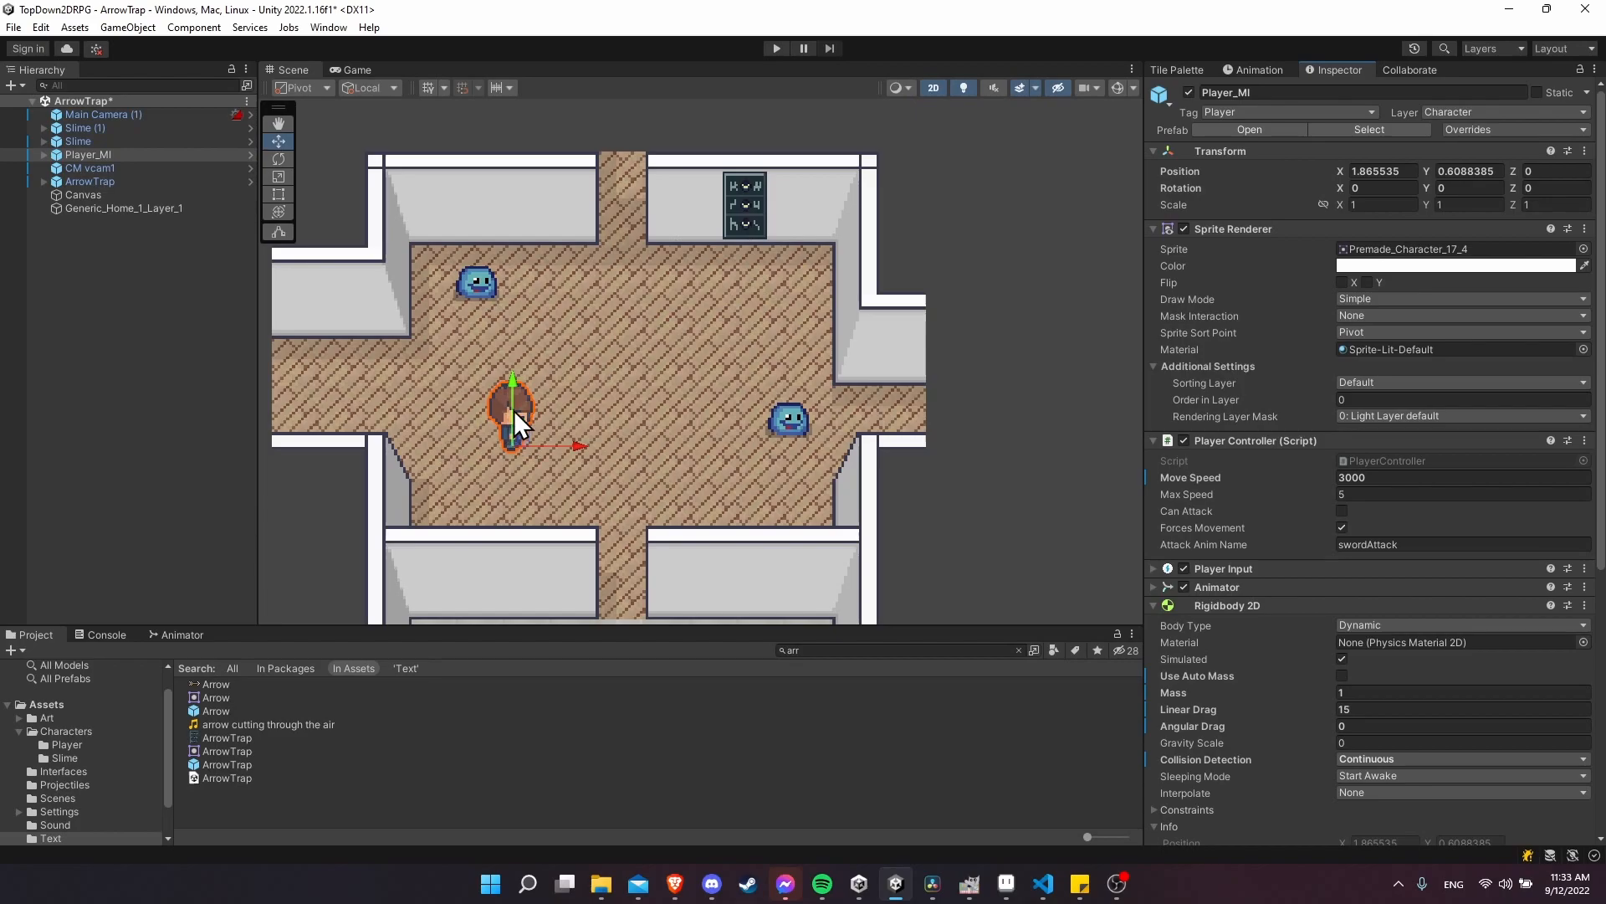
{"action": "mouse_move", "coordinate": [487, 292]}
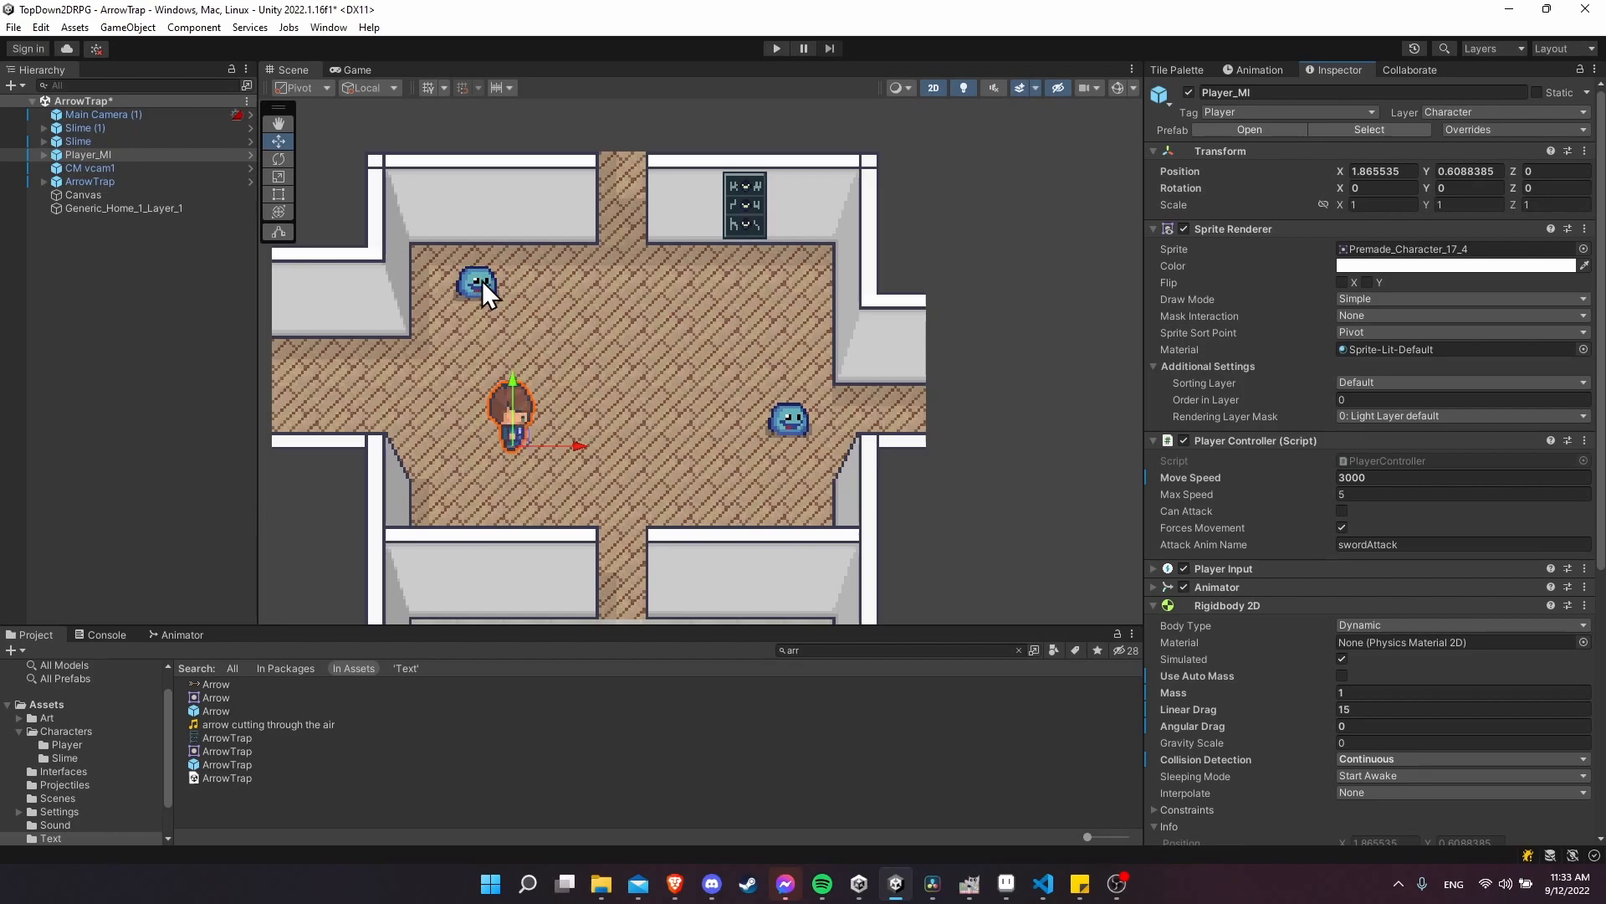
{"action": "mouse_move", "coordinate": [522, 429]}
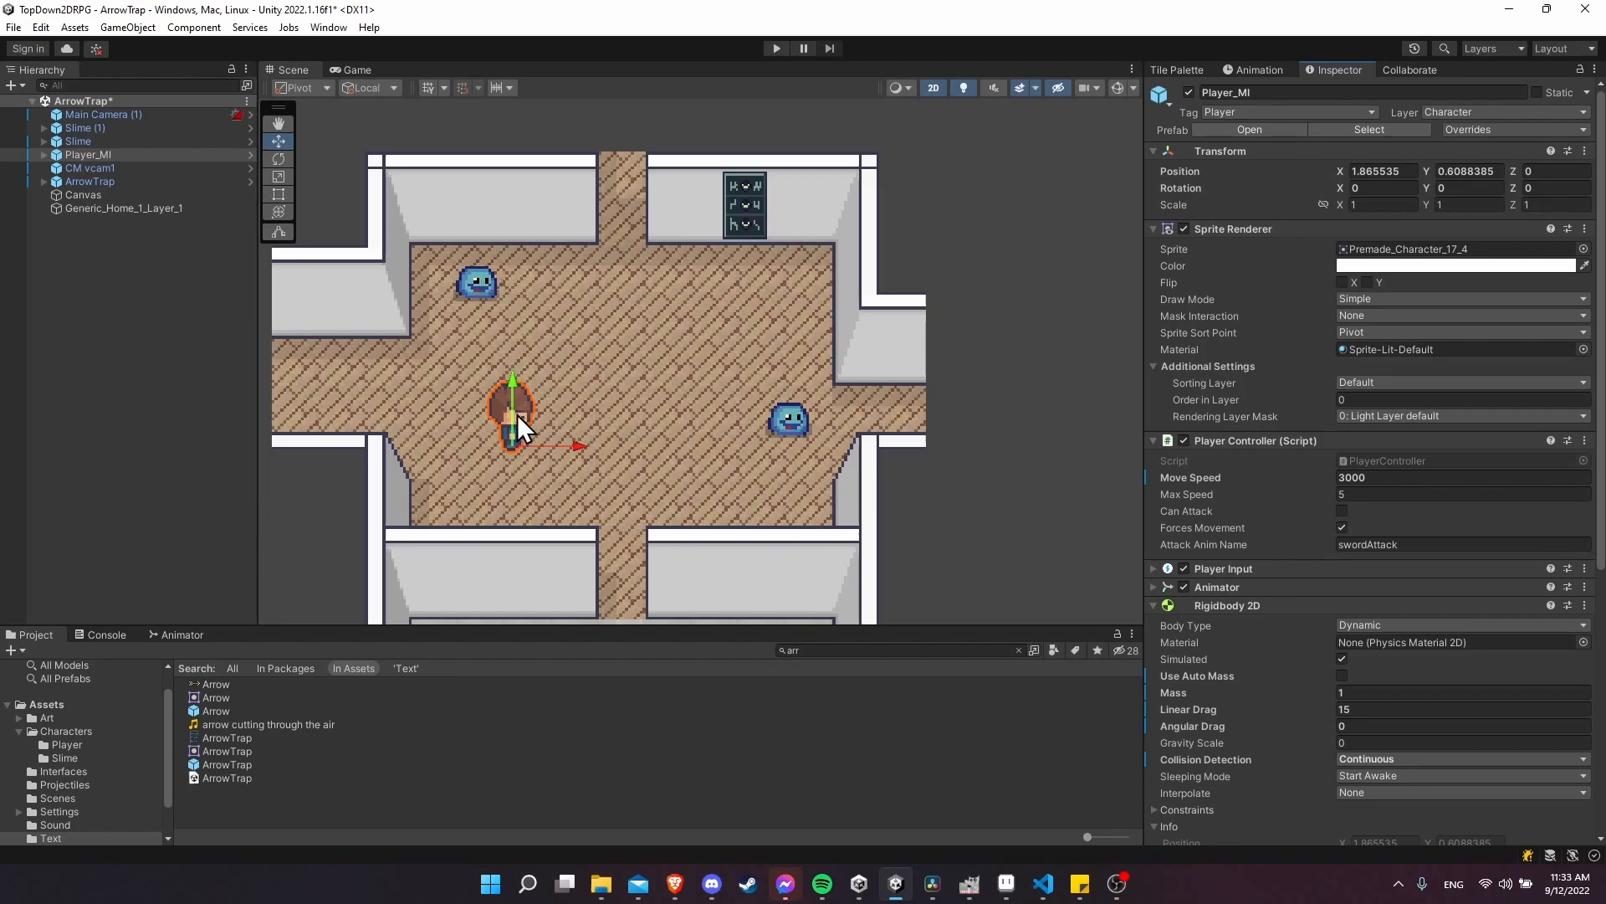
{"action": "mouse_move", "coordinate": [507, 284]}
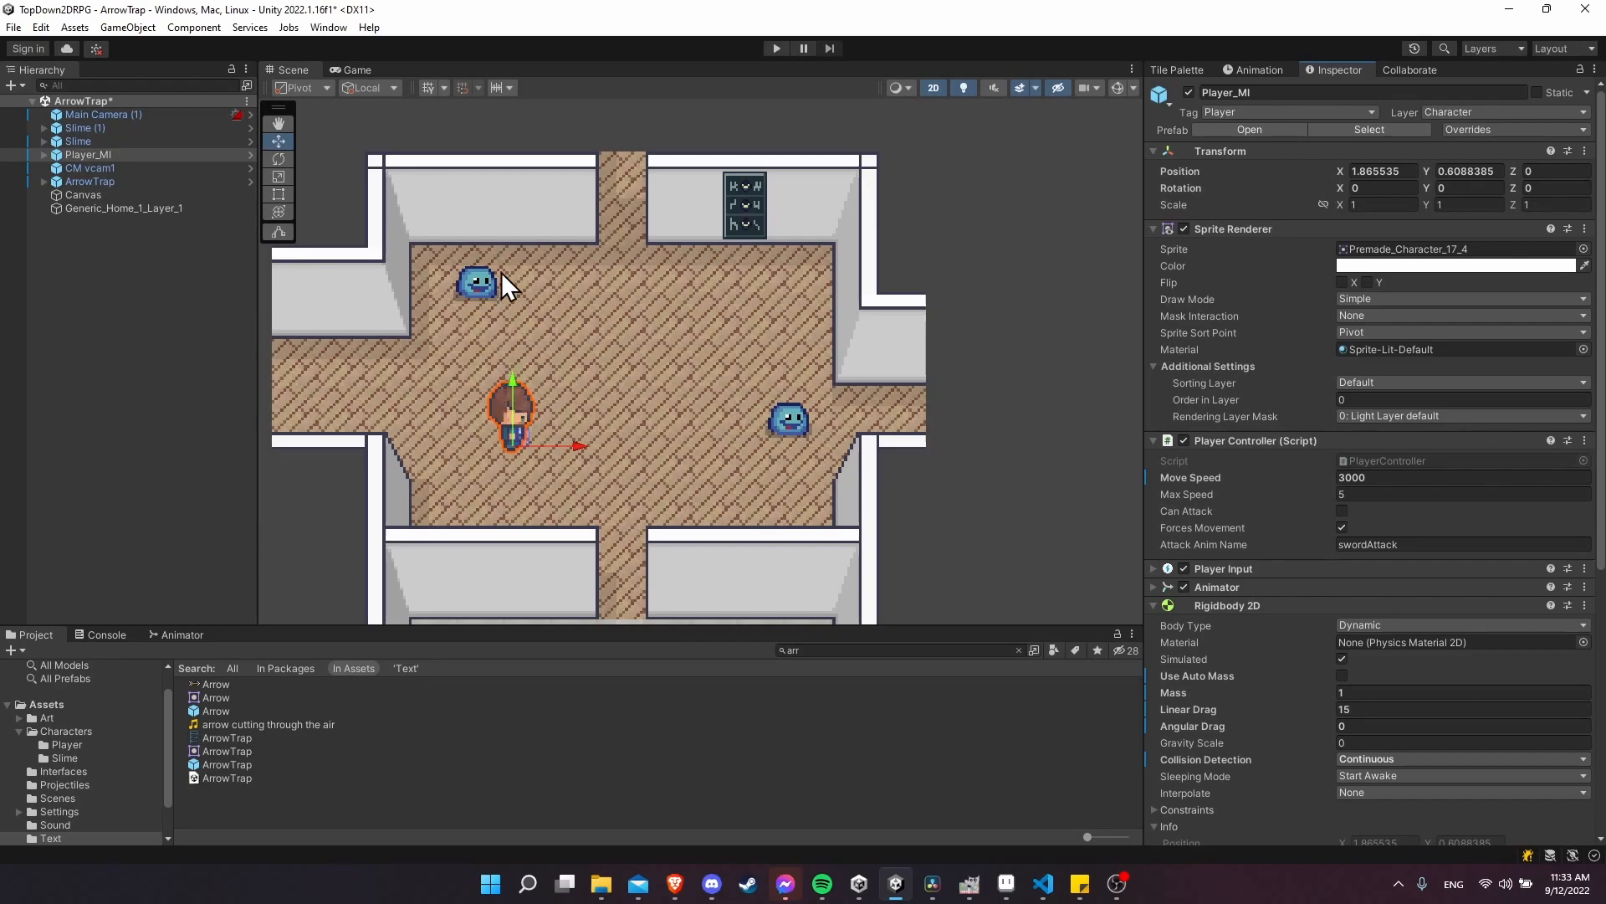
{"action": "mouse_move", "coordinate": [512, 456]}
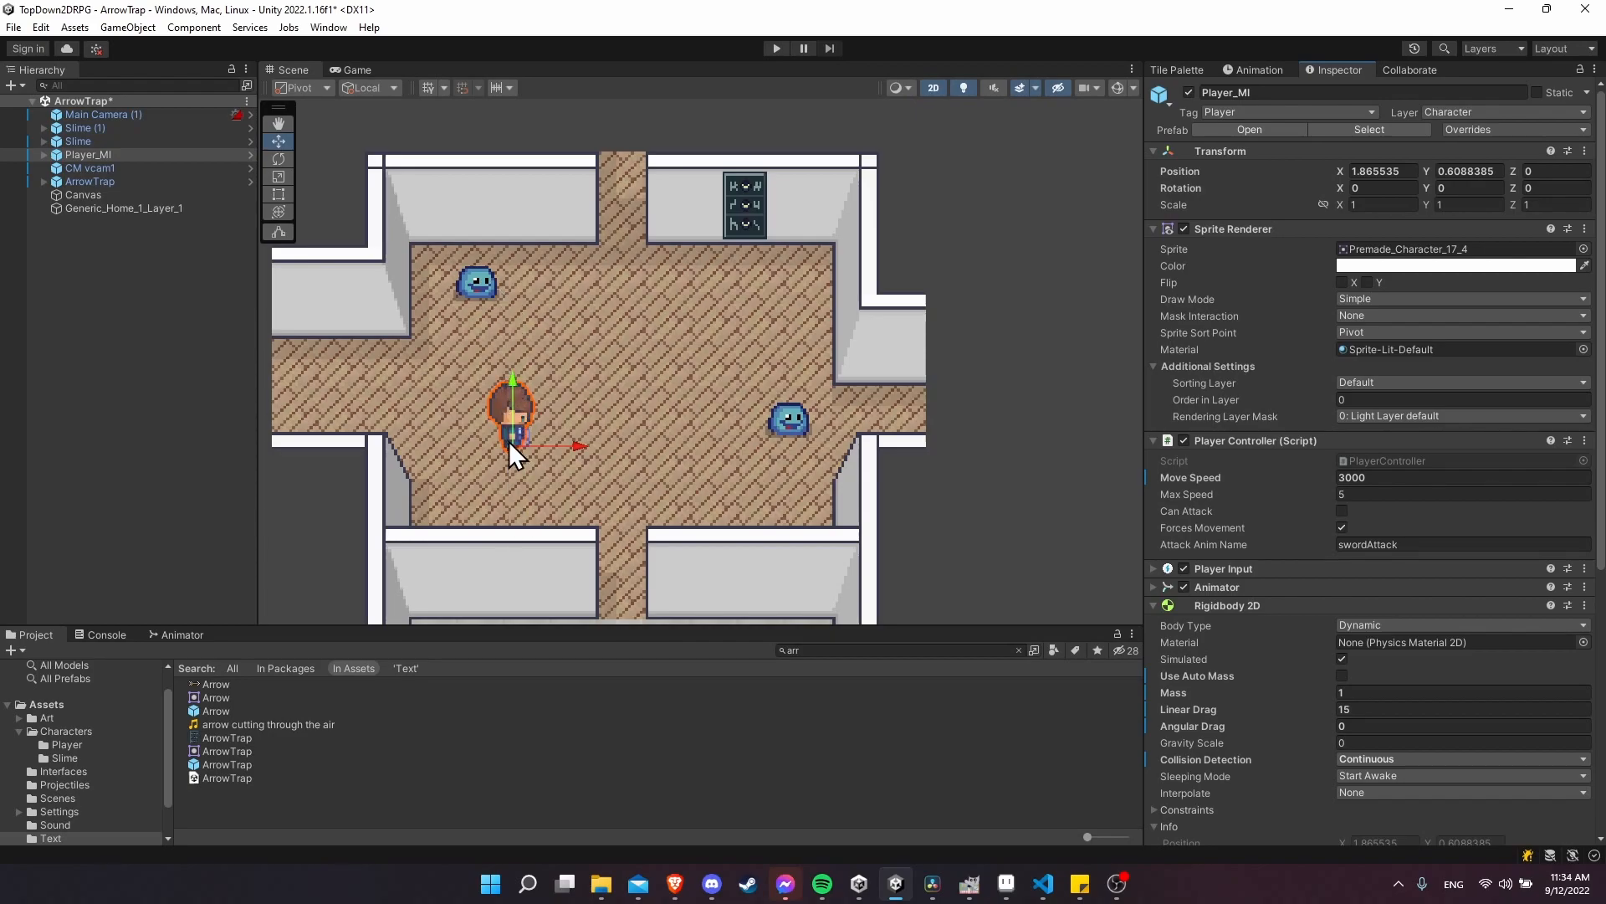
{"action": "mouse_move", "coordinate": [756, 243]}
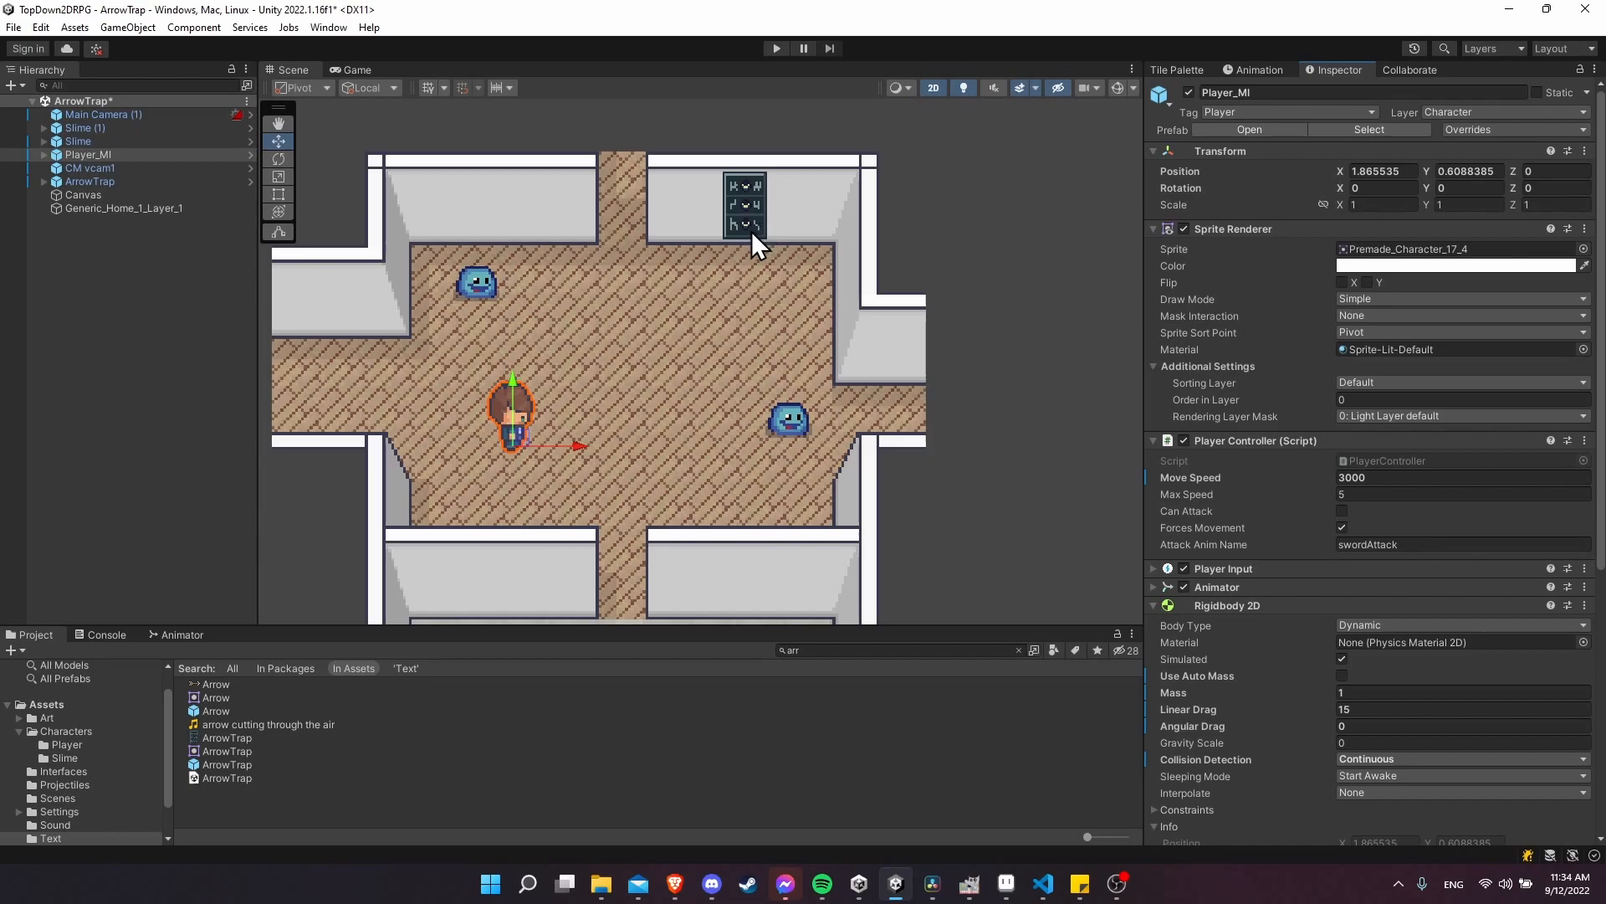
{"action": "mouse_move", "coordinate": [539, 466]}
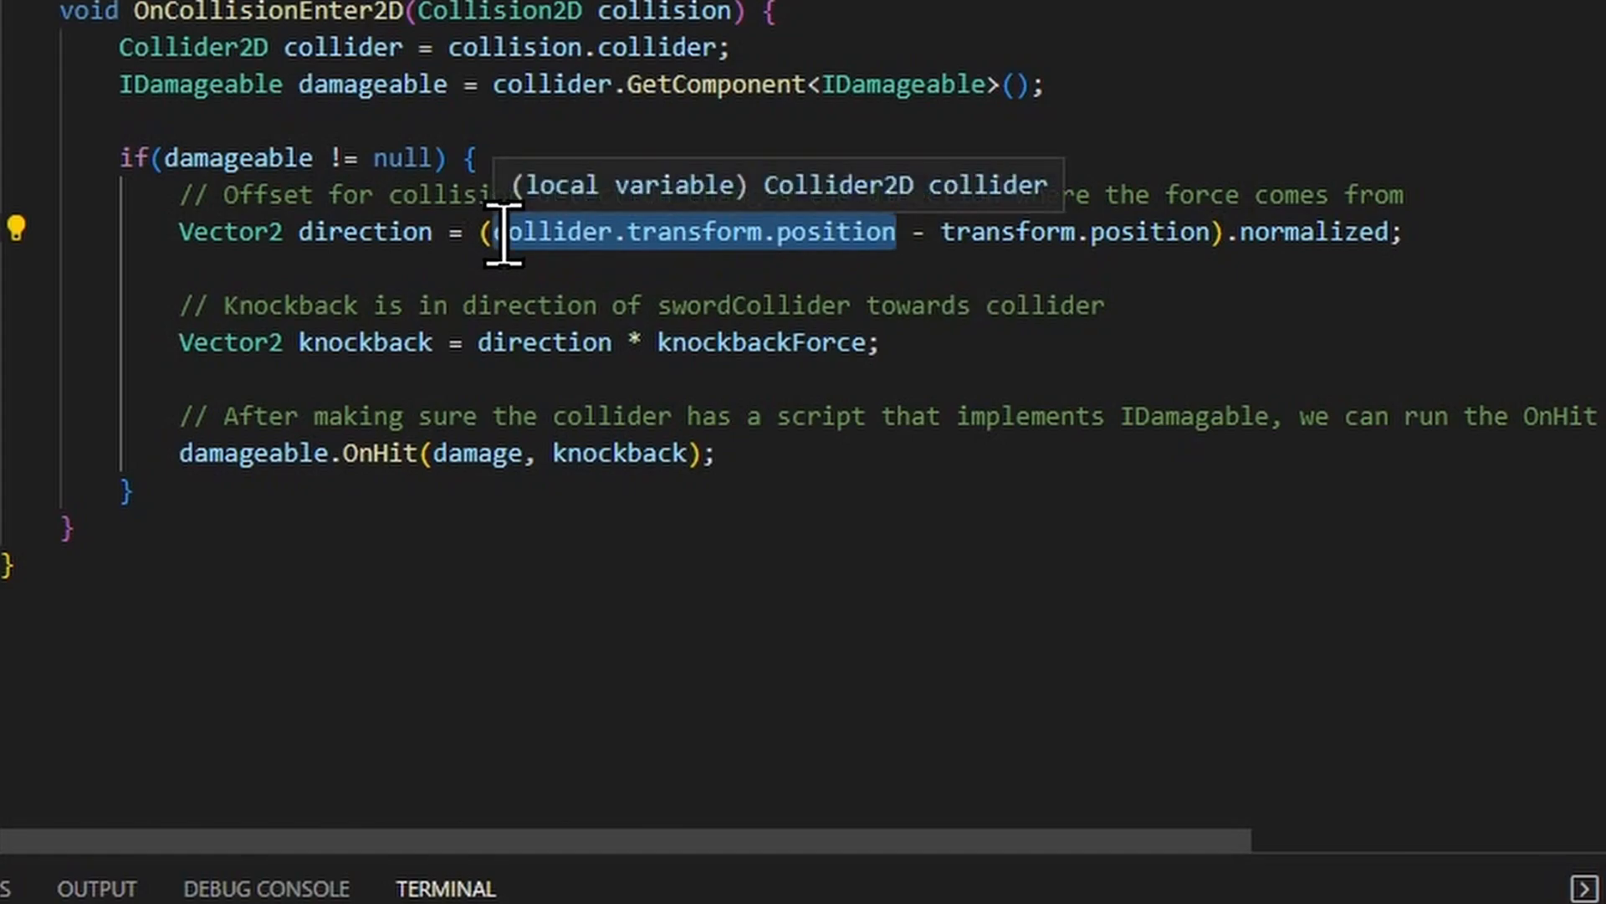
{"action": "mouse_move", "coordinate": [451, 231]}
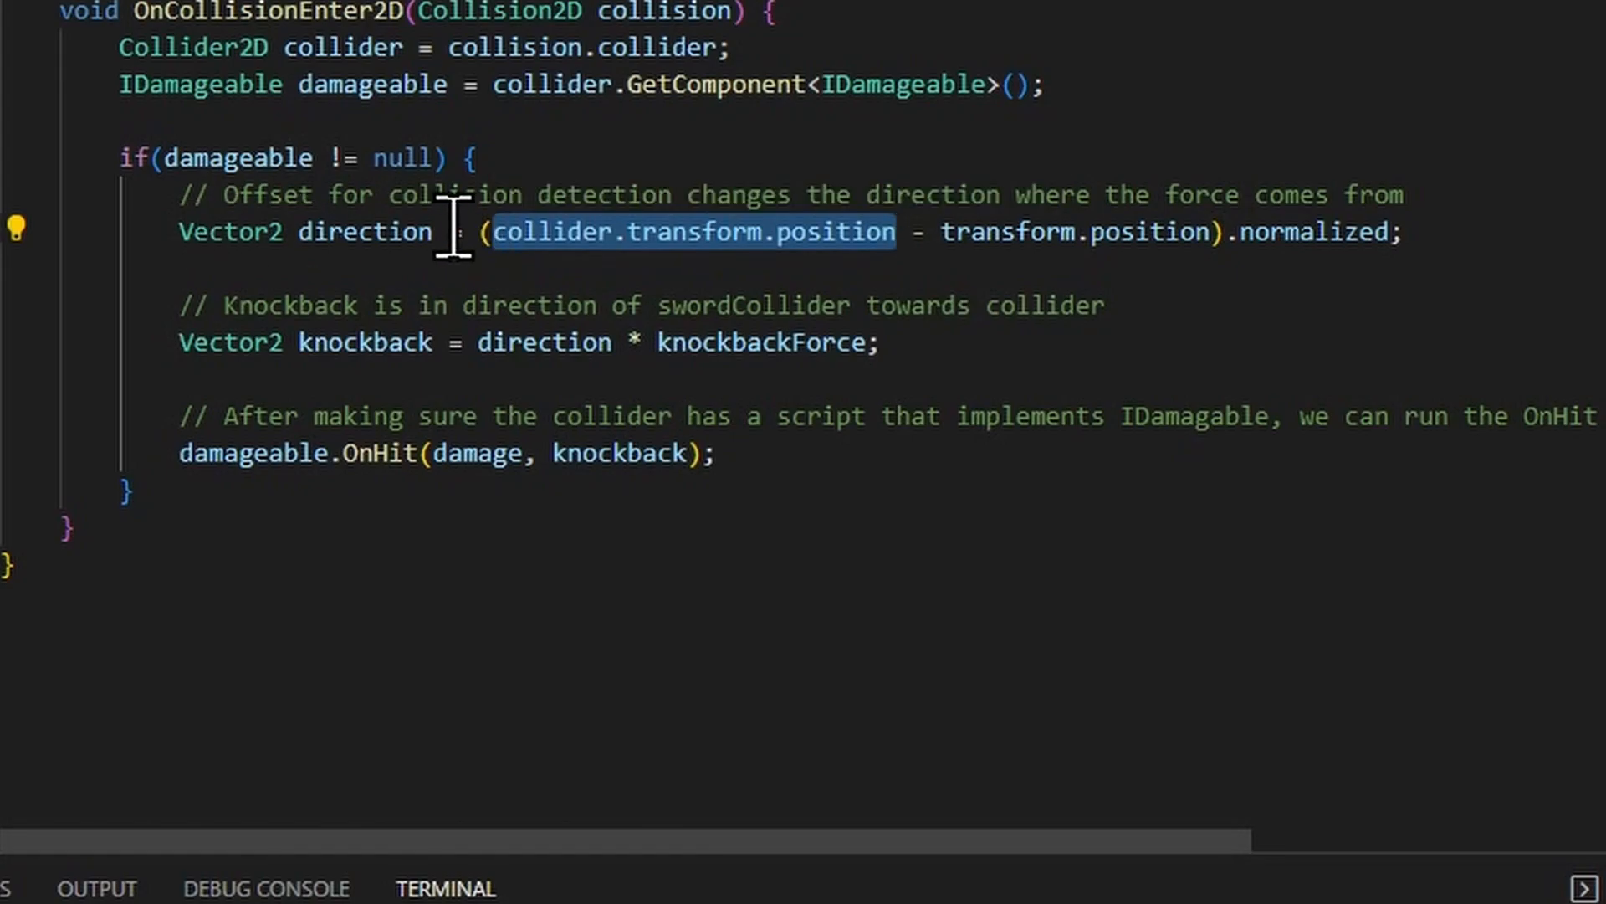
{"action": "mouse_move", "coordinate": [1019, 231]}
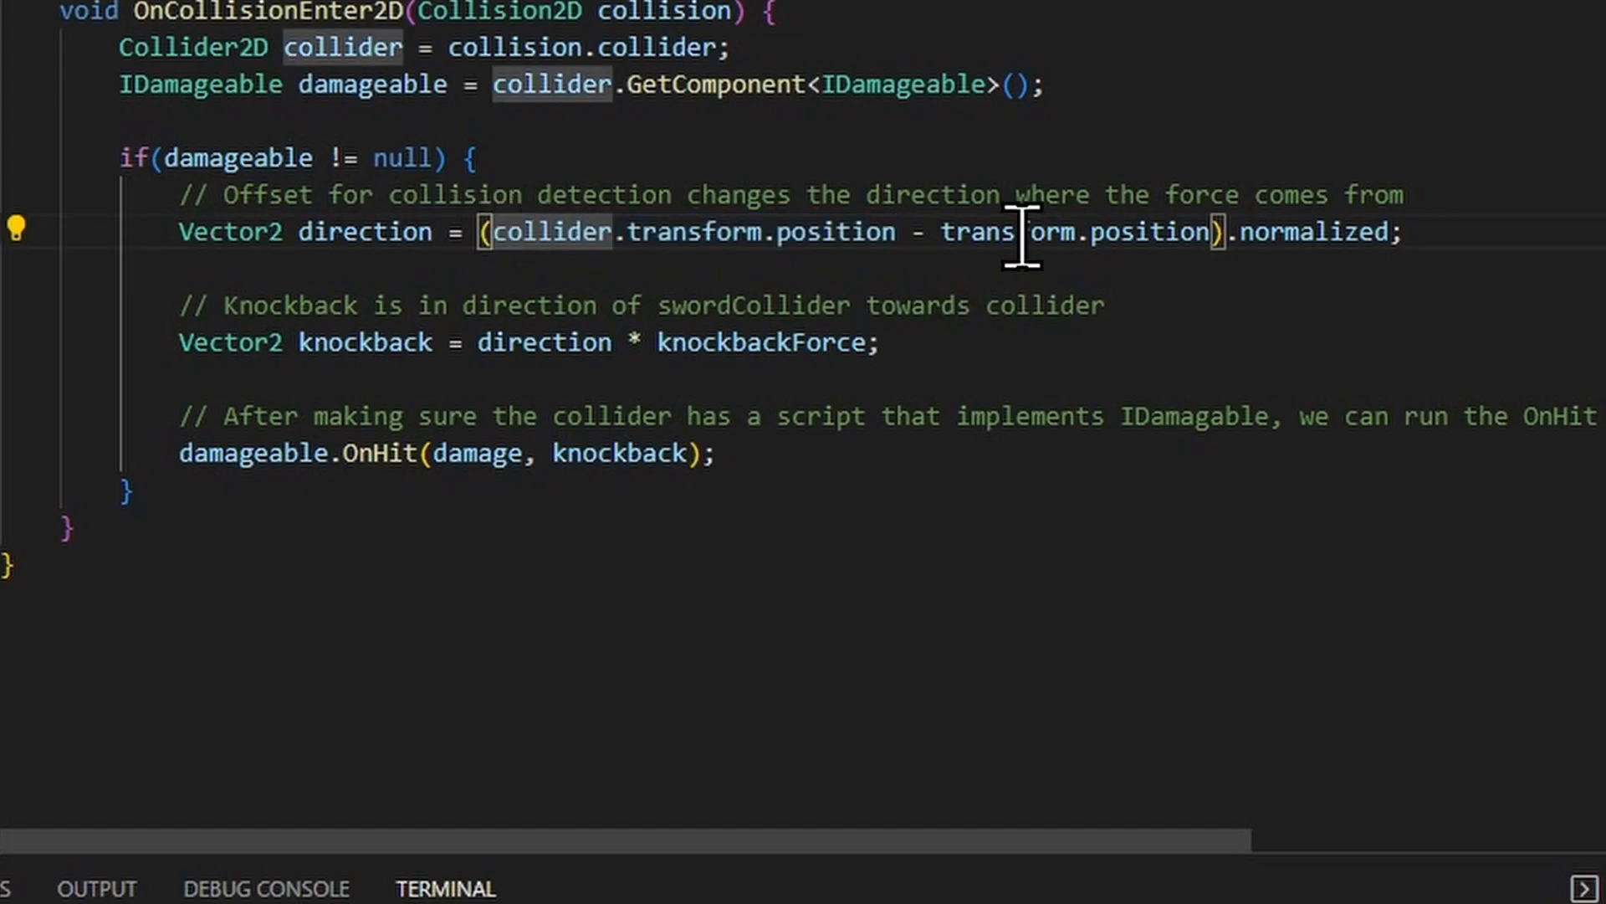
Step: Highlight transform, normalized and knockbackForce in the sword's knockback calculation
{"action": "double_click", "coordinate": [1074, 231]}
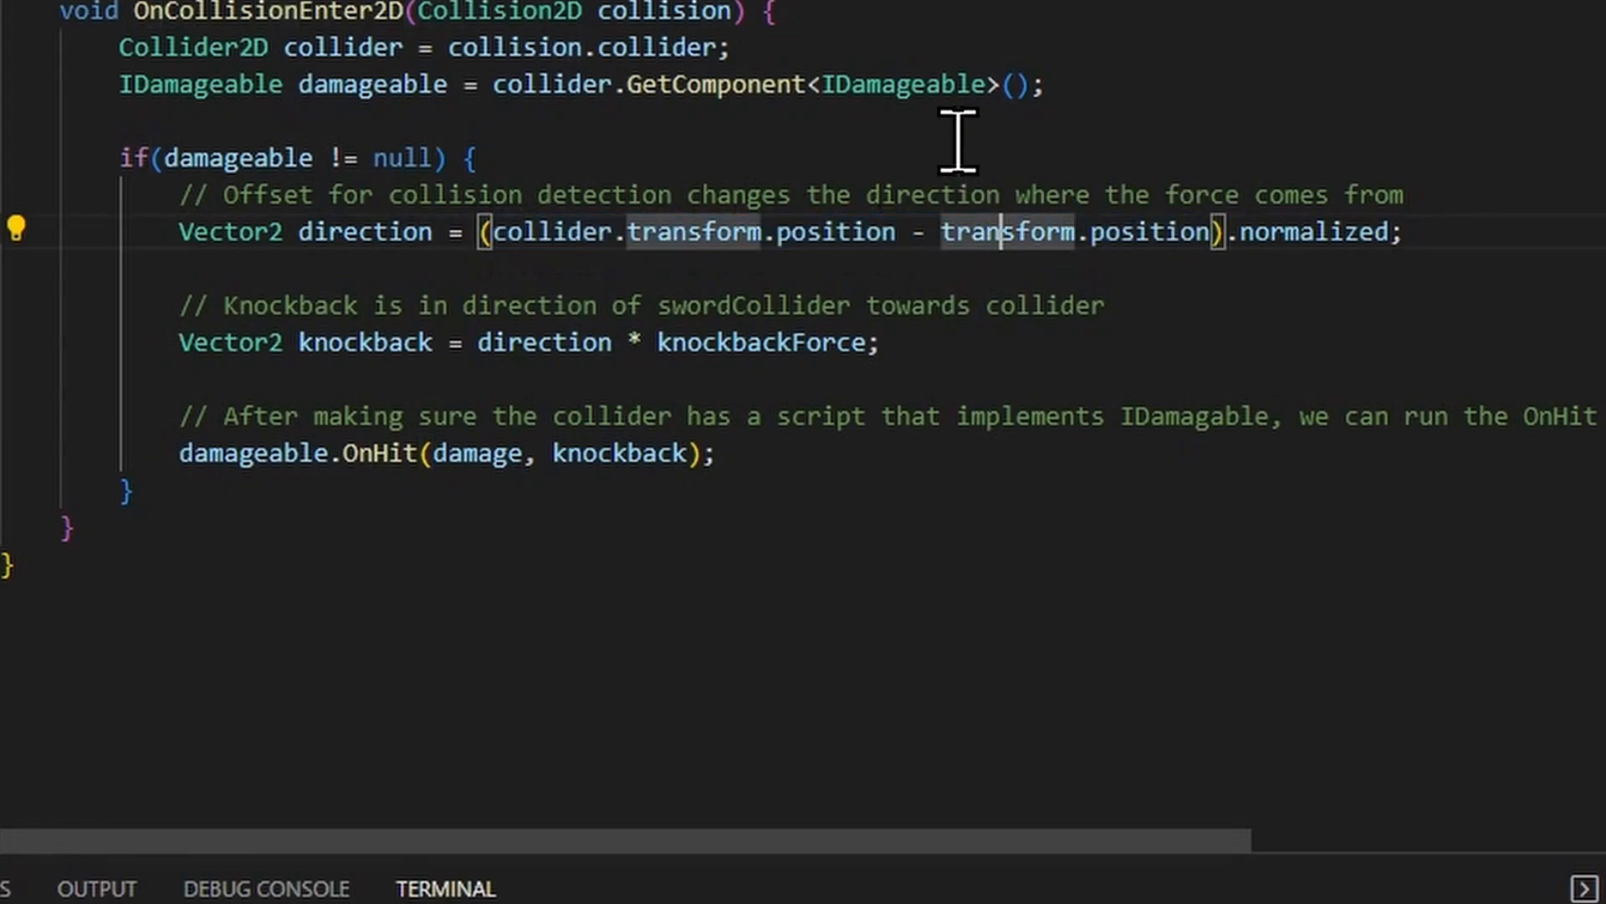
{"action": "mouse_move", "coordinate": [1260, 231]}
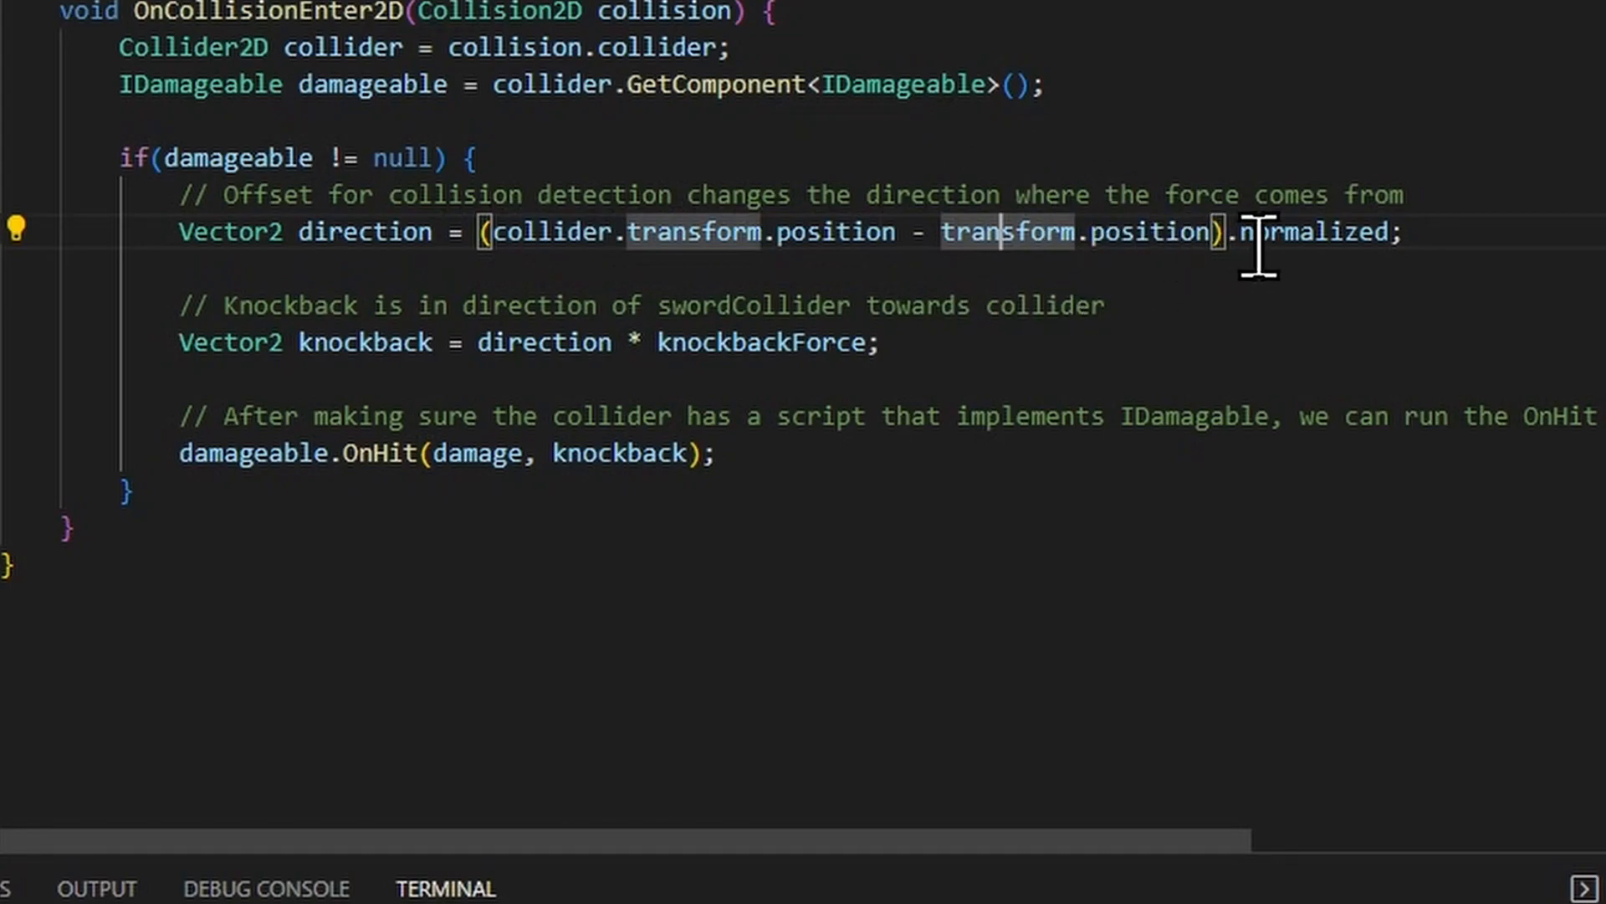
{"action": "double_click", "coordinate": [1311, 232]}
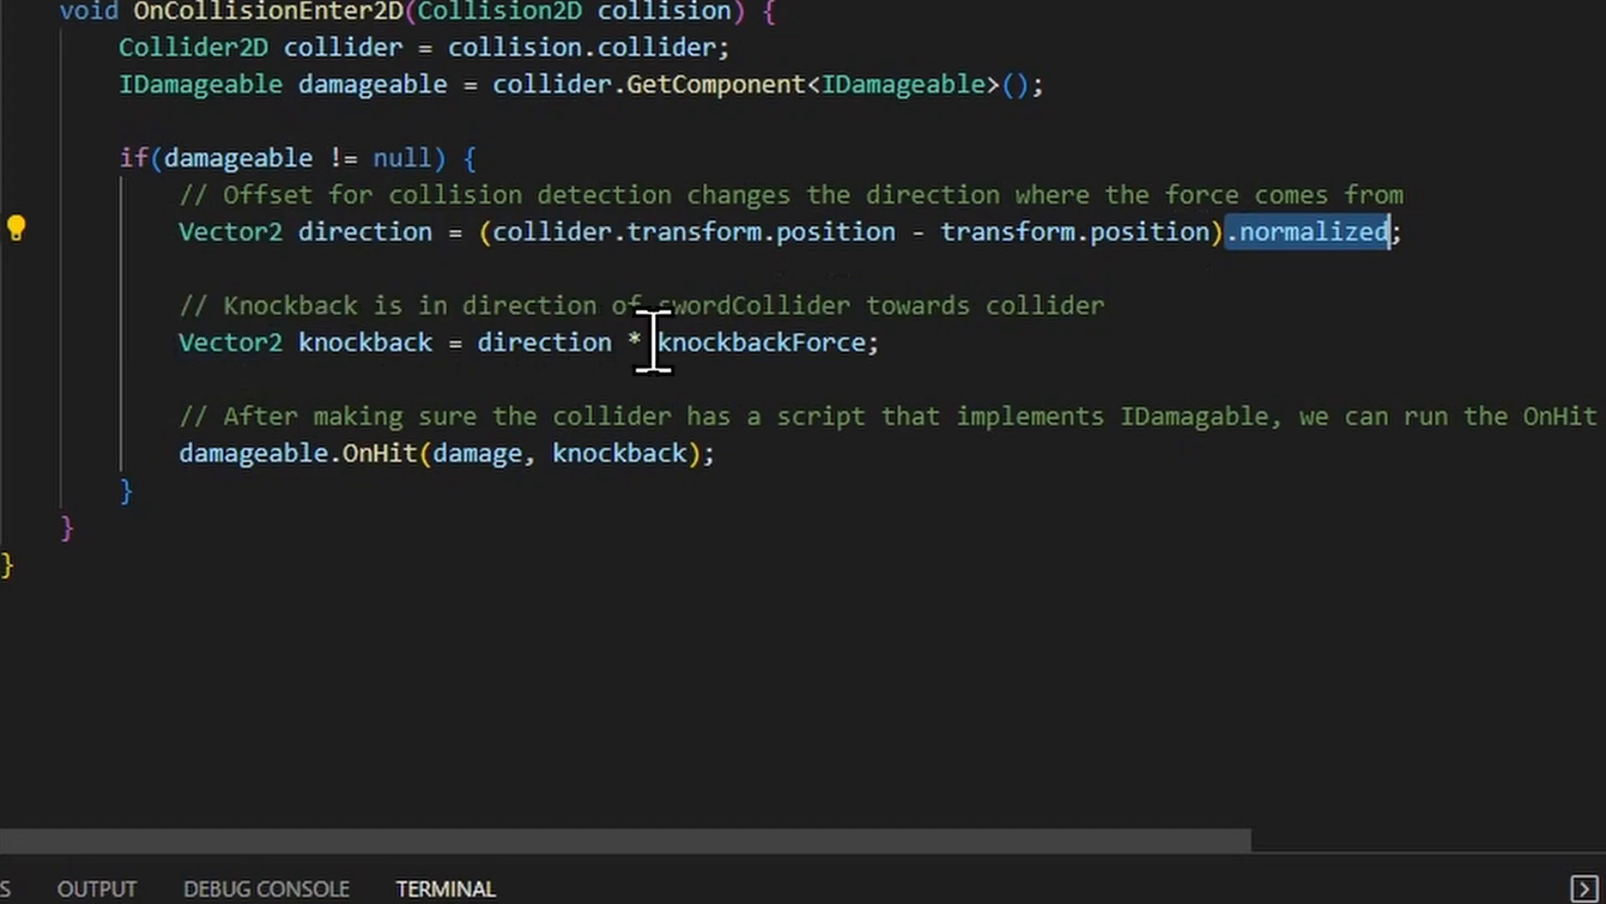
{"action": "double_click", "coordinate": [759, 343]}
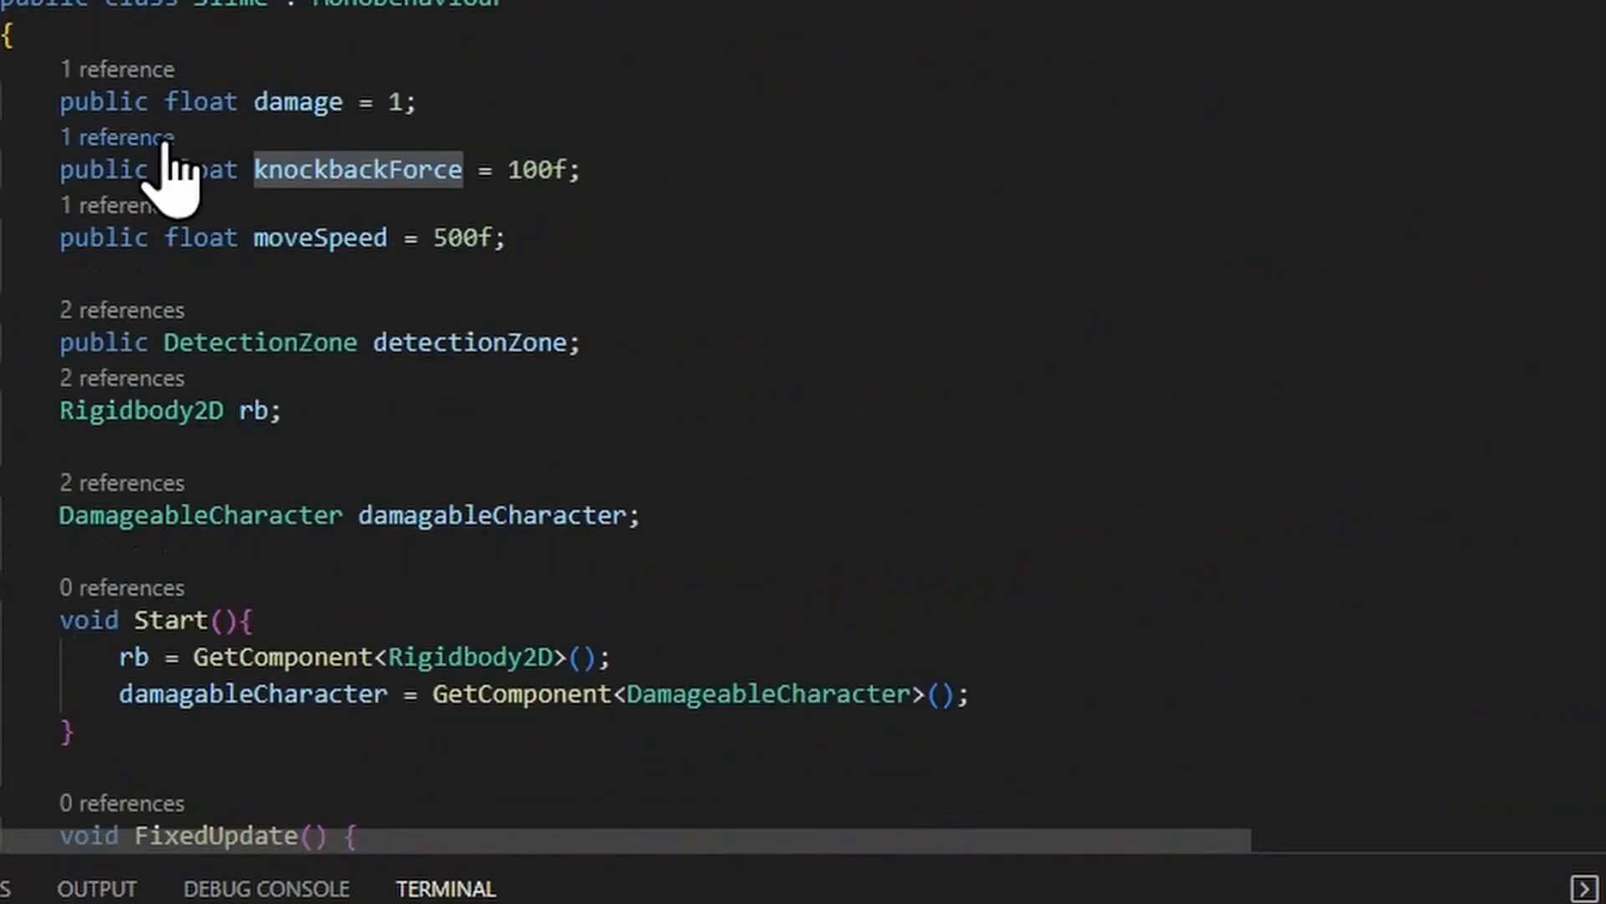
{"action": "mouse_move", "coordinate": [522, 170]}
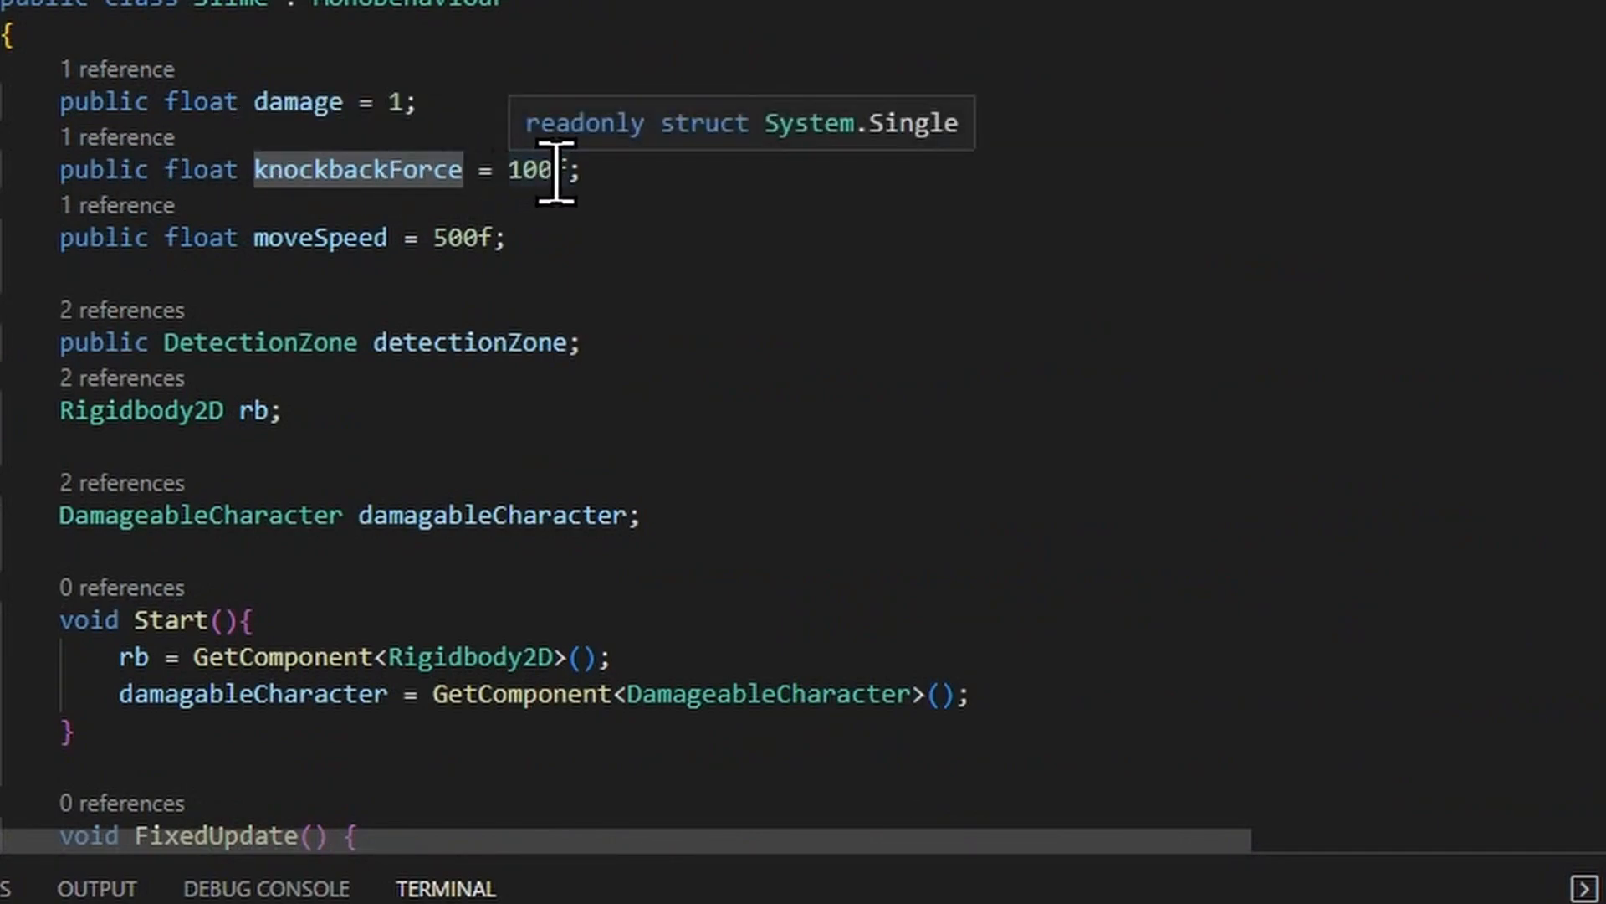
Step: Change the slime's knockbackForce from 100f to 20f
{"action": "type", "text": "20"}
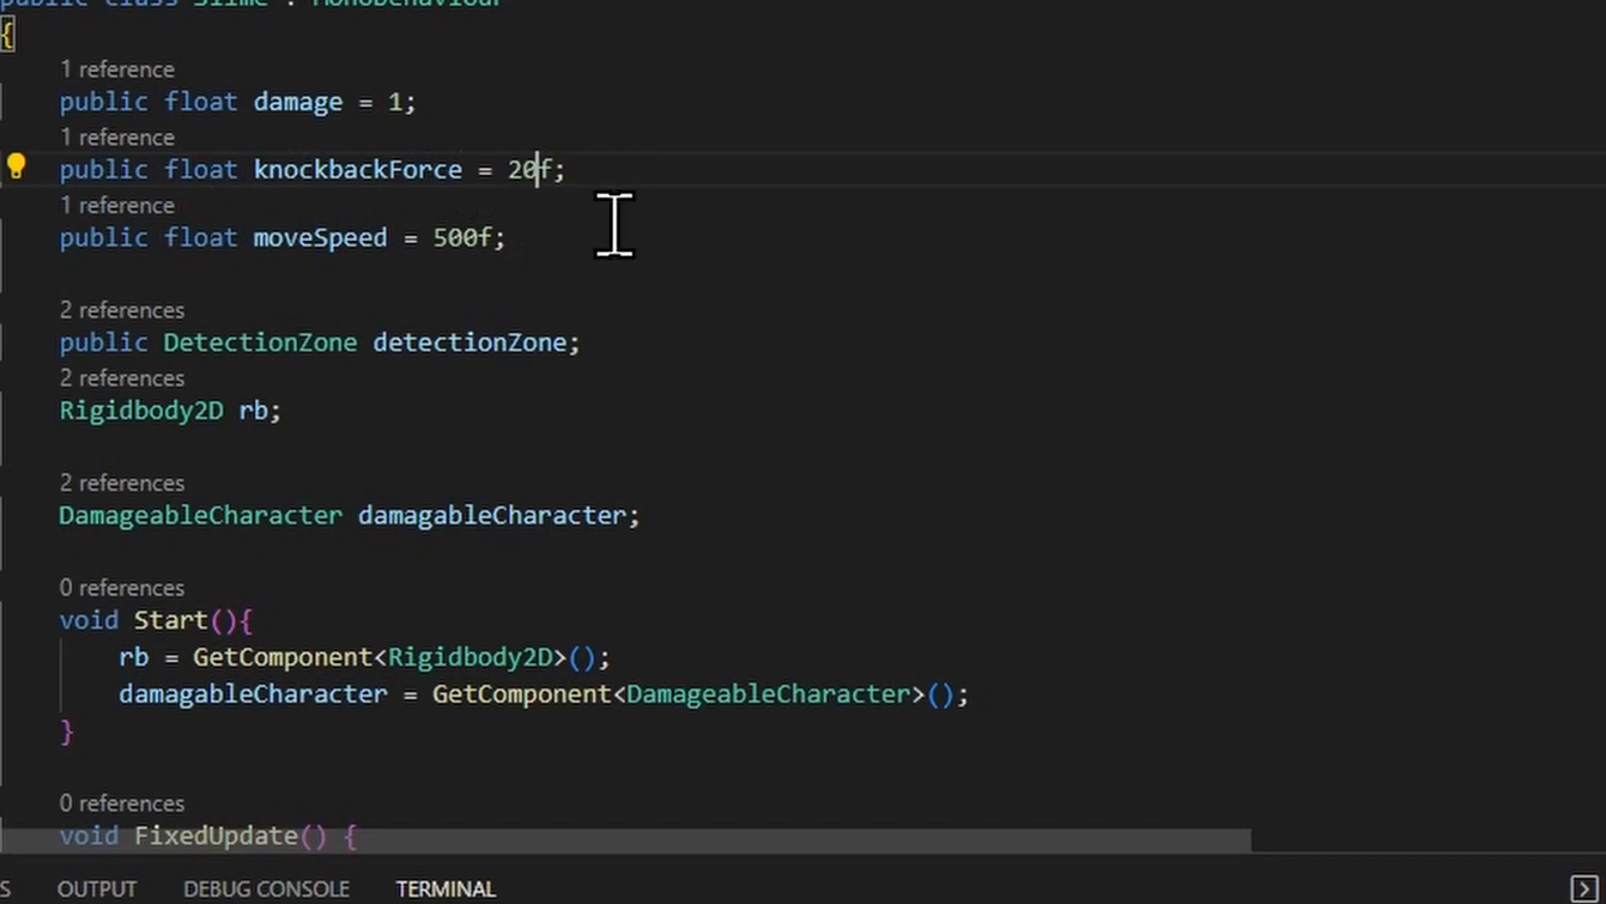
{"action": "scroll", "scroll_direction": "down", "scroll_amount": 3}
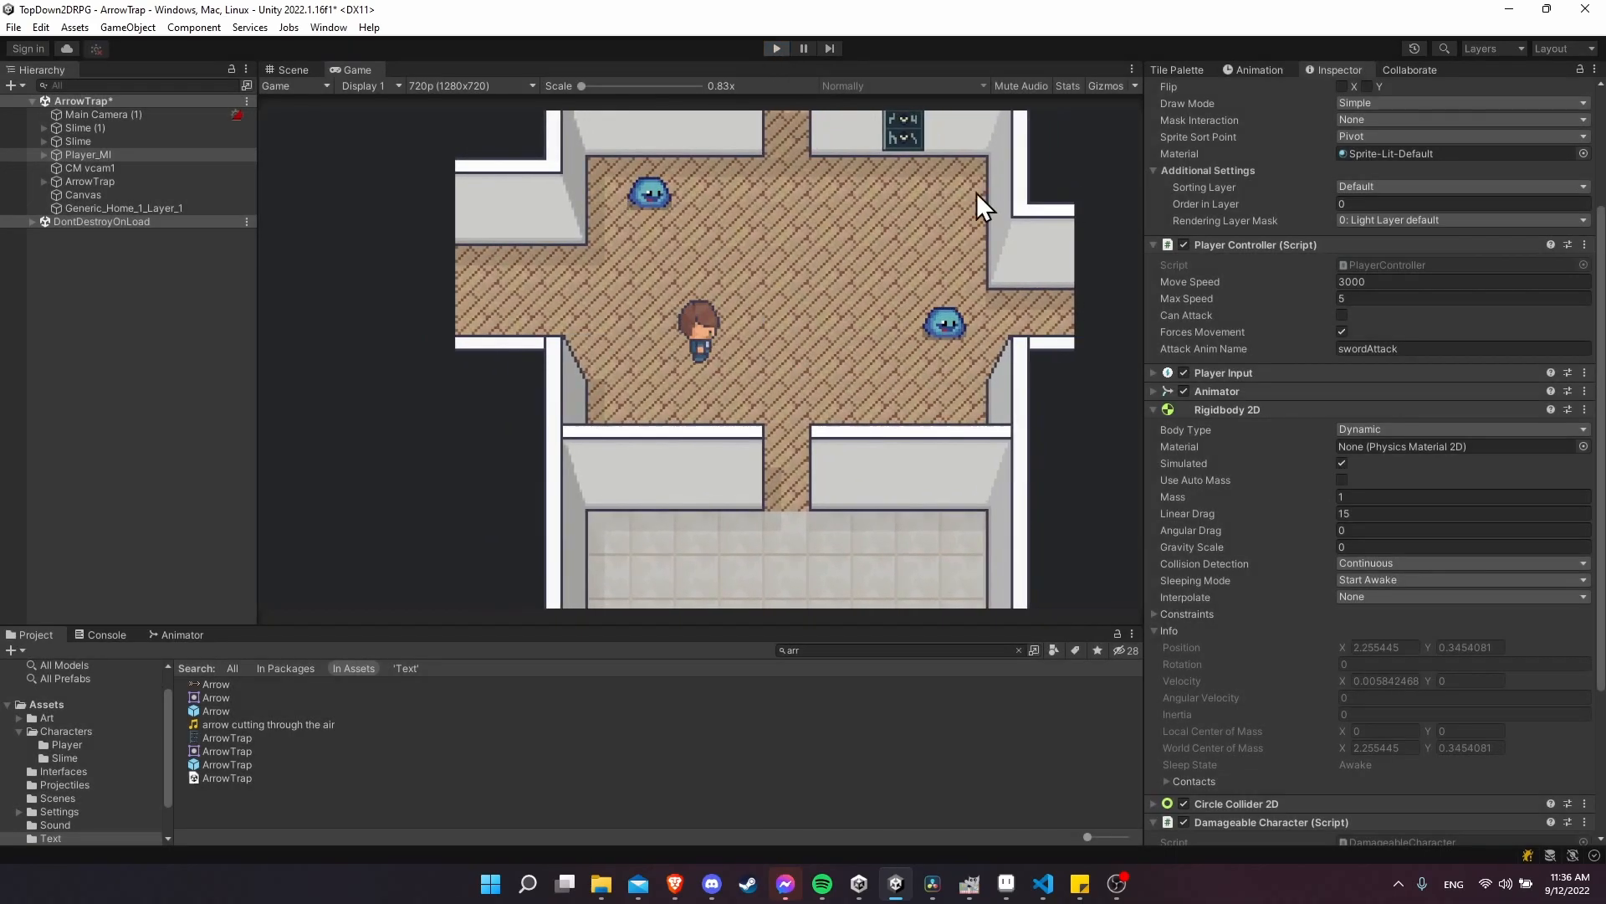
Step: Stop the game and bring PlayerController.cs forward in the editor
{"action": "left_click", "coordinate": [292, 69]}
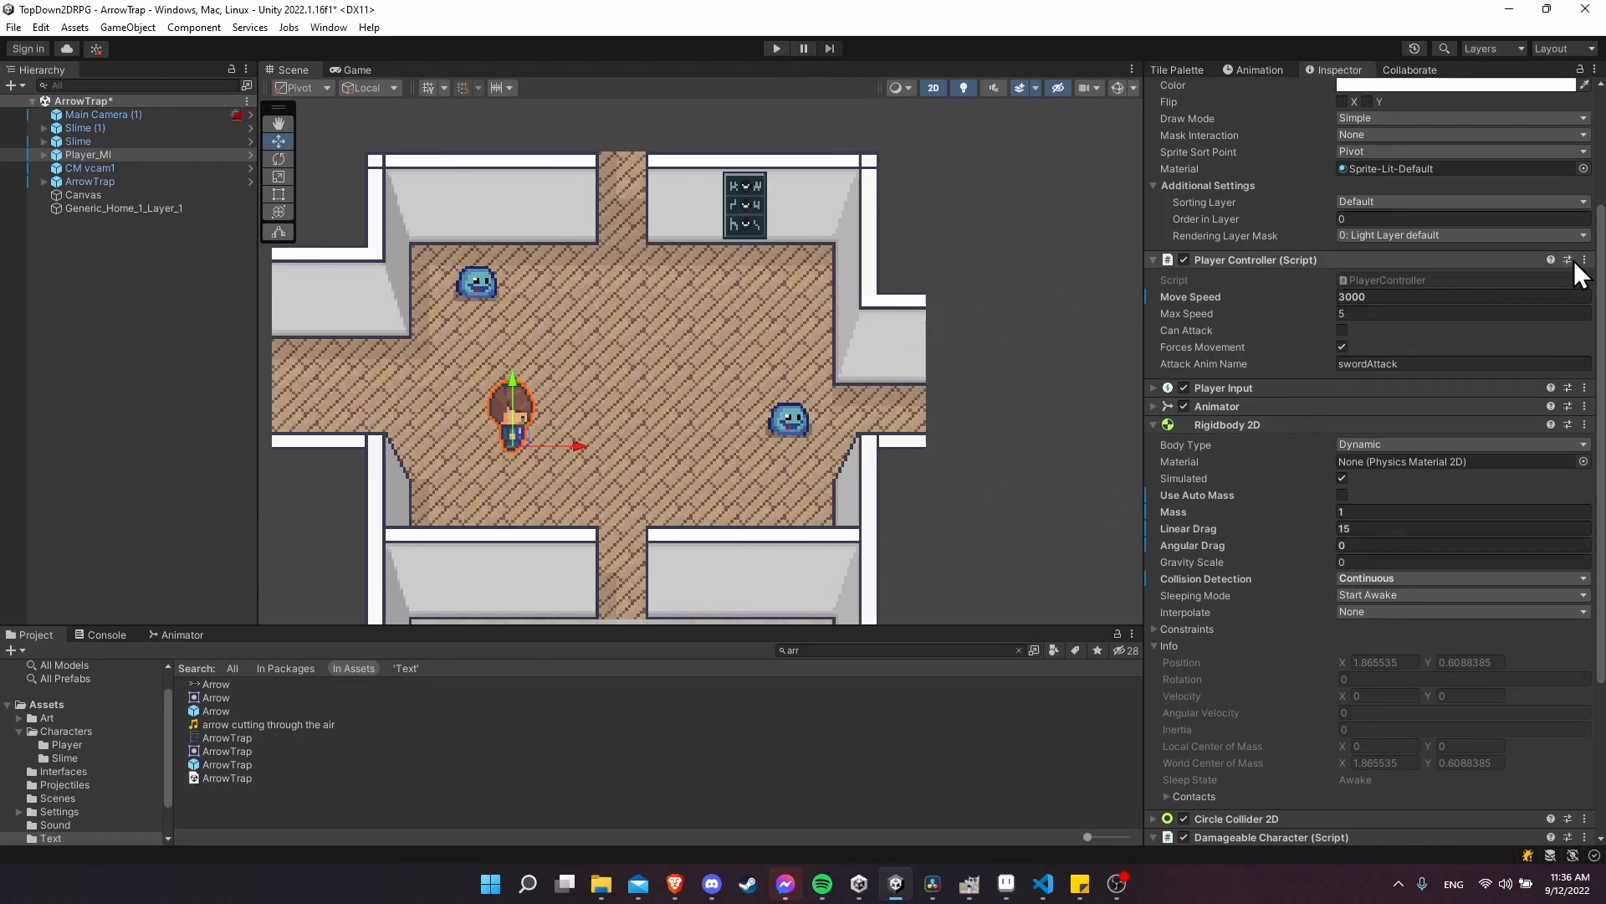
{"action": "left_click", "coordinate": [1043, 882]}
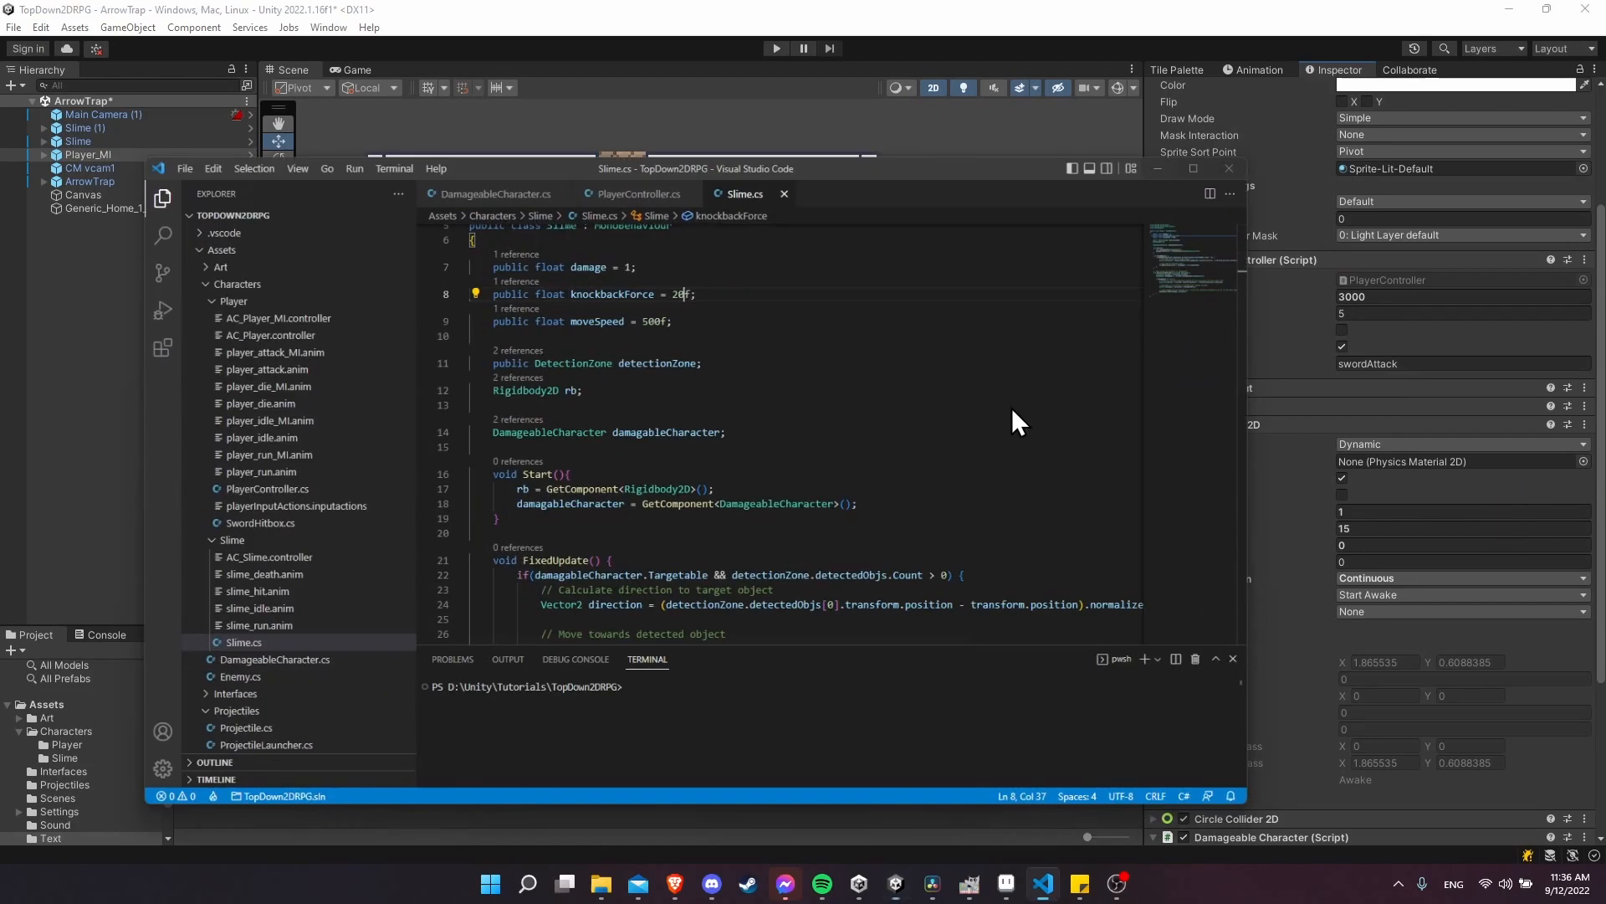
{"action": "left_click", "coordinate": [608, 141]}
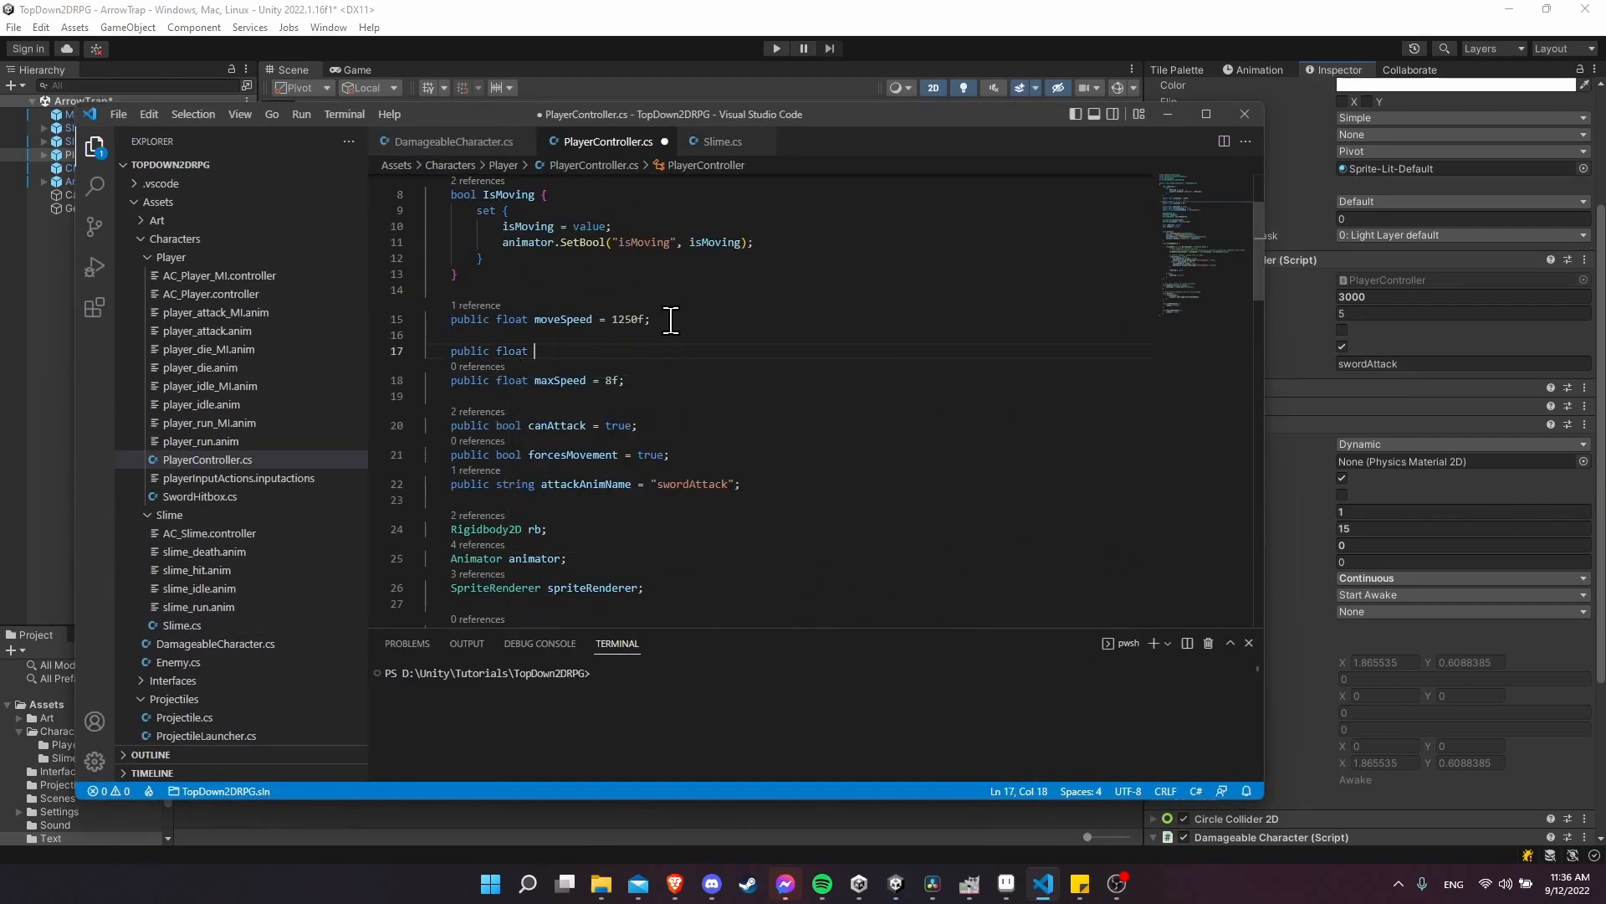
Step: Declare public float moveDrag = 15f and stopDrag = 25f in PlayerController
{"action": "type", "text": "moveDrag"}
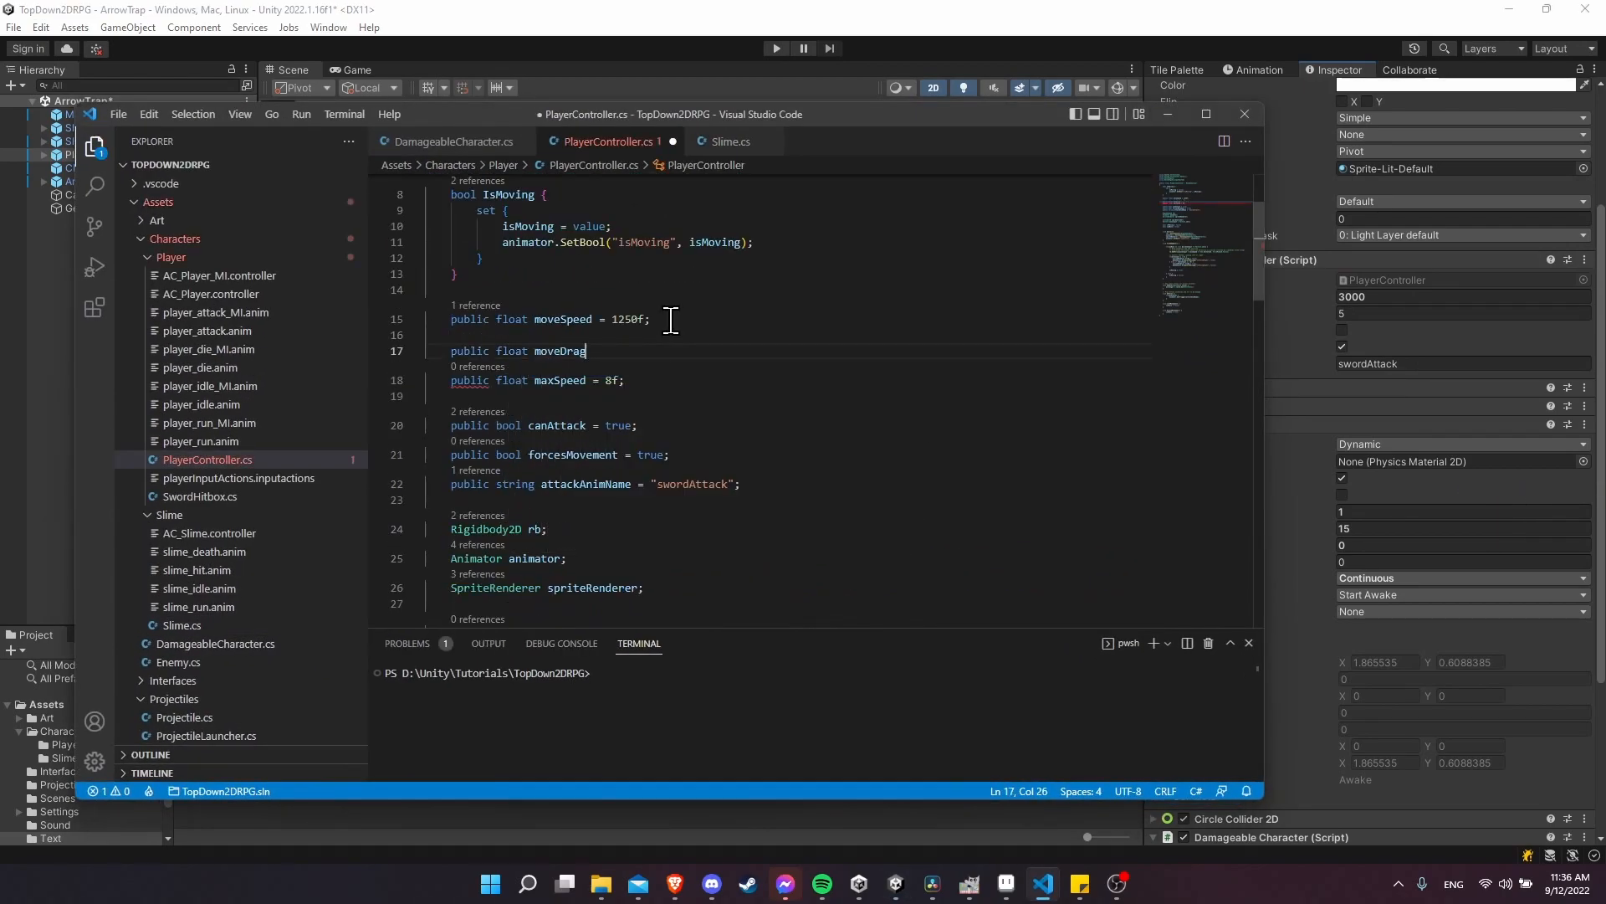
{"action": "type", "text": "= 15f;"}
{"action": "type", "text": "public float s"}
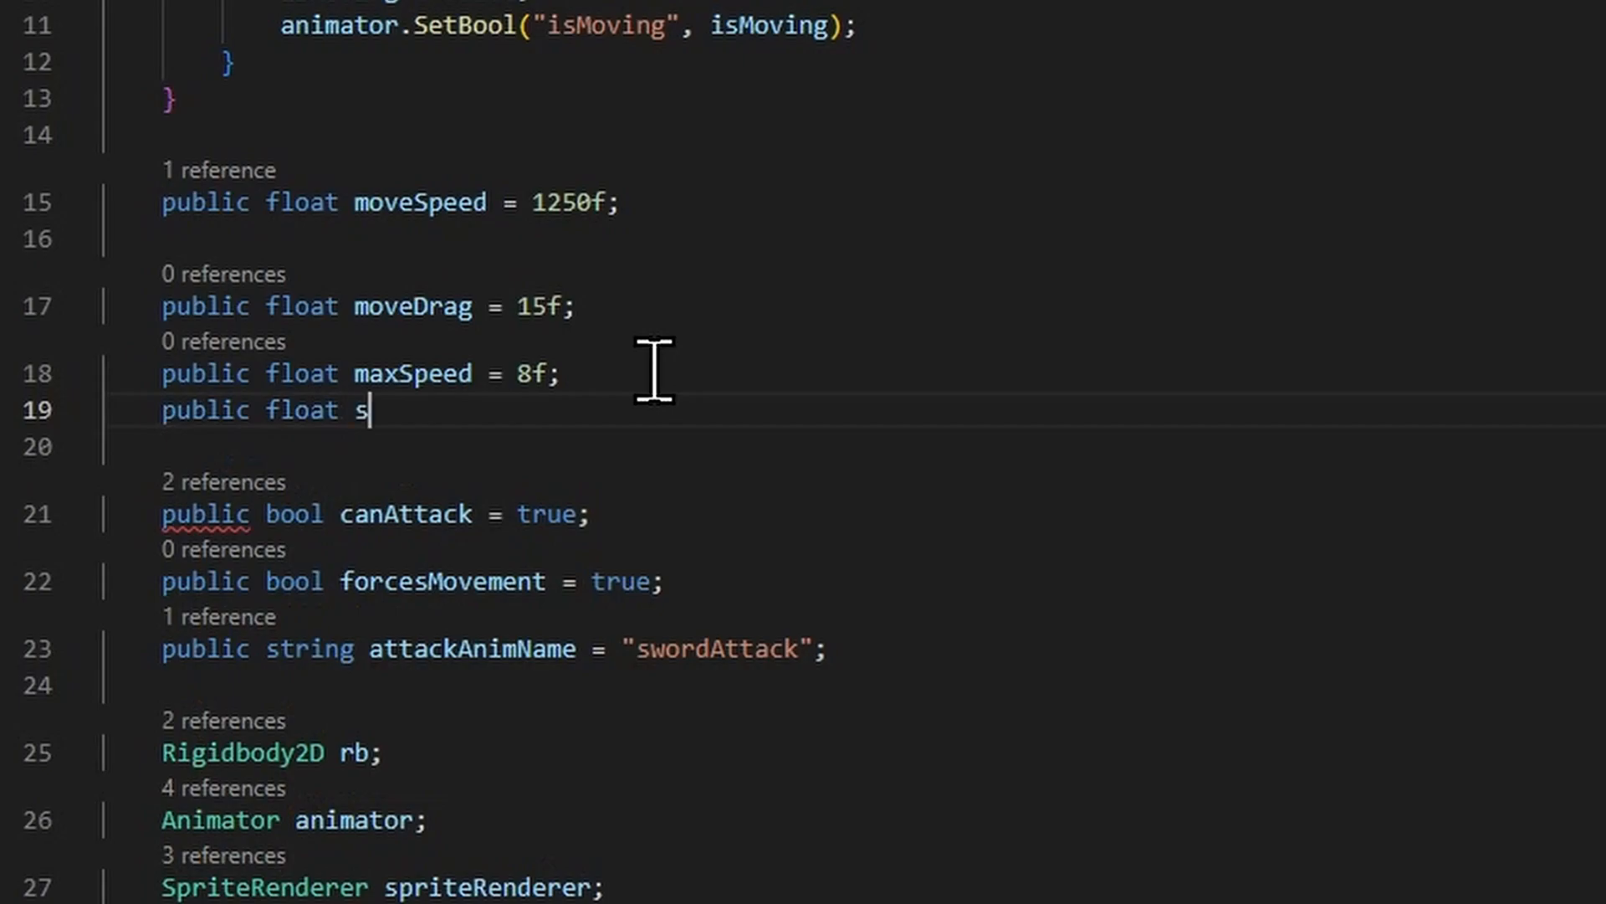
{"action": "type", "text": "topDrag = 25"}
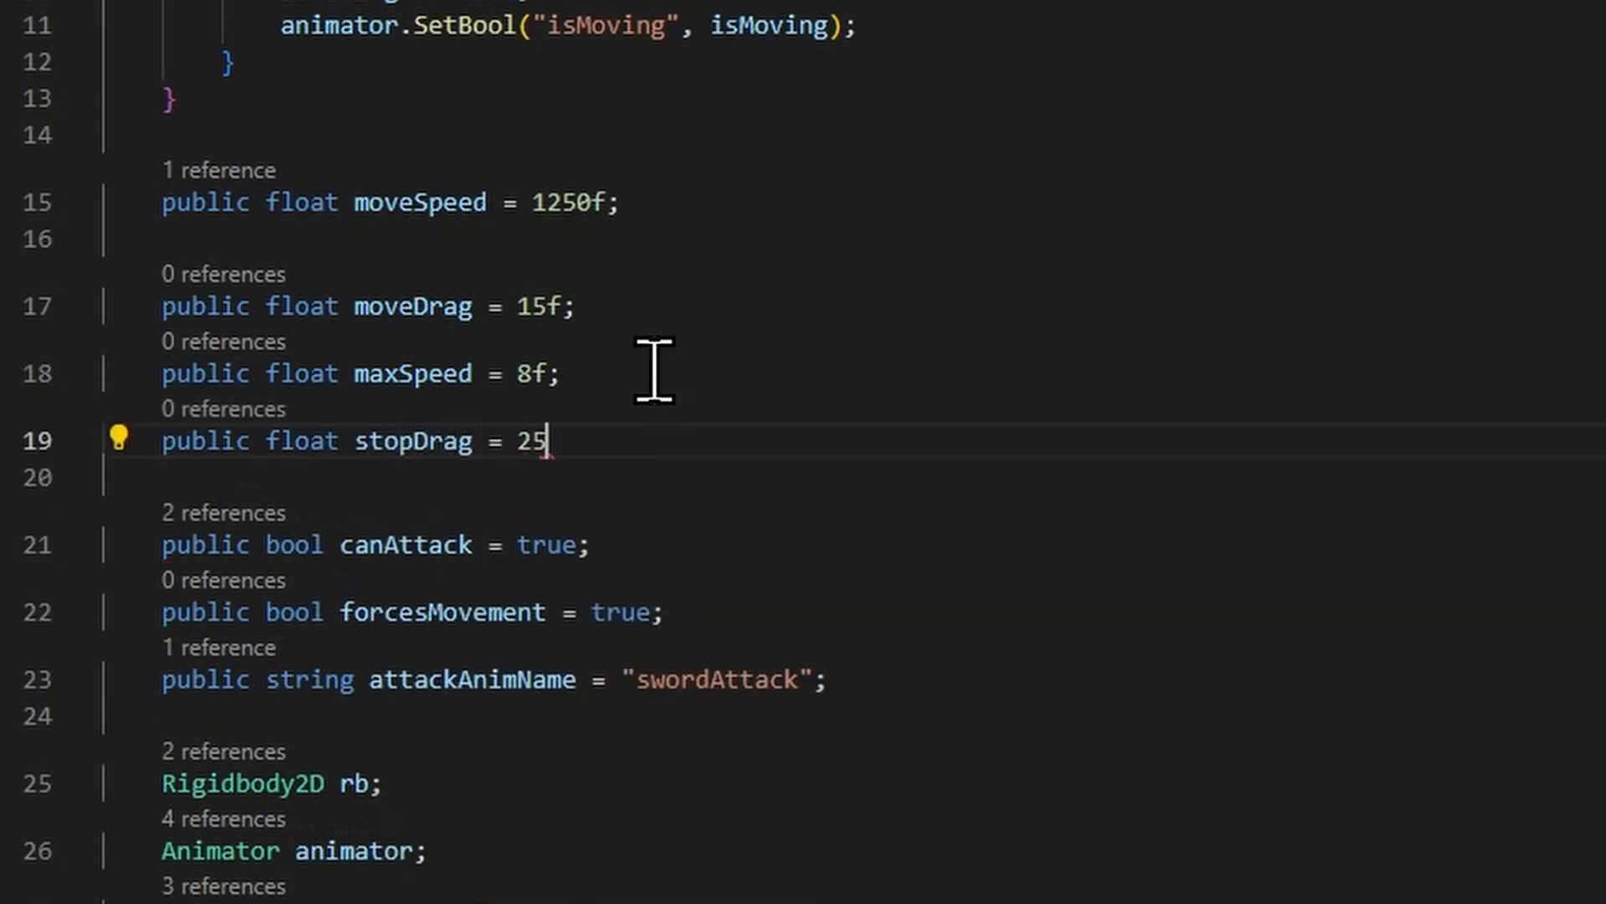
{"action": "type", "text": ";"}
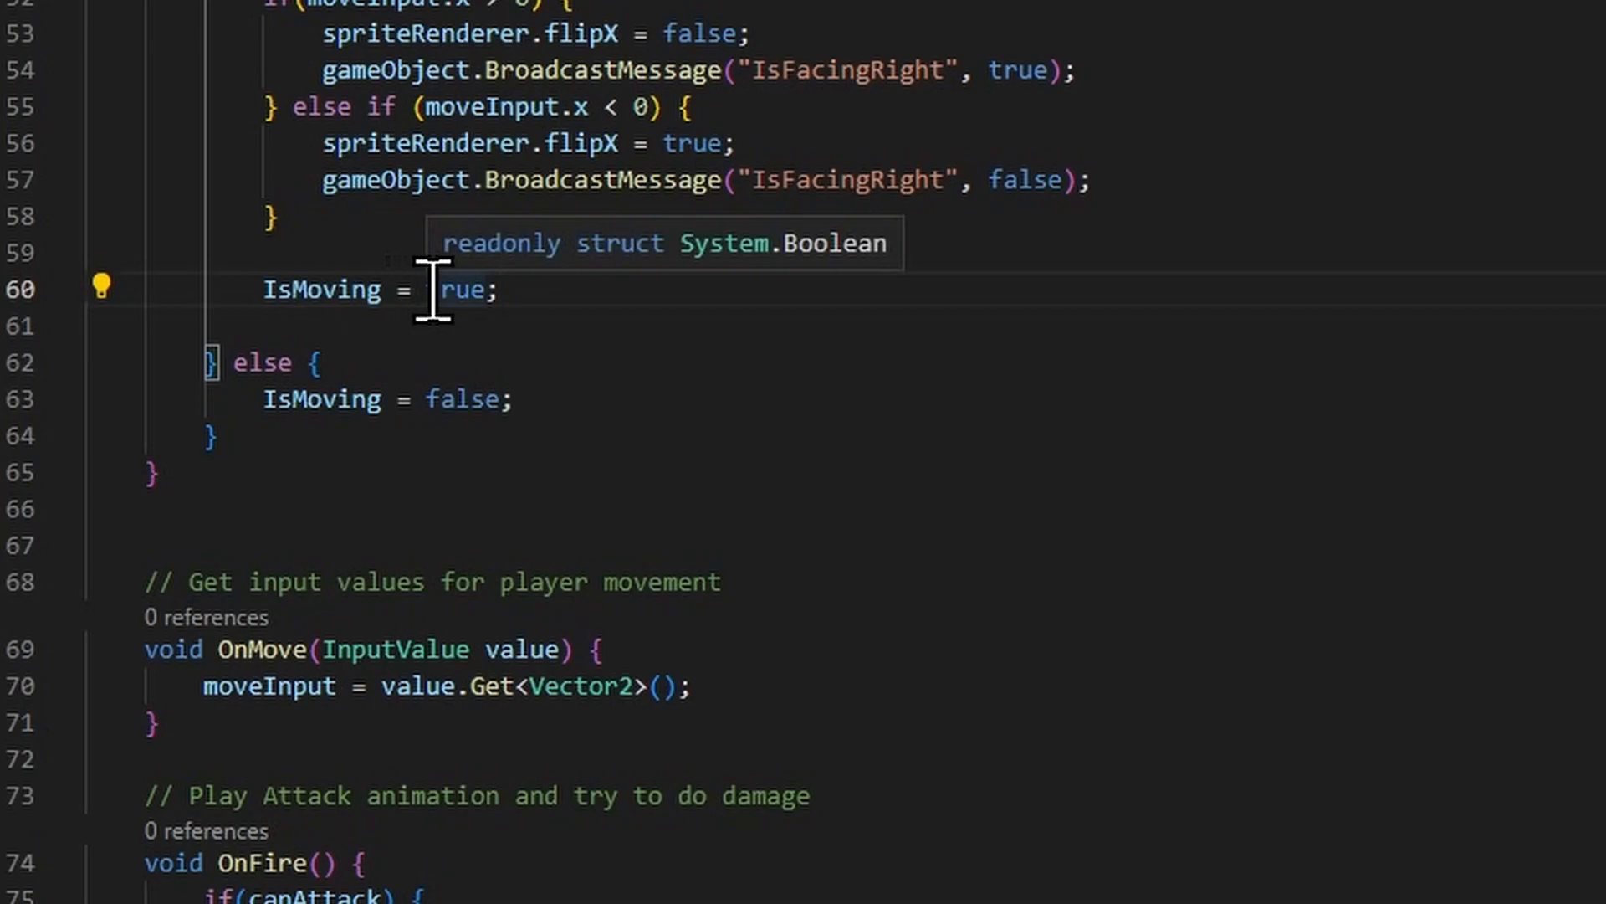
{"action": "scroll", "scroll_direction": "up", "scroll_amount": 3}
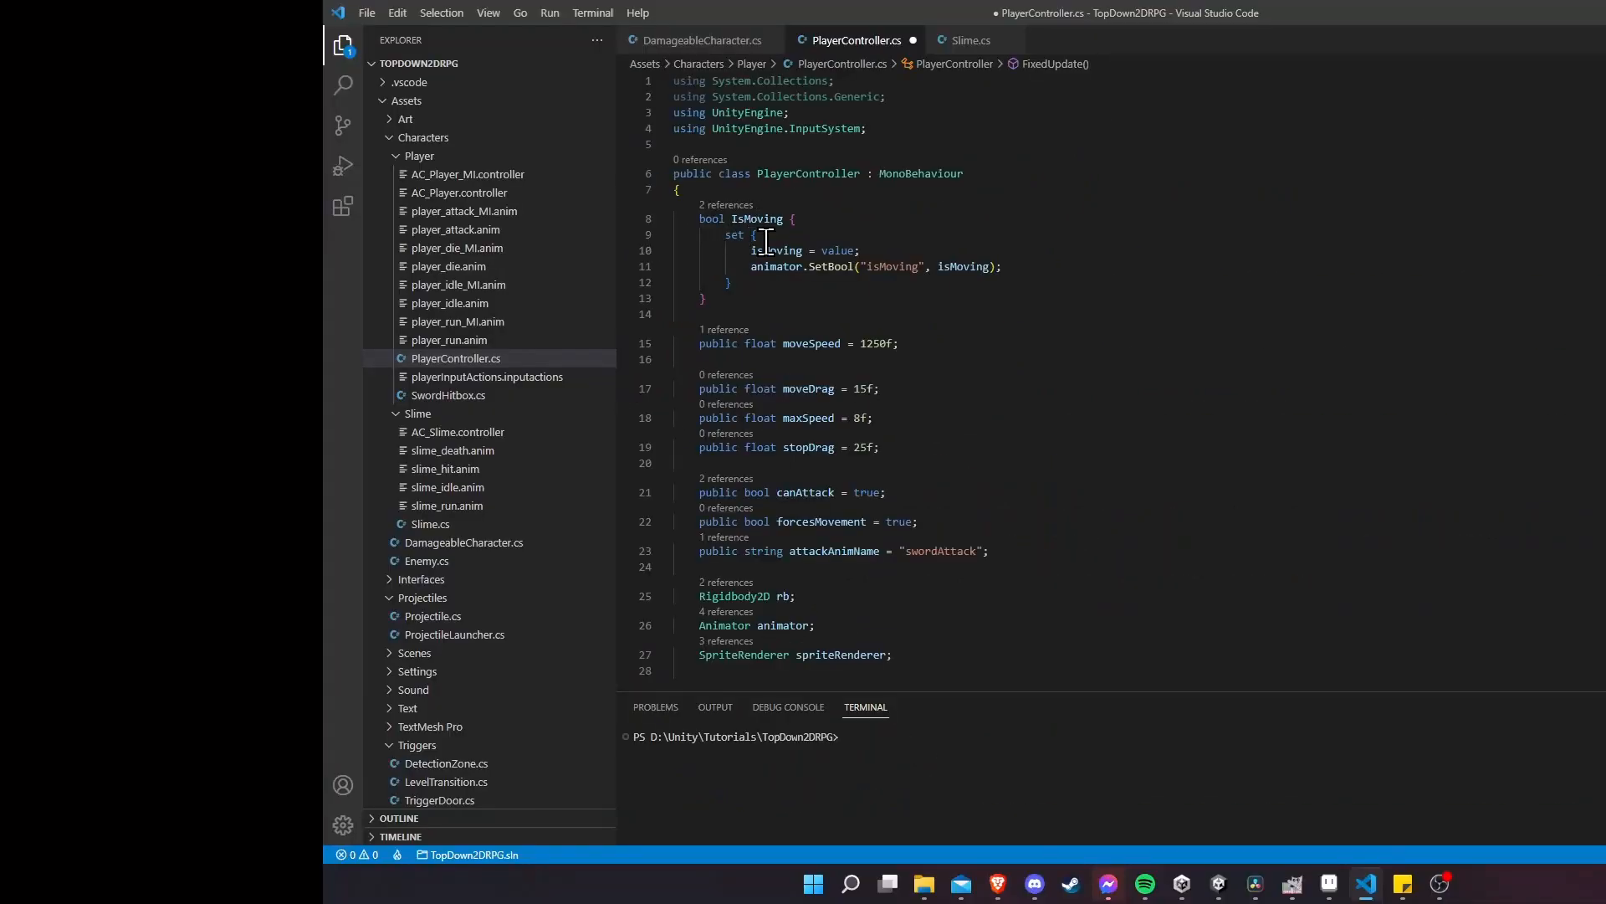
{"action": "mouse_move", "coordinate": [1014, 266]}
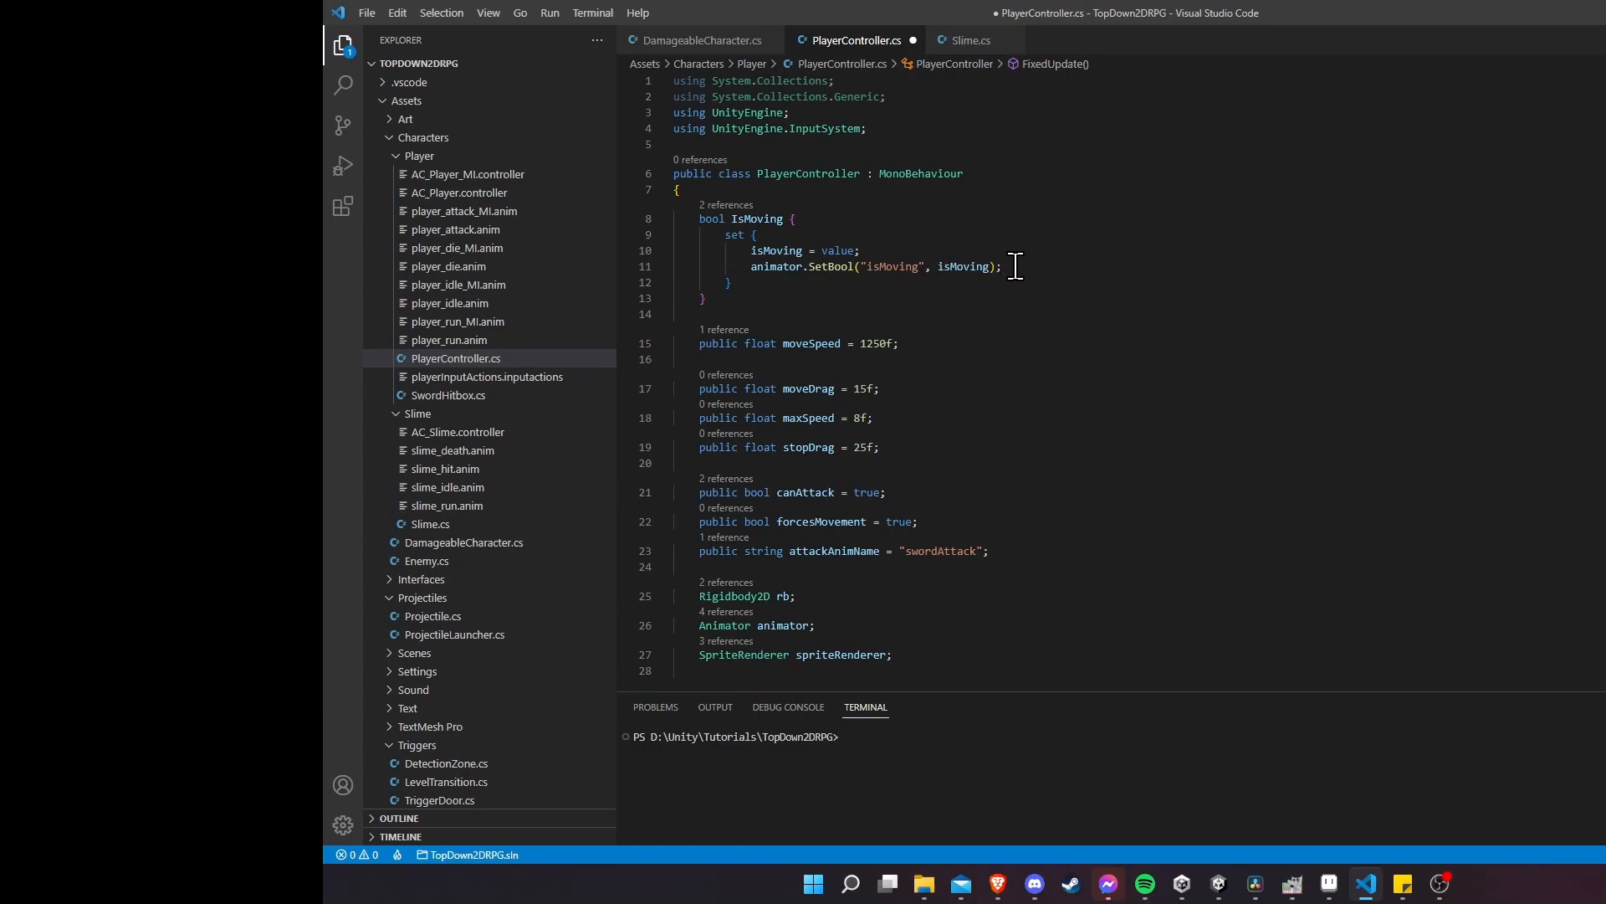
Step: In the IsMoving setter, add if(isMoving) { rb.drag = moveDrag; }
{"action": "key", "text": "enter"}
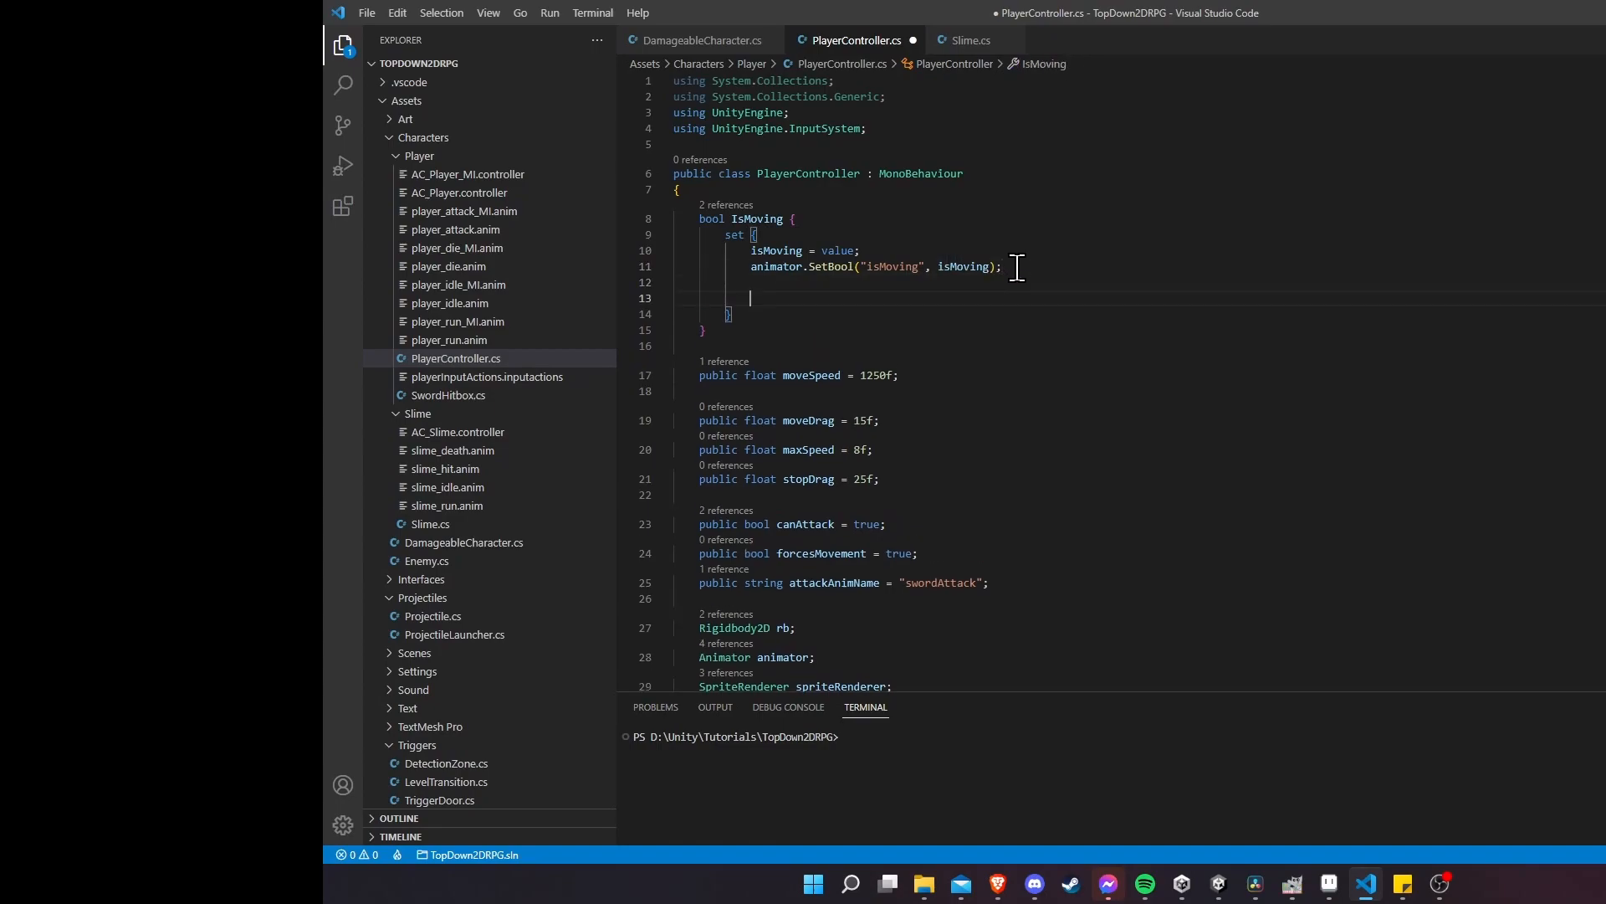
{"action": "type", "text": "if(isMoving) {"}
{"action": "type", "text": "rb.d"}
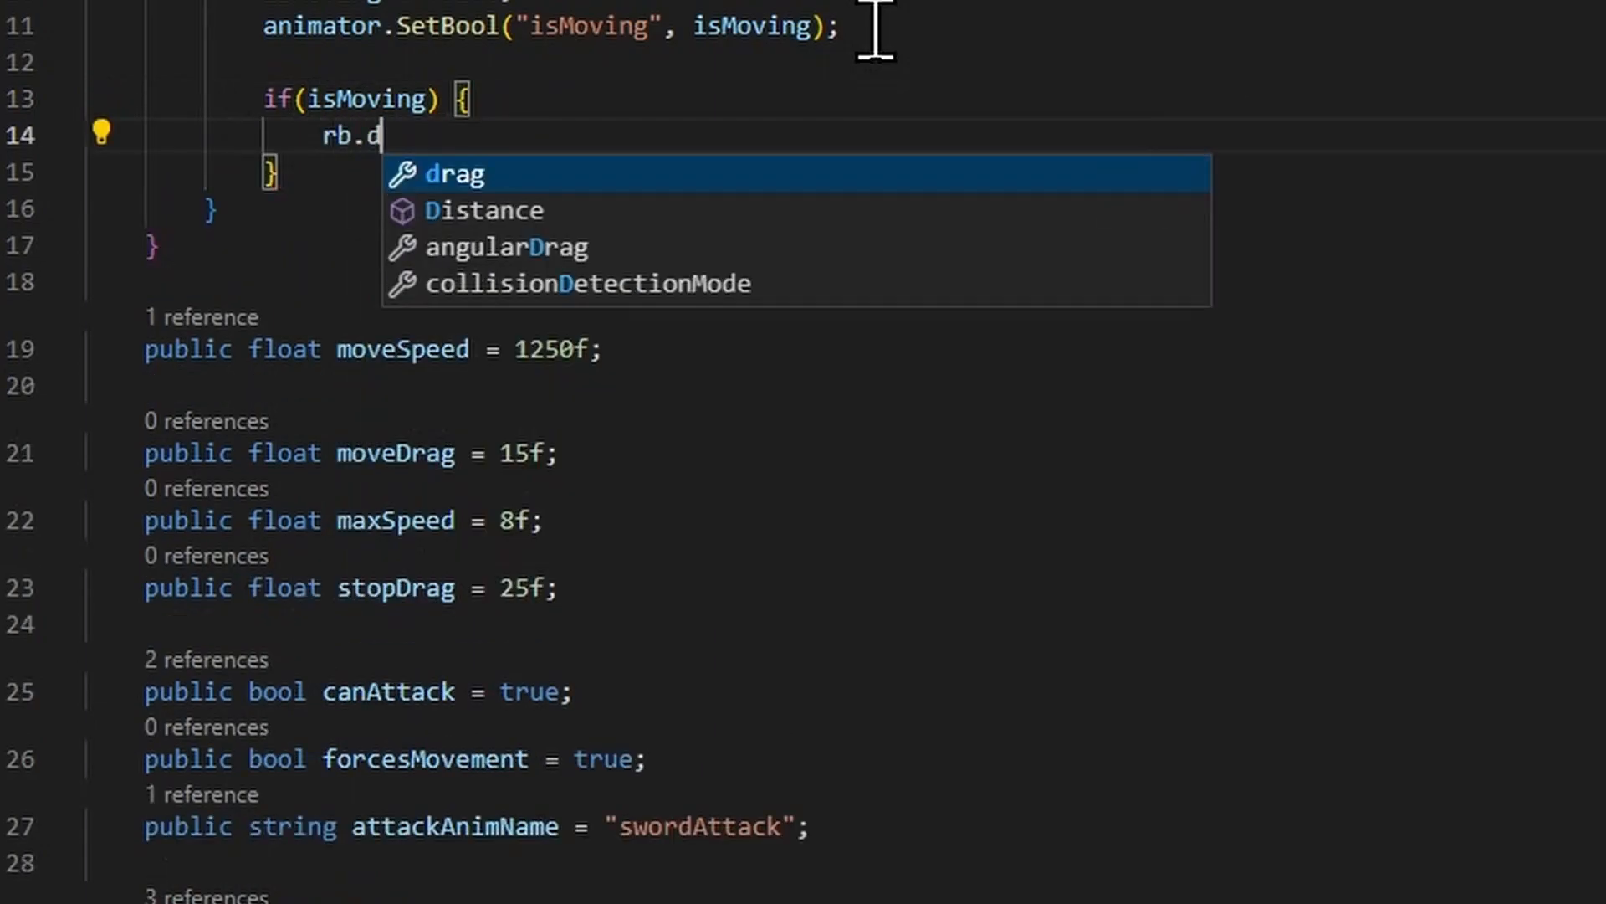
{"action": "type", "text": "rag = mo"}
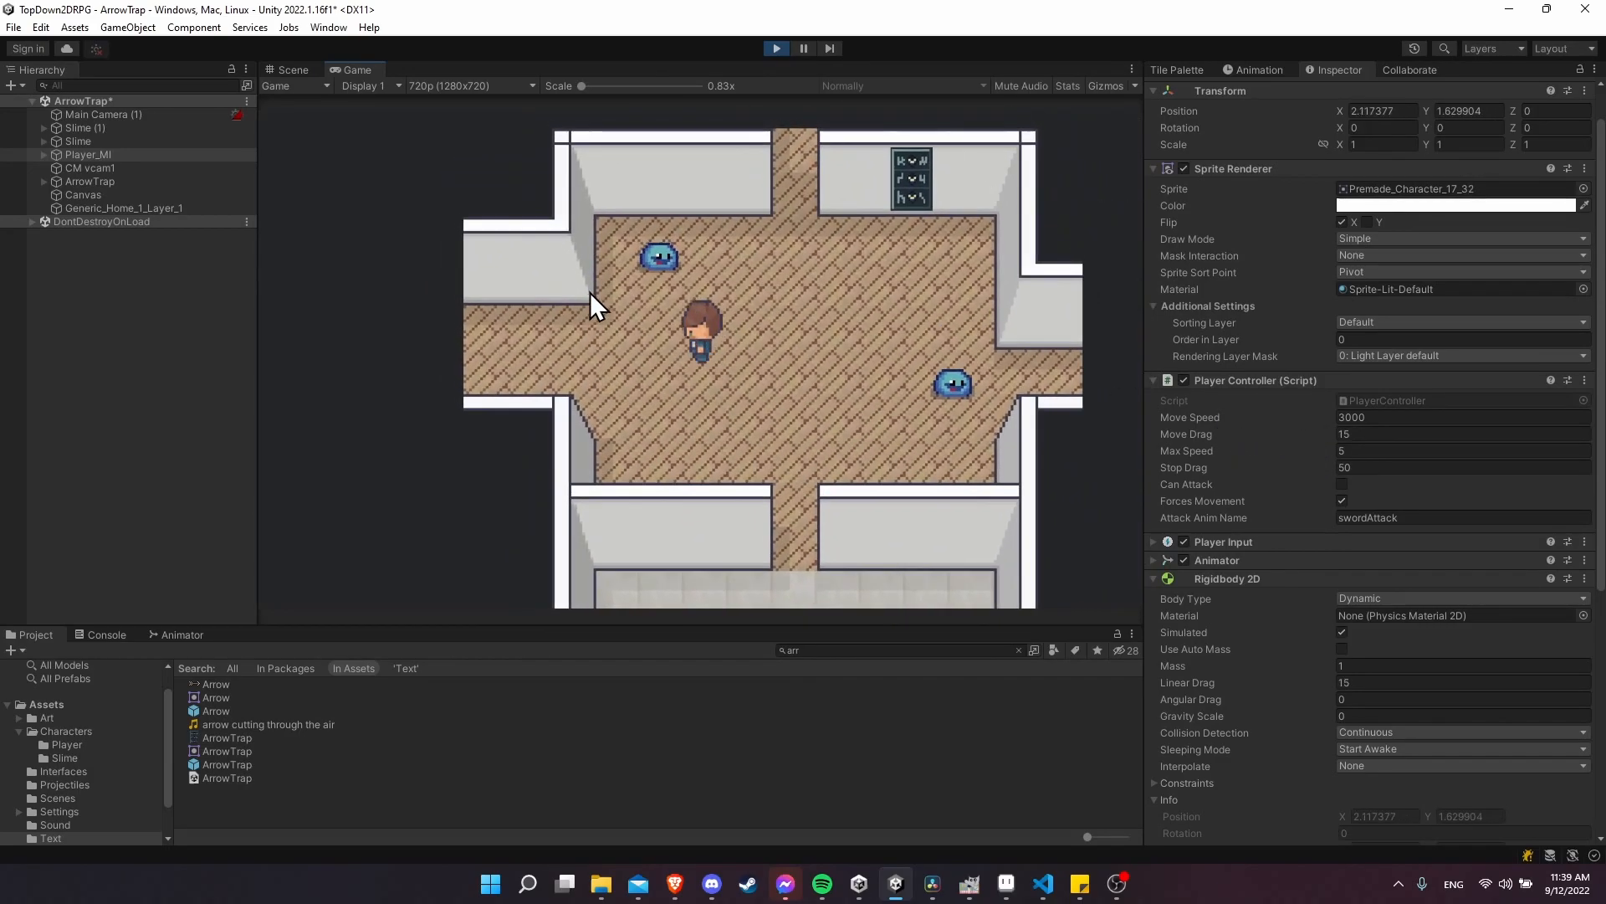
{"action": "left_click", "coordinate": [293, 69]}
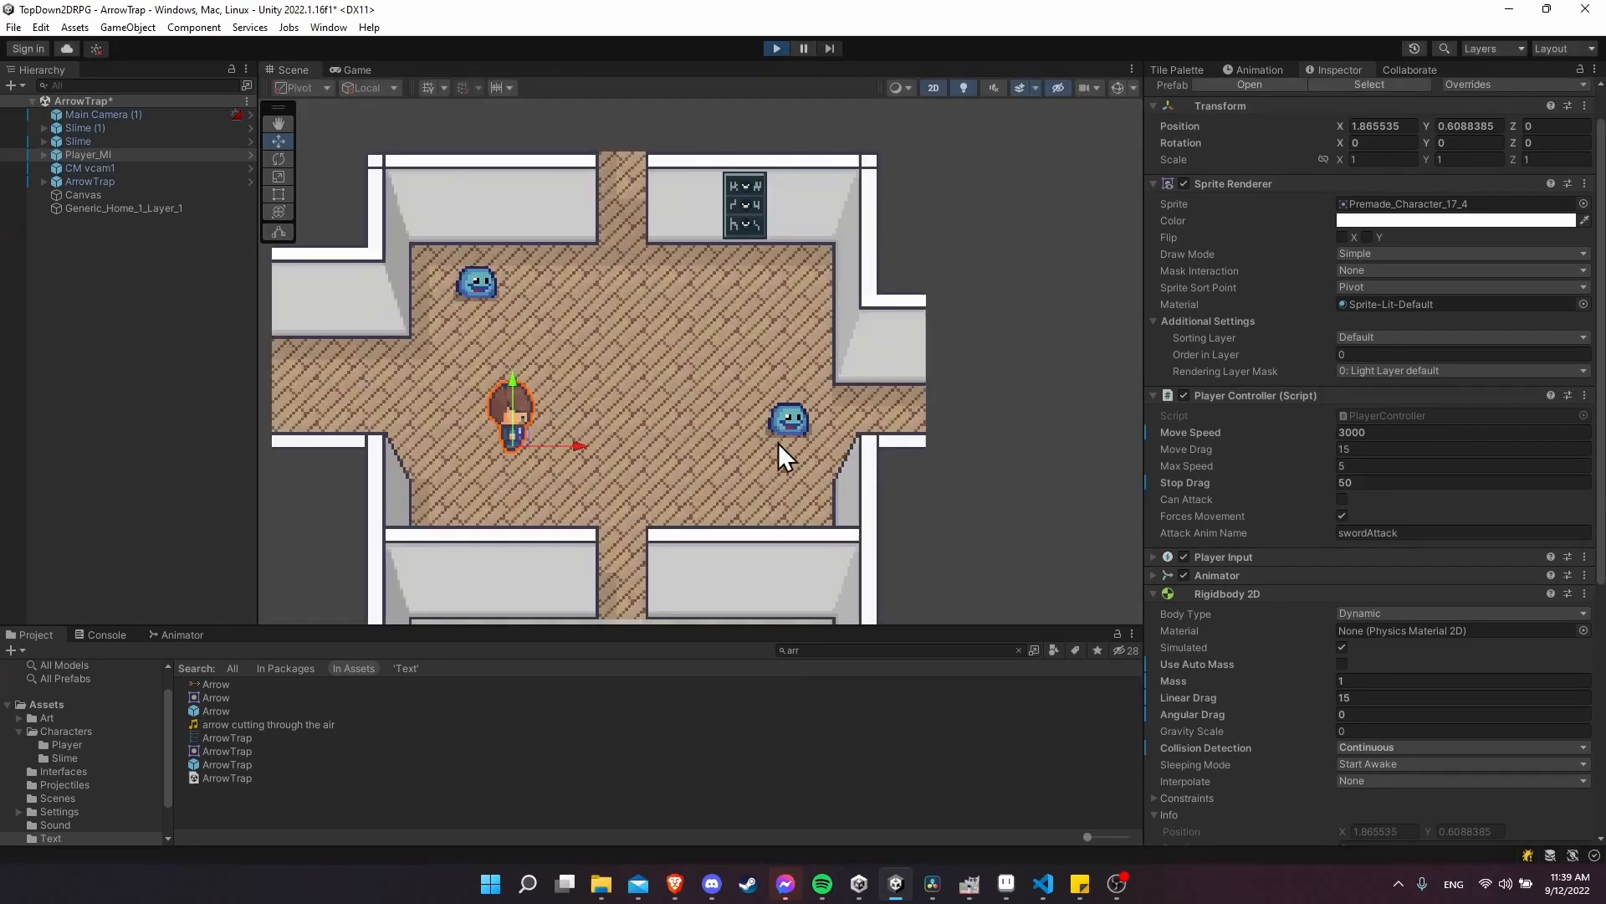
{"action": "left_click", "coordinate": [356, 70]}
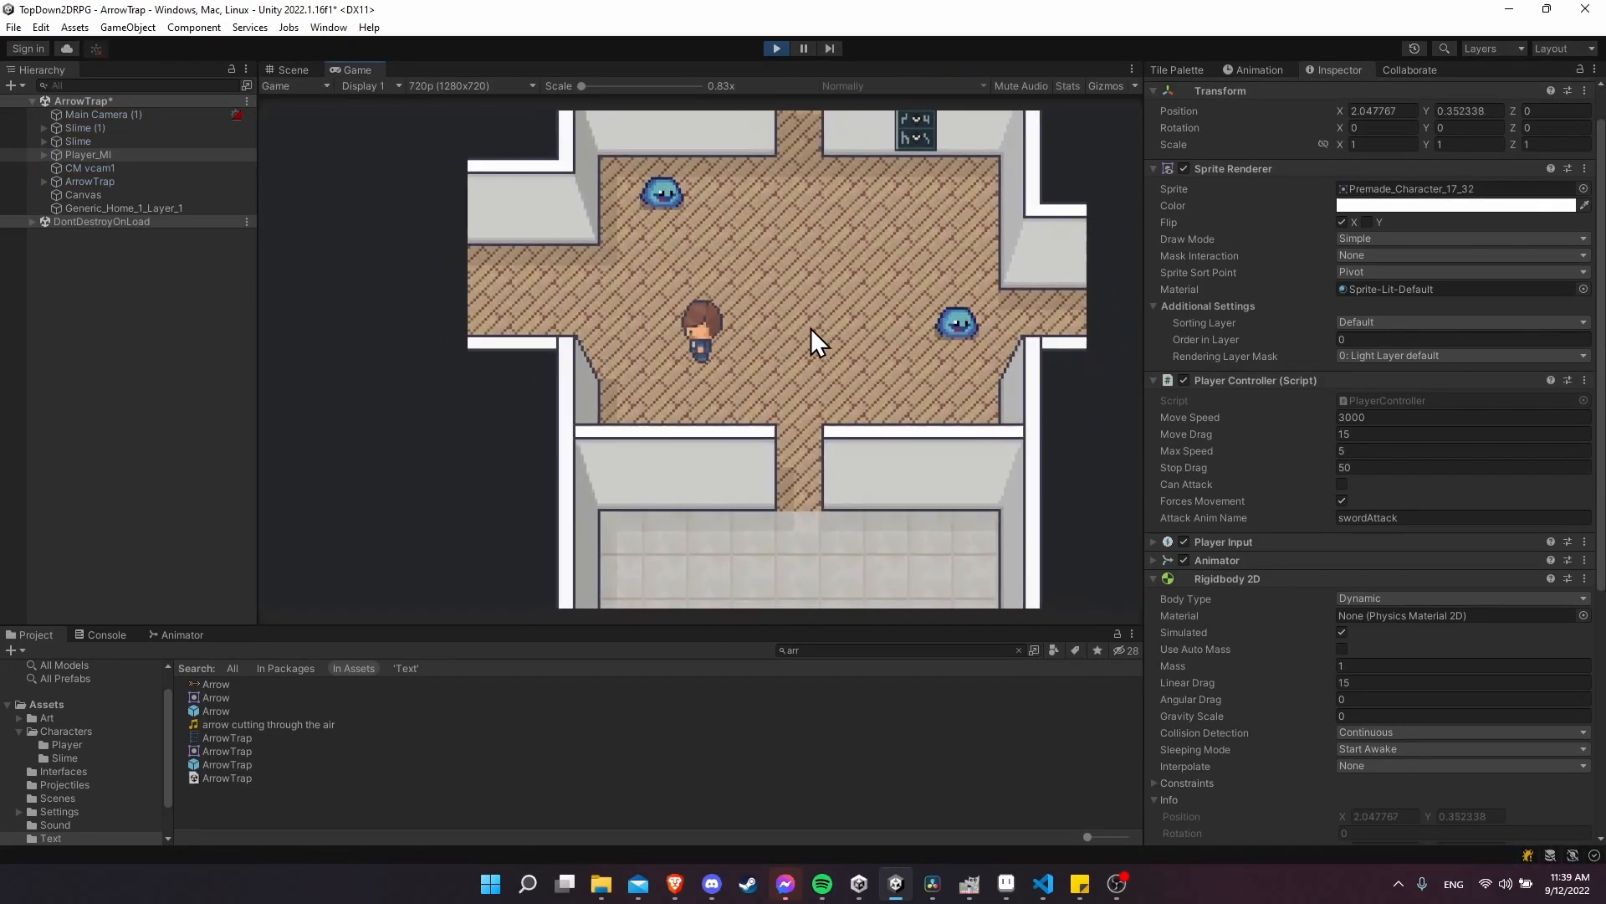